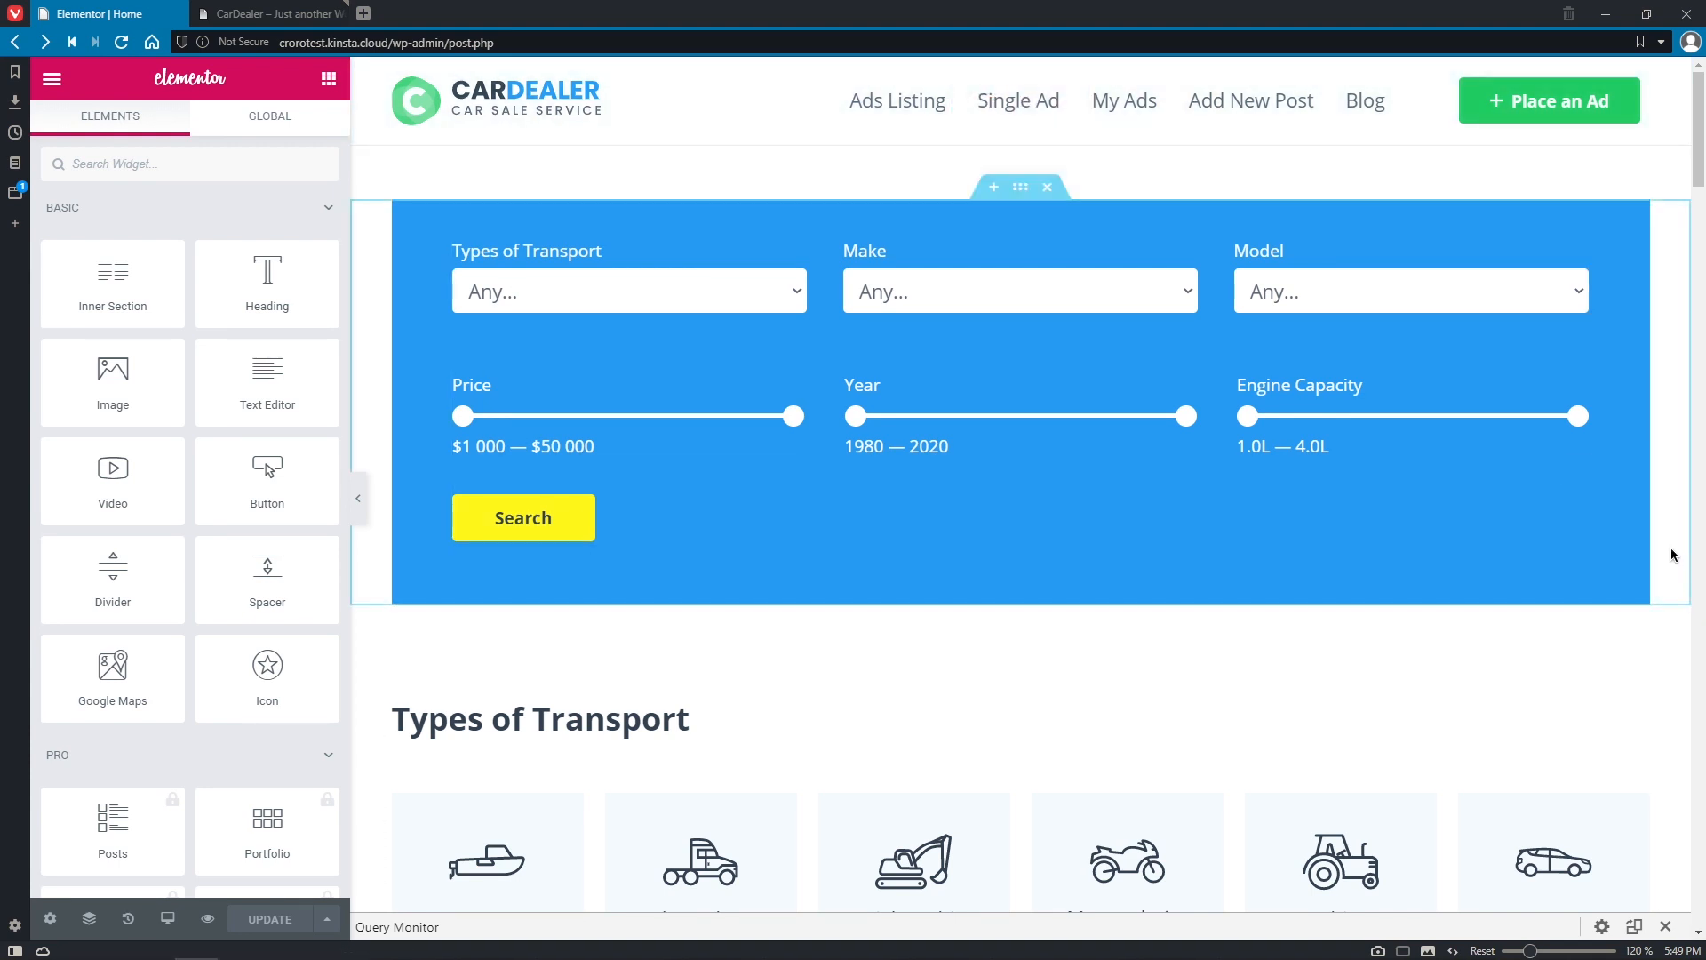
# Scroll down through the home page listing grids to check the three-column VIP Ads Main Listing.
pyautogui.scroll(-3)
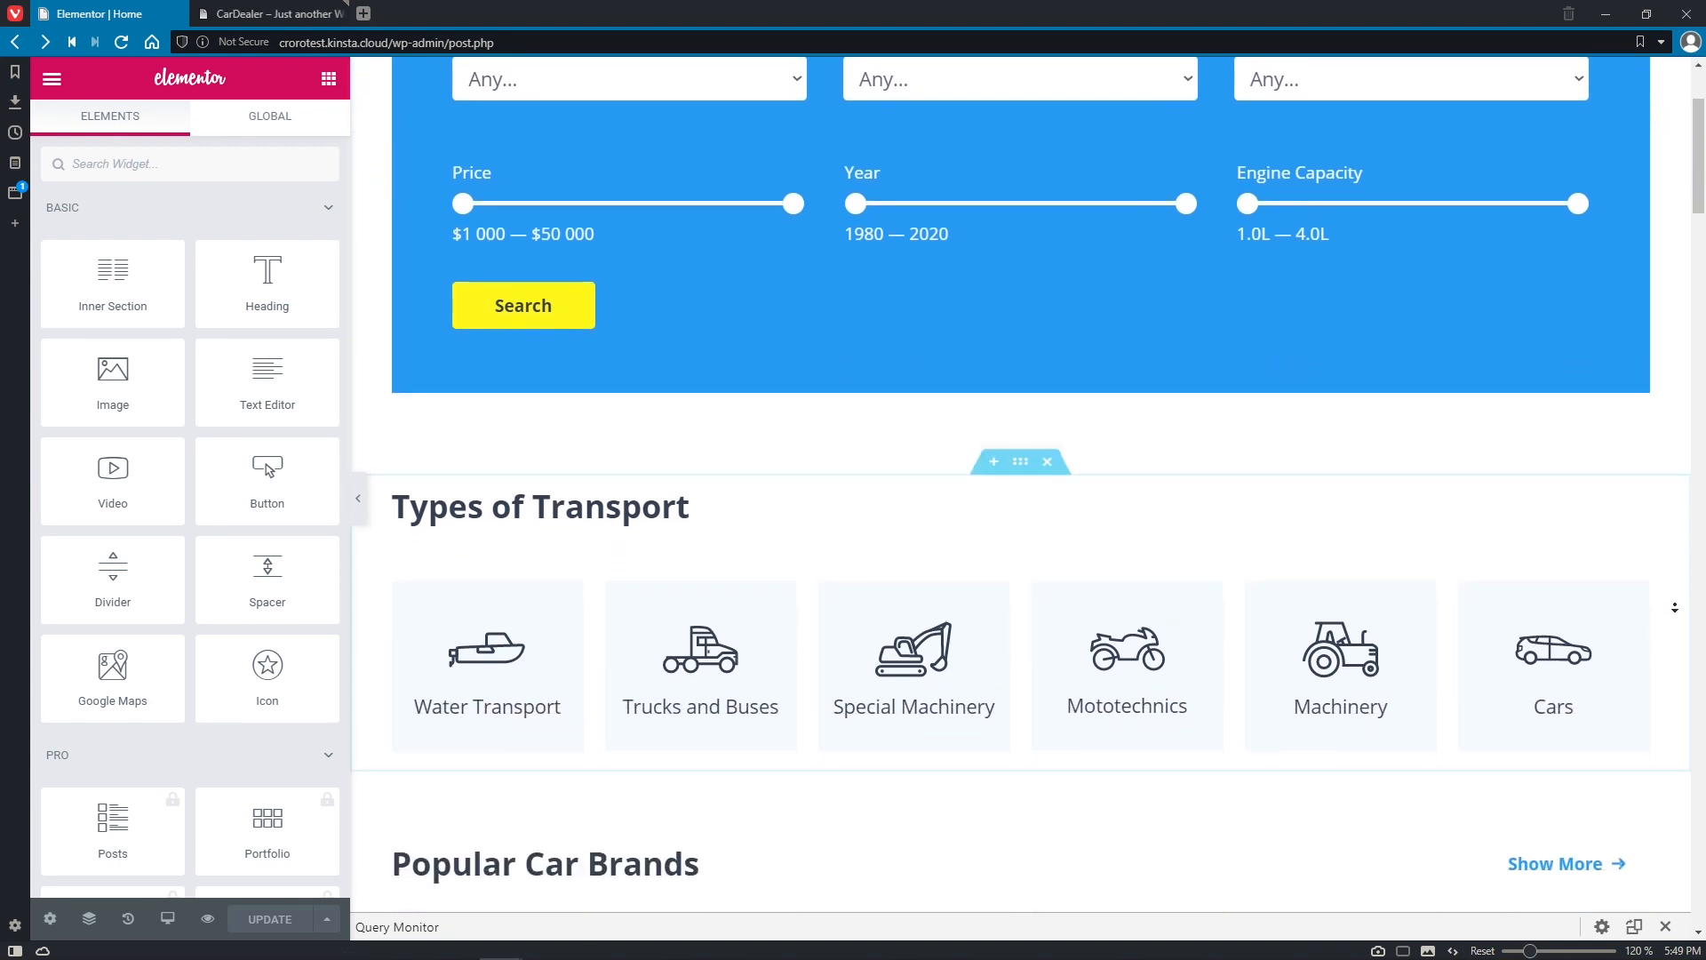
pyautogui.scroll(-3)
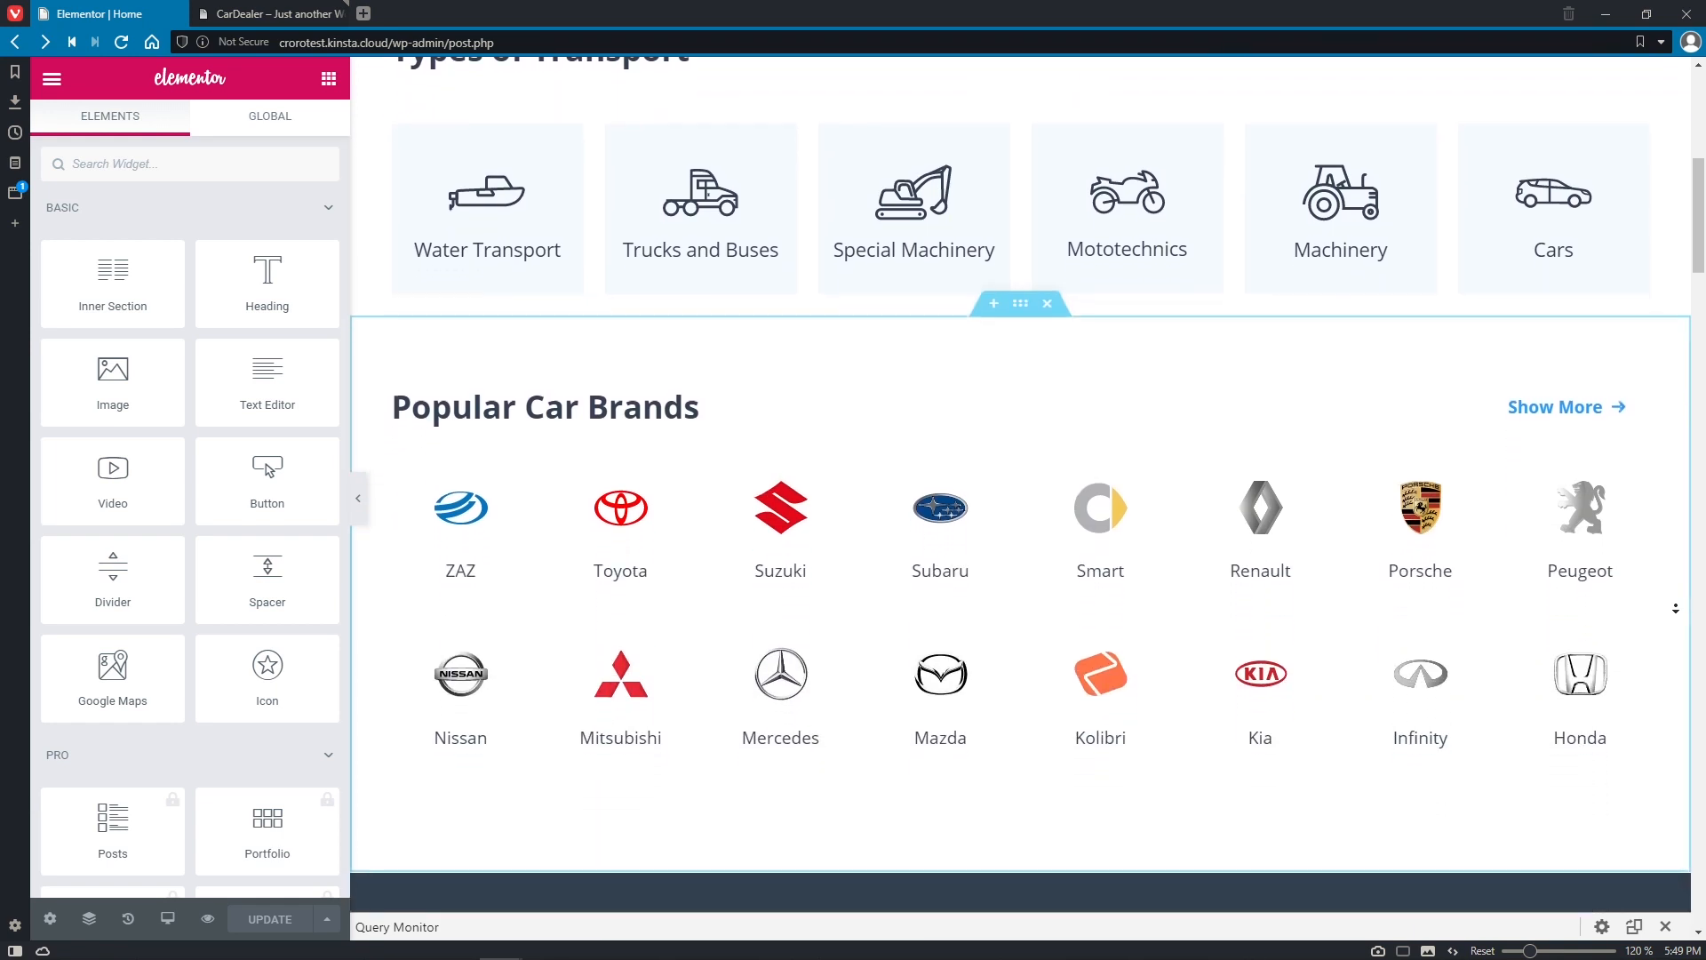
pyautogui.scroll(-3)
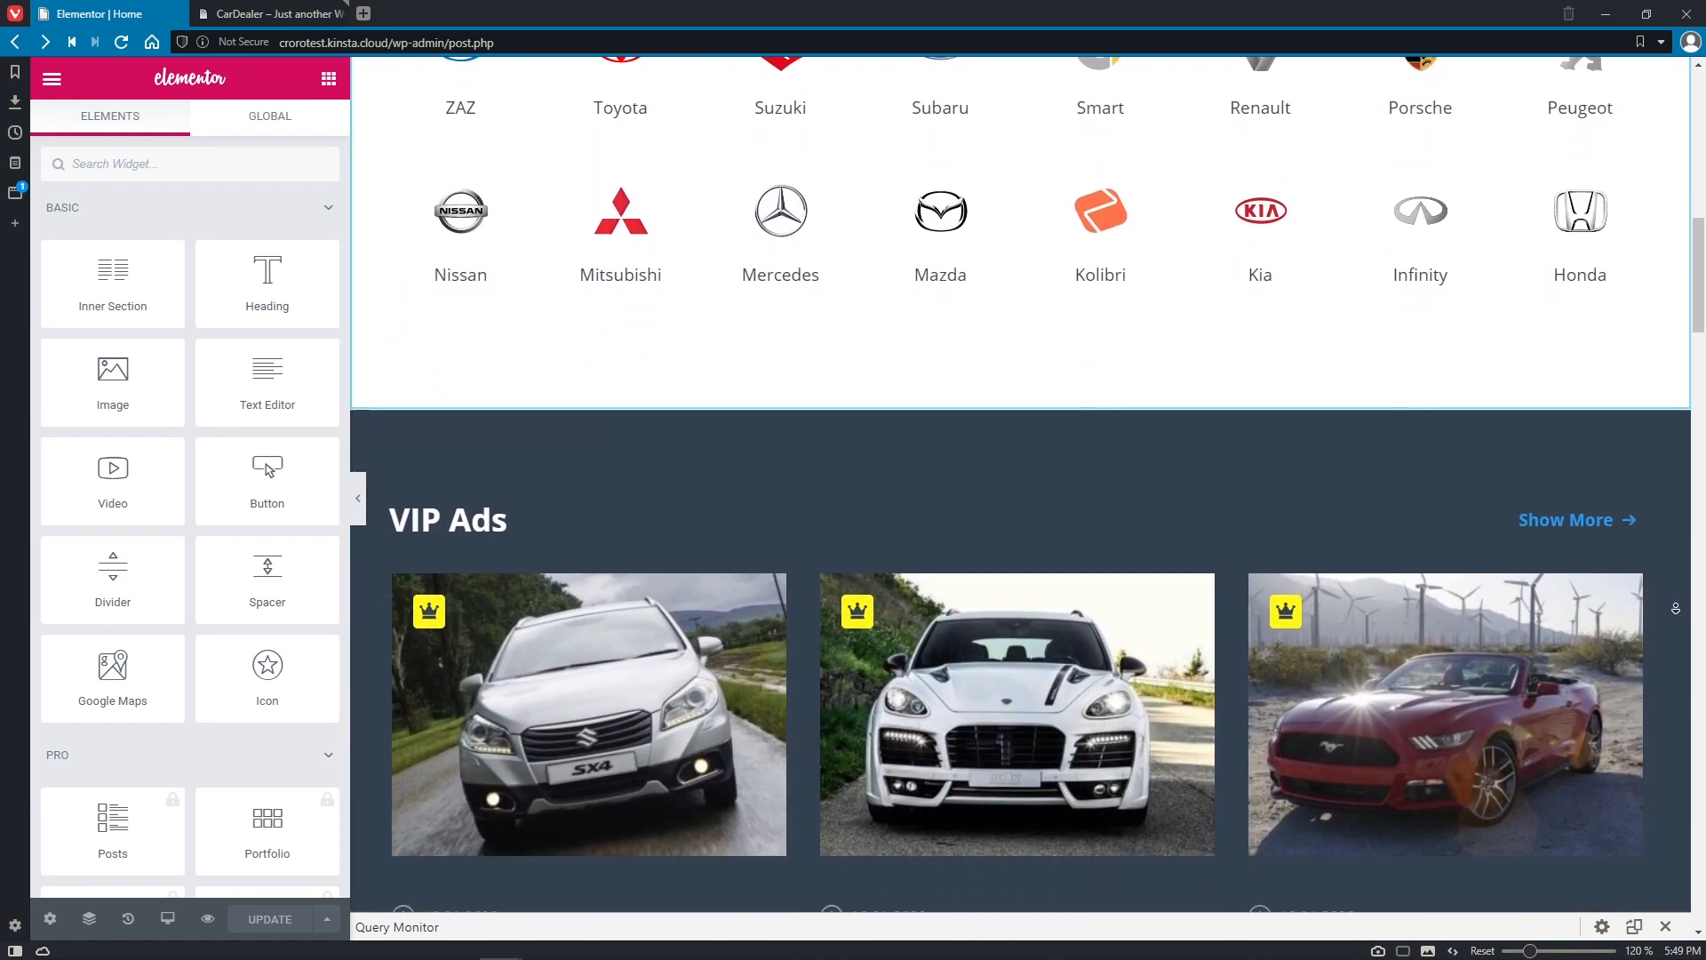
pyautogui.scroll(-3)
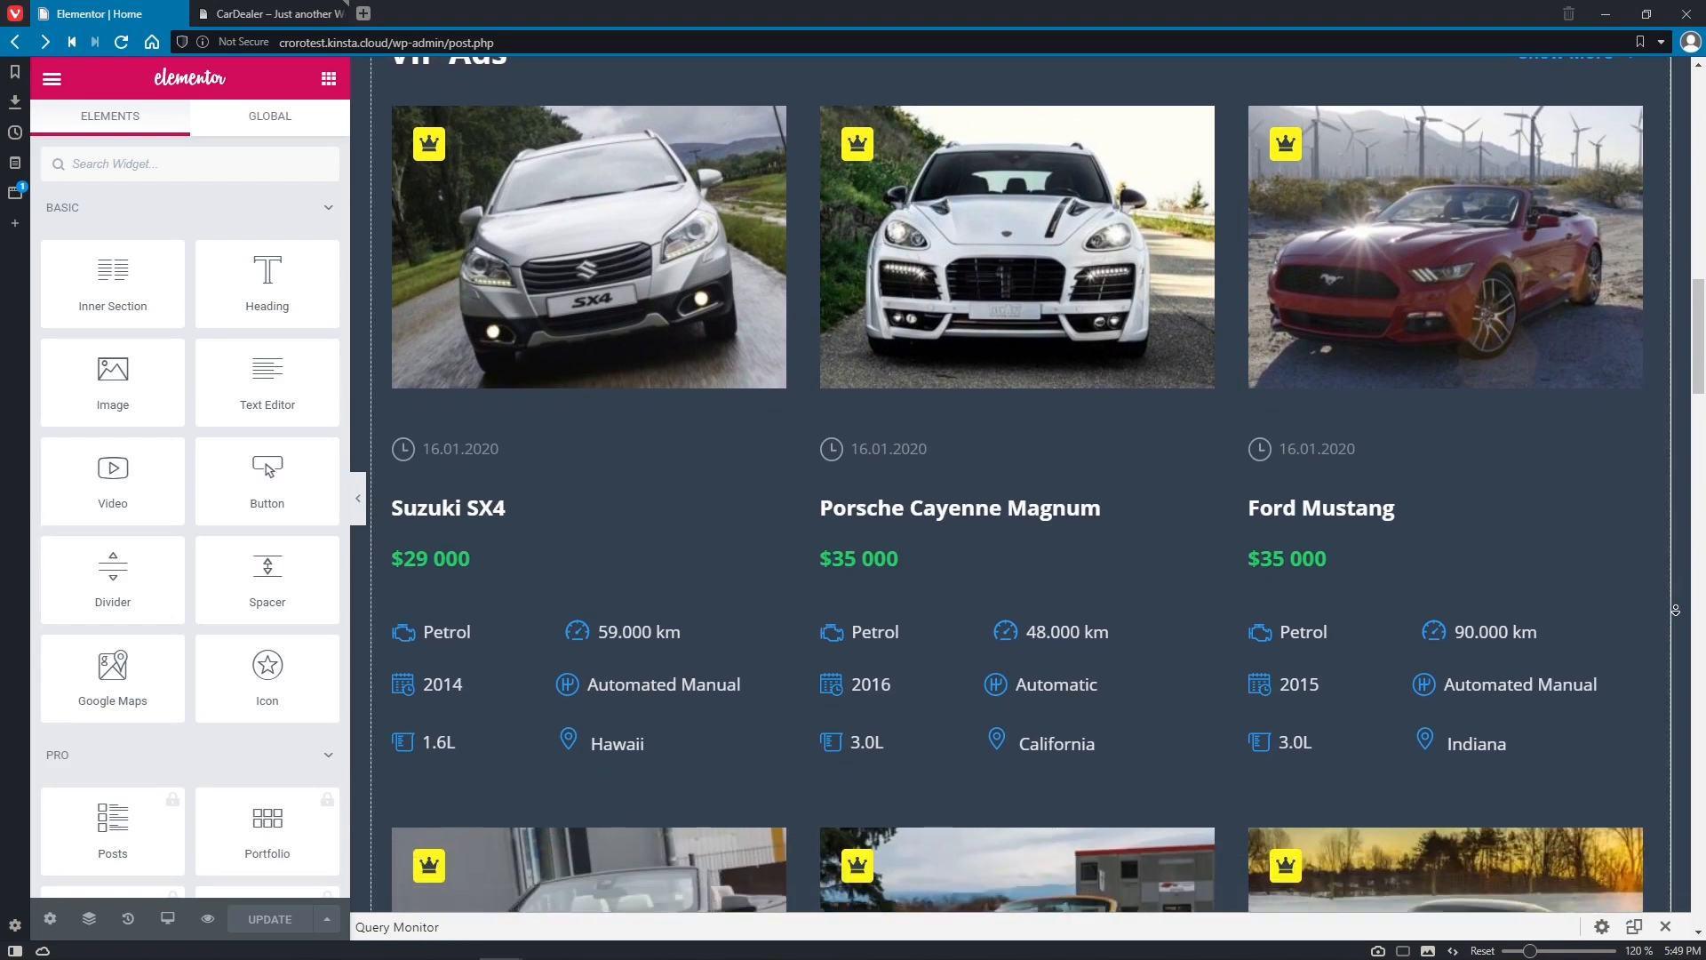
pyautogui.scroll(-3)
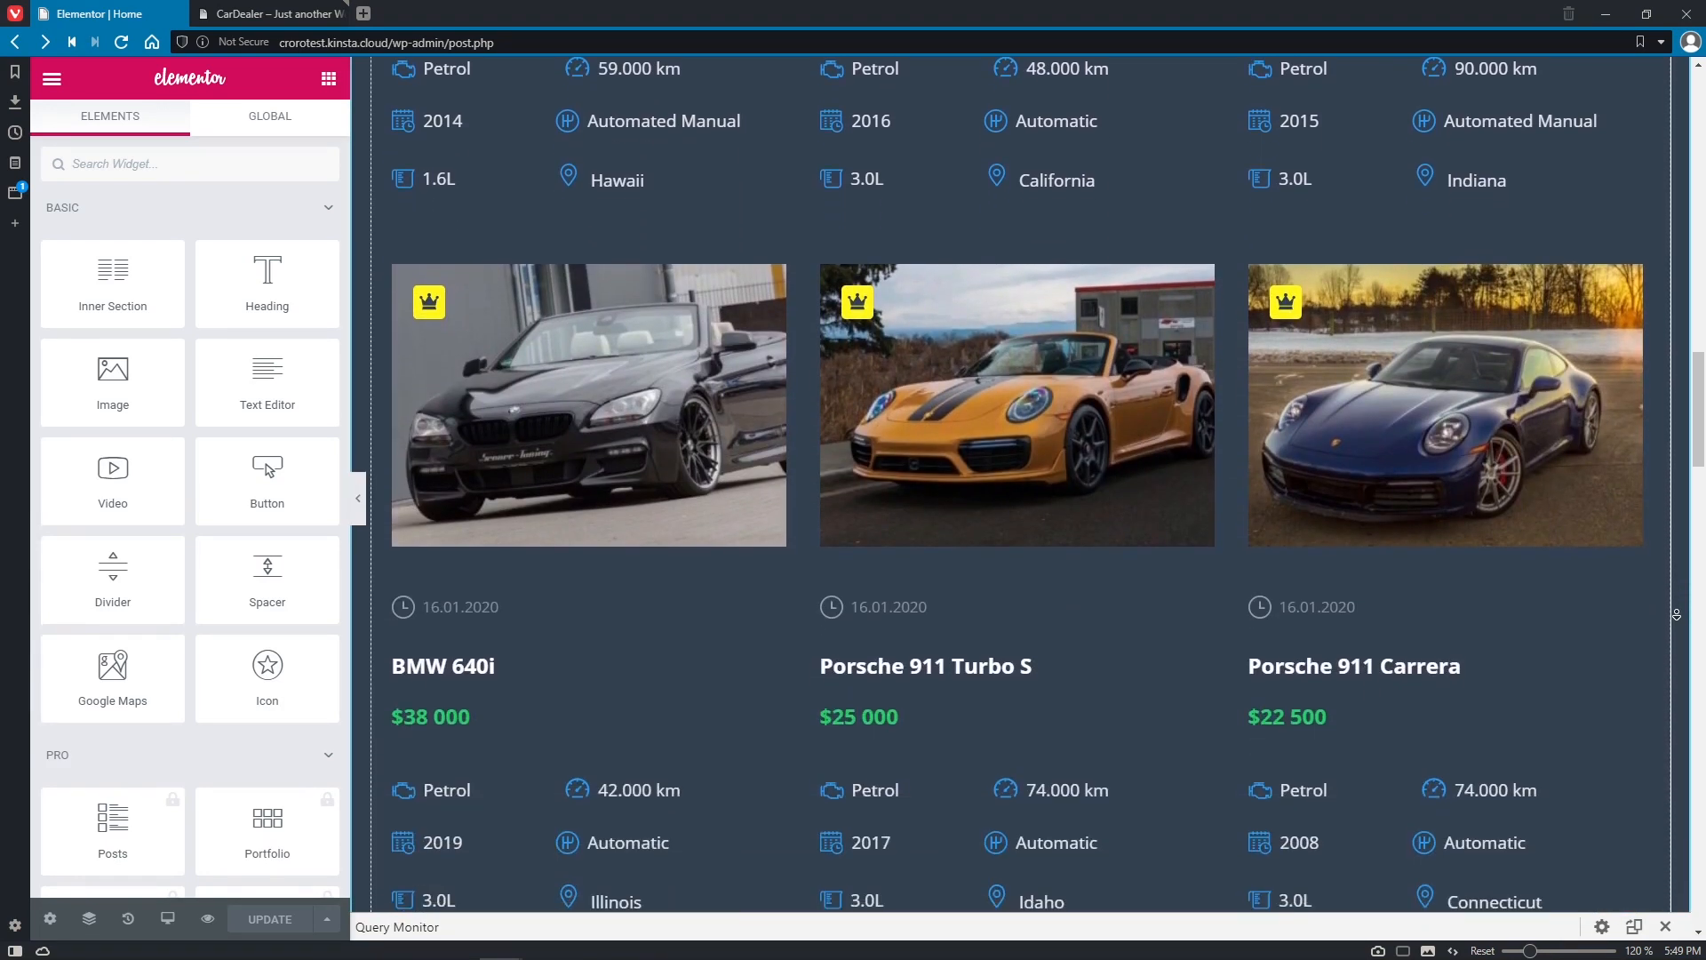
pyautogui.scroll(-3)
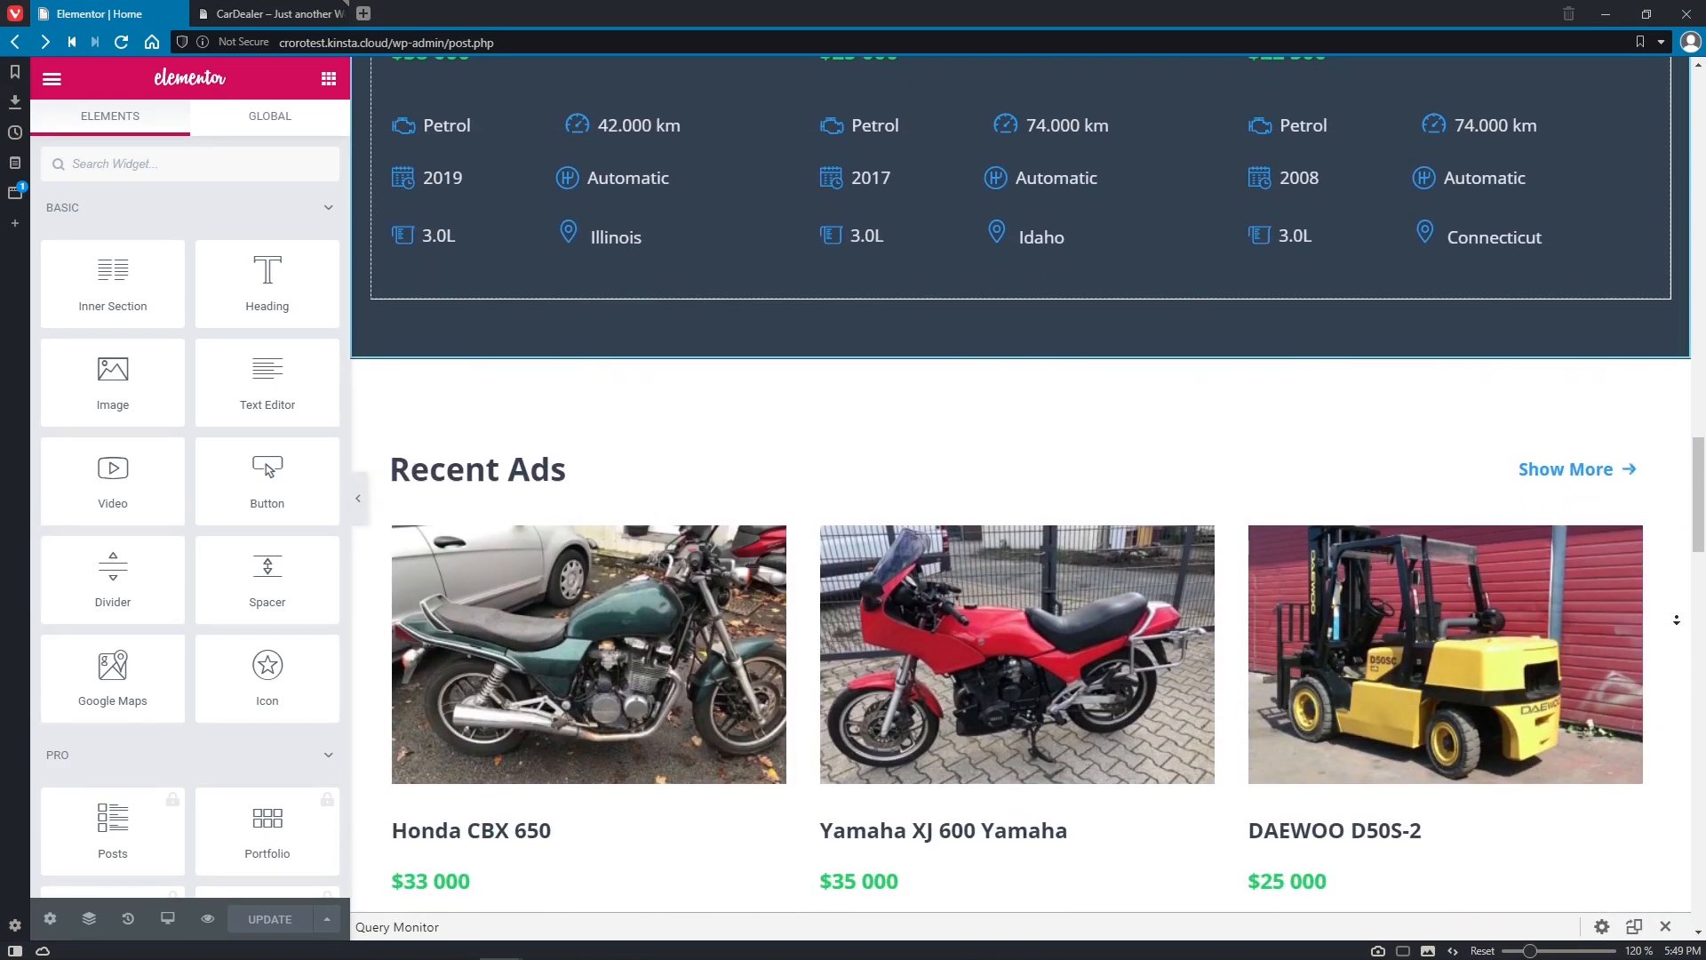
pyautogui.scroll(-3)
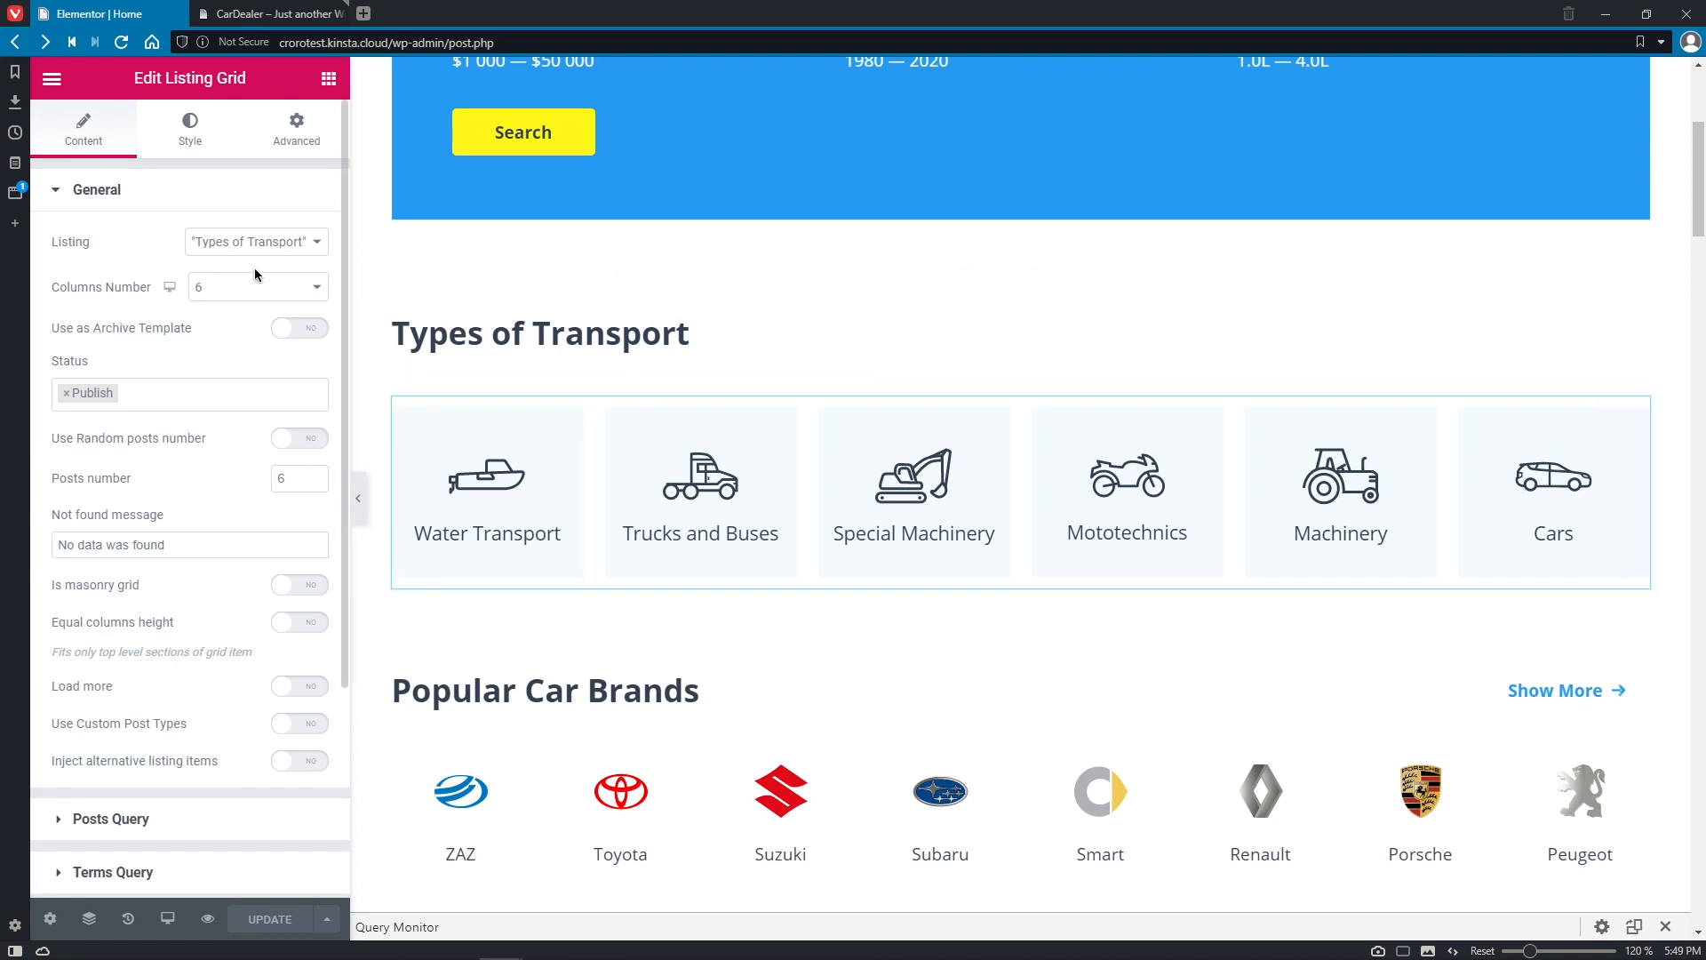
pyautogui.moveTo(251, 215)
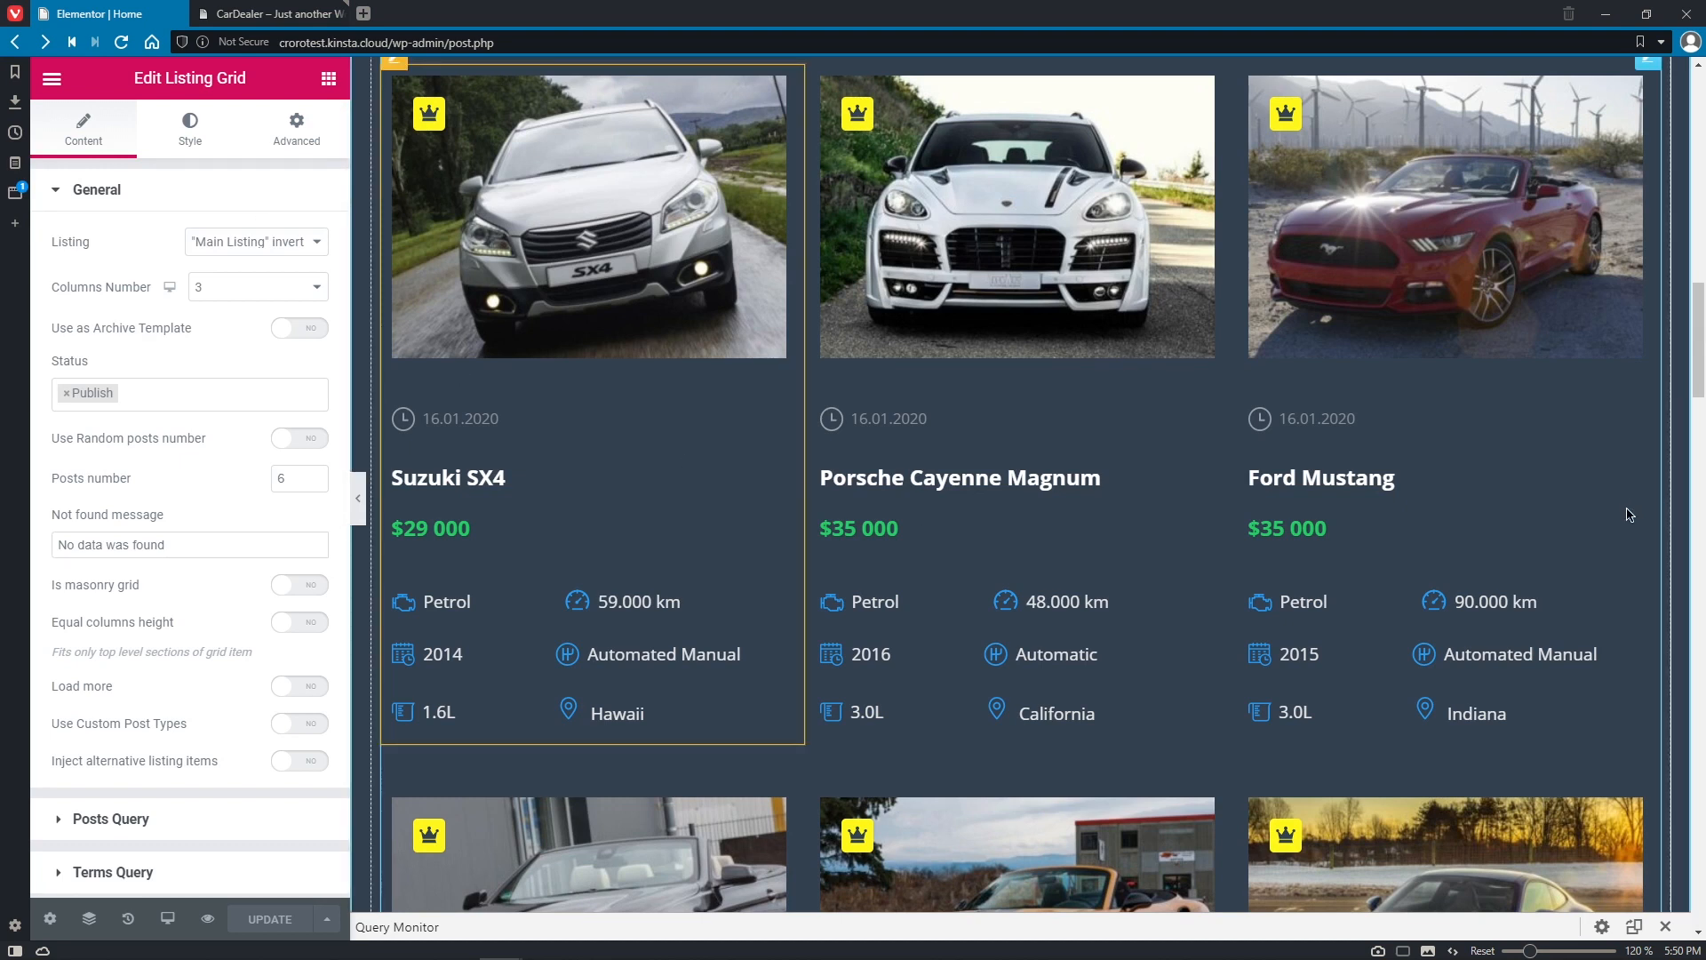
# Scroll back up and search the Finder for 'da' to find Dashboard.
pyautogui.scroll(3)
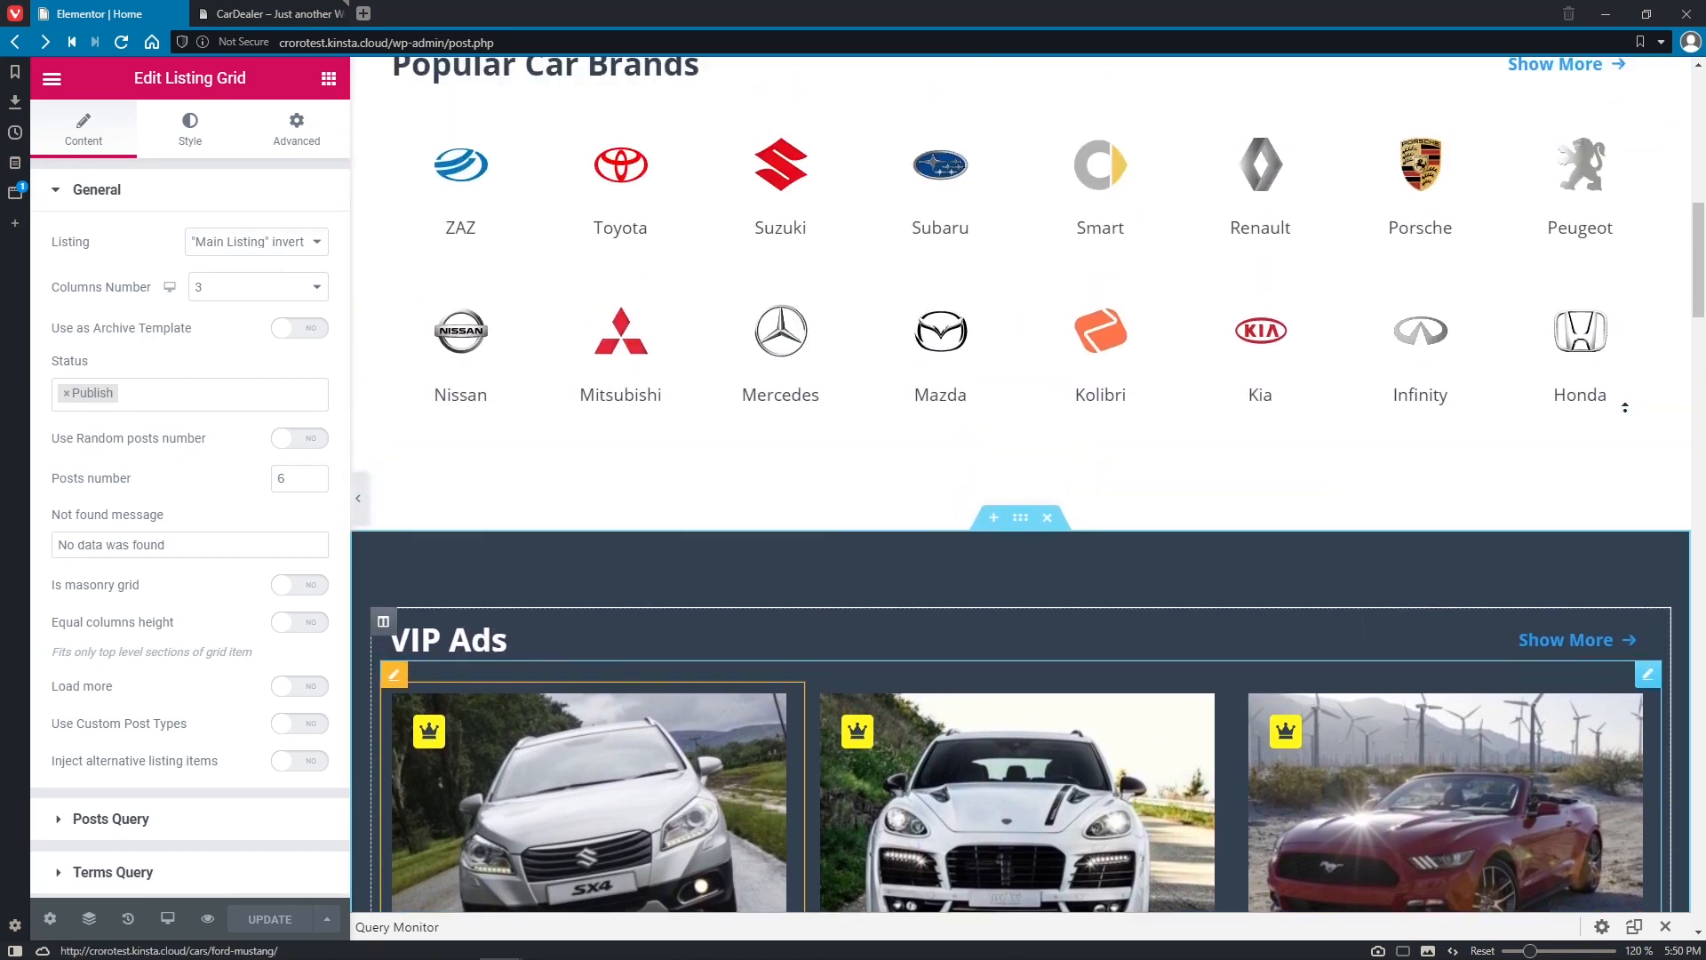
pyautogui.scroll(3)
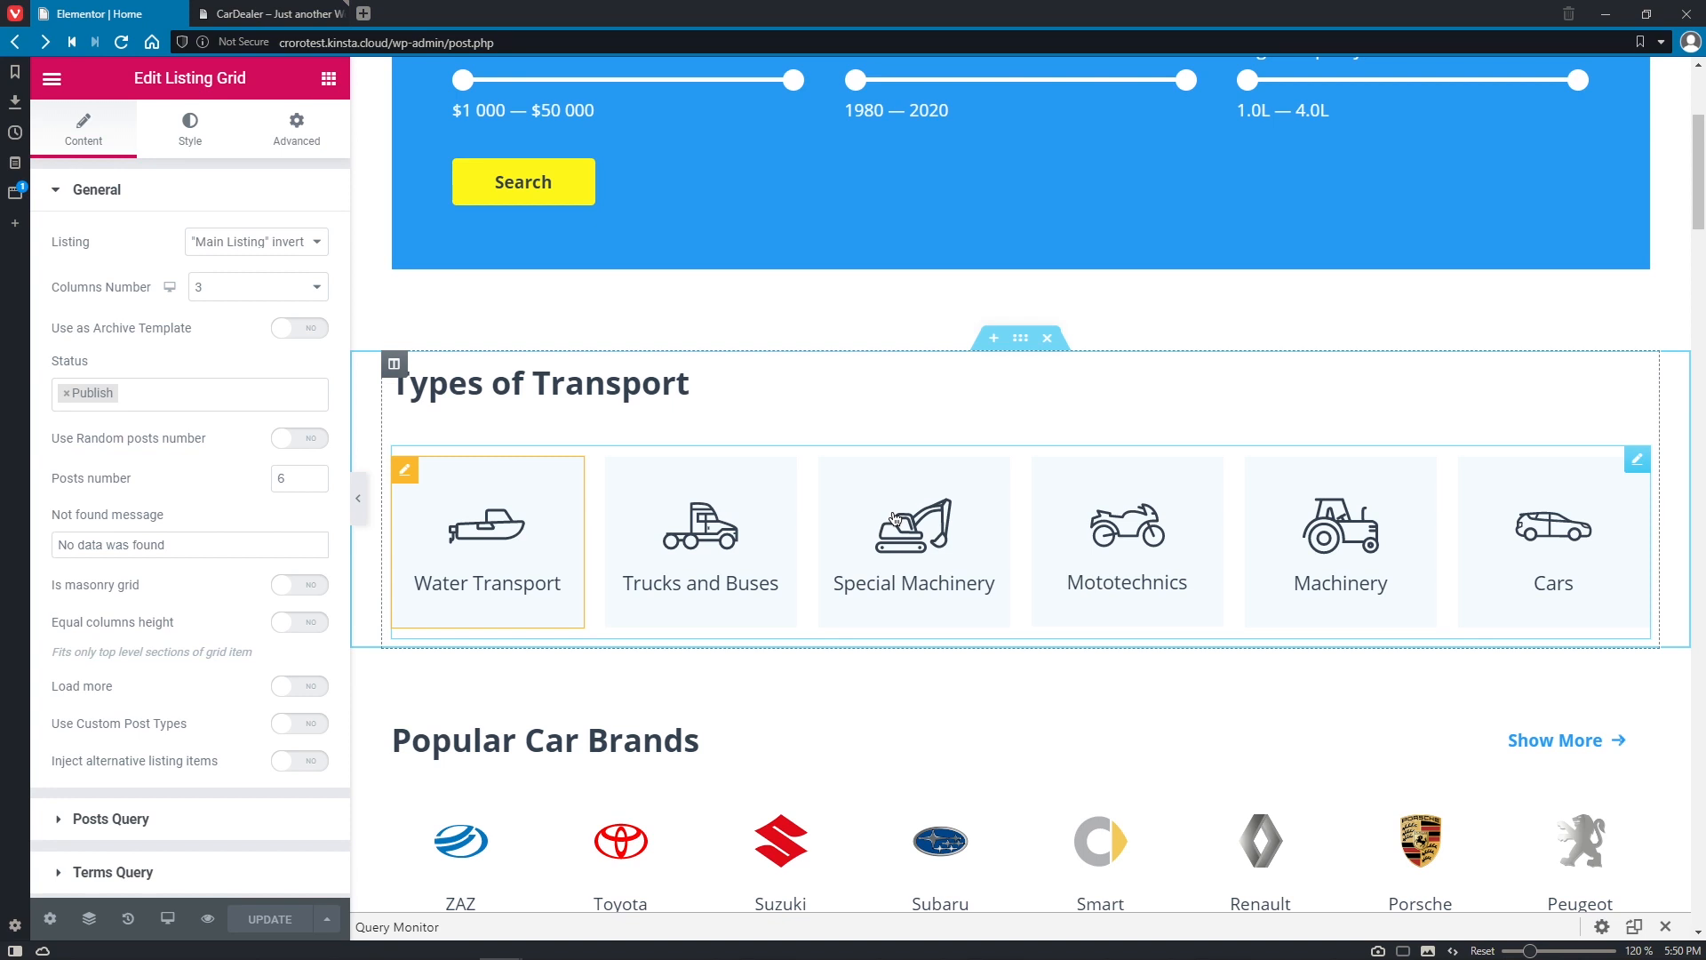
pyautogui.write('da')
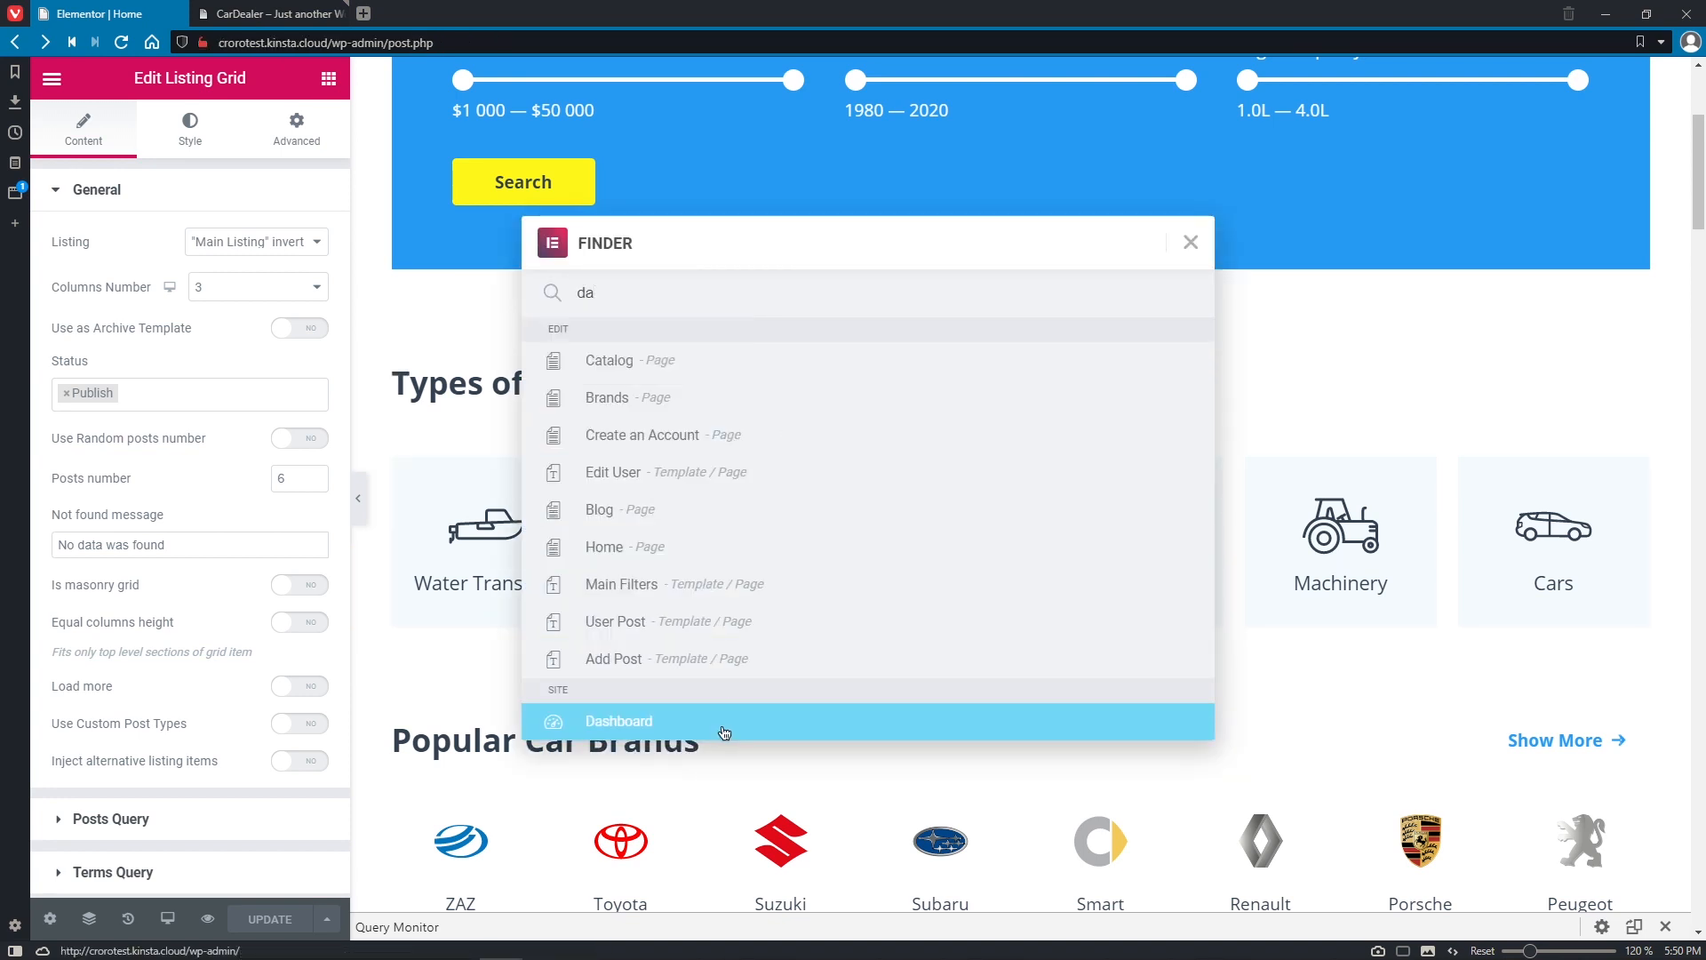
# Go from Dashboard to JetEngine Listings and edit Types of Transport with Elementor.
pyautogui.click(618, 721)
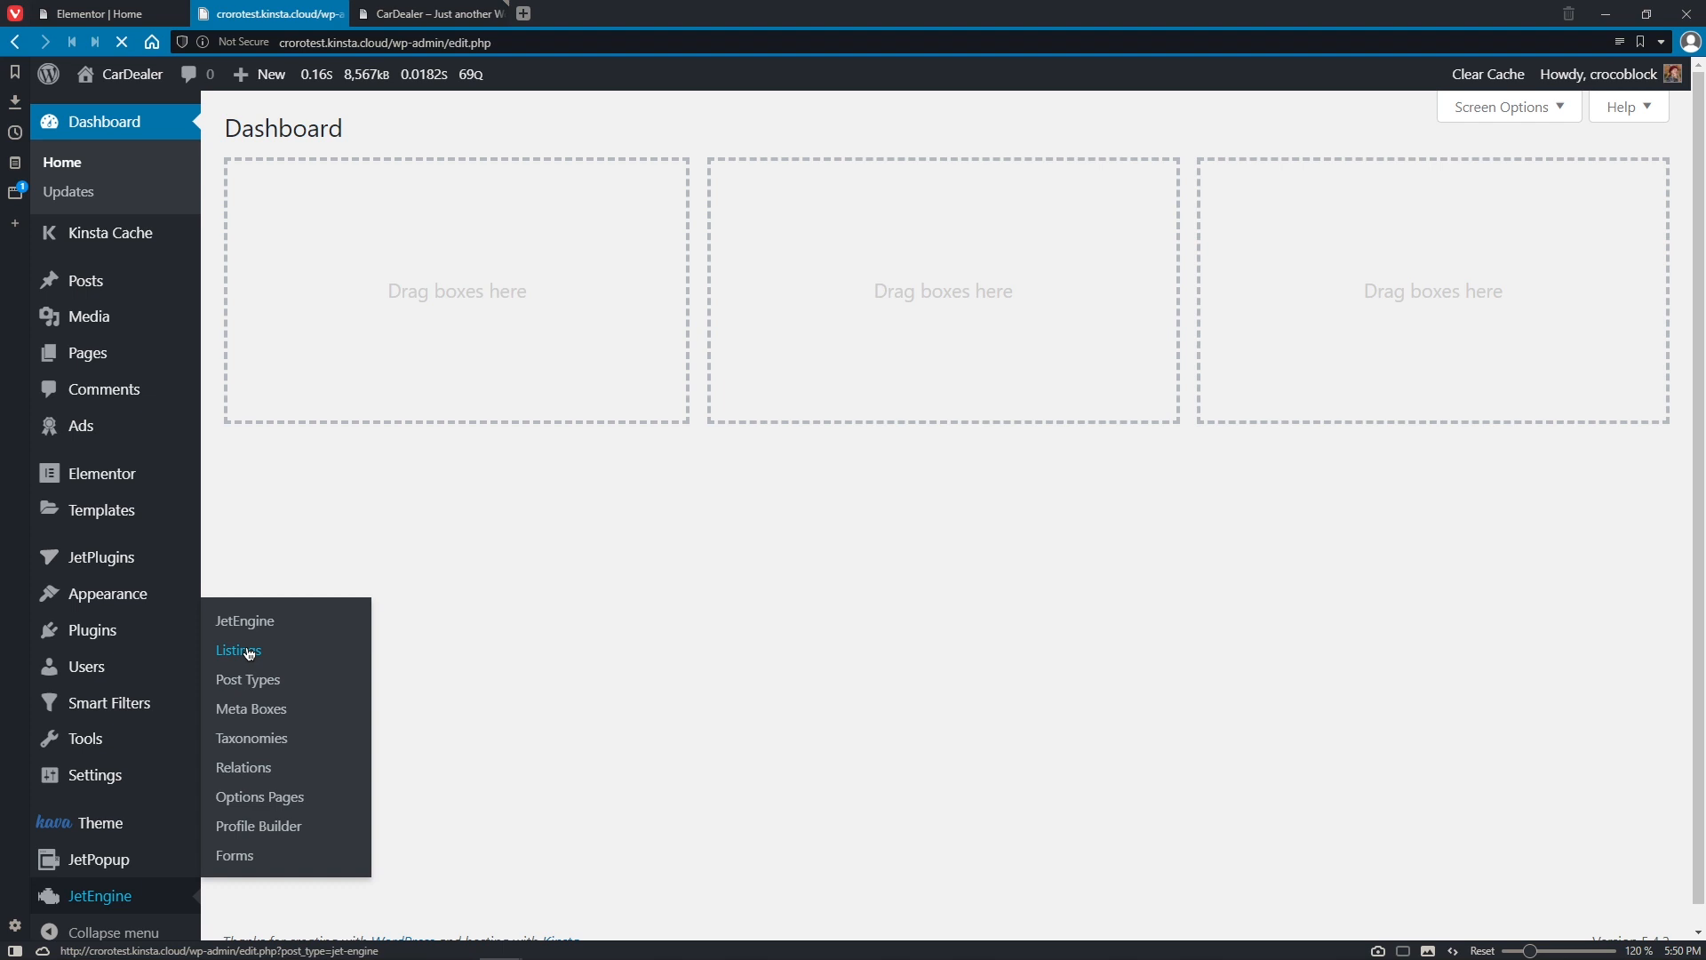
pyautogui.click(238, 650)
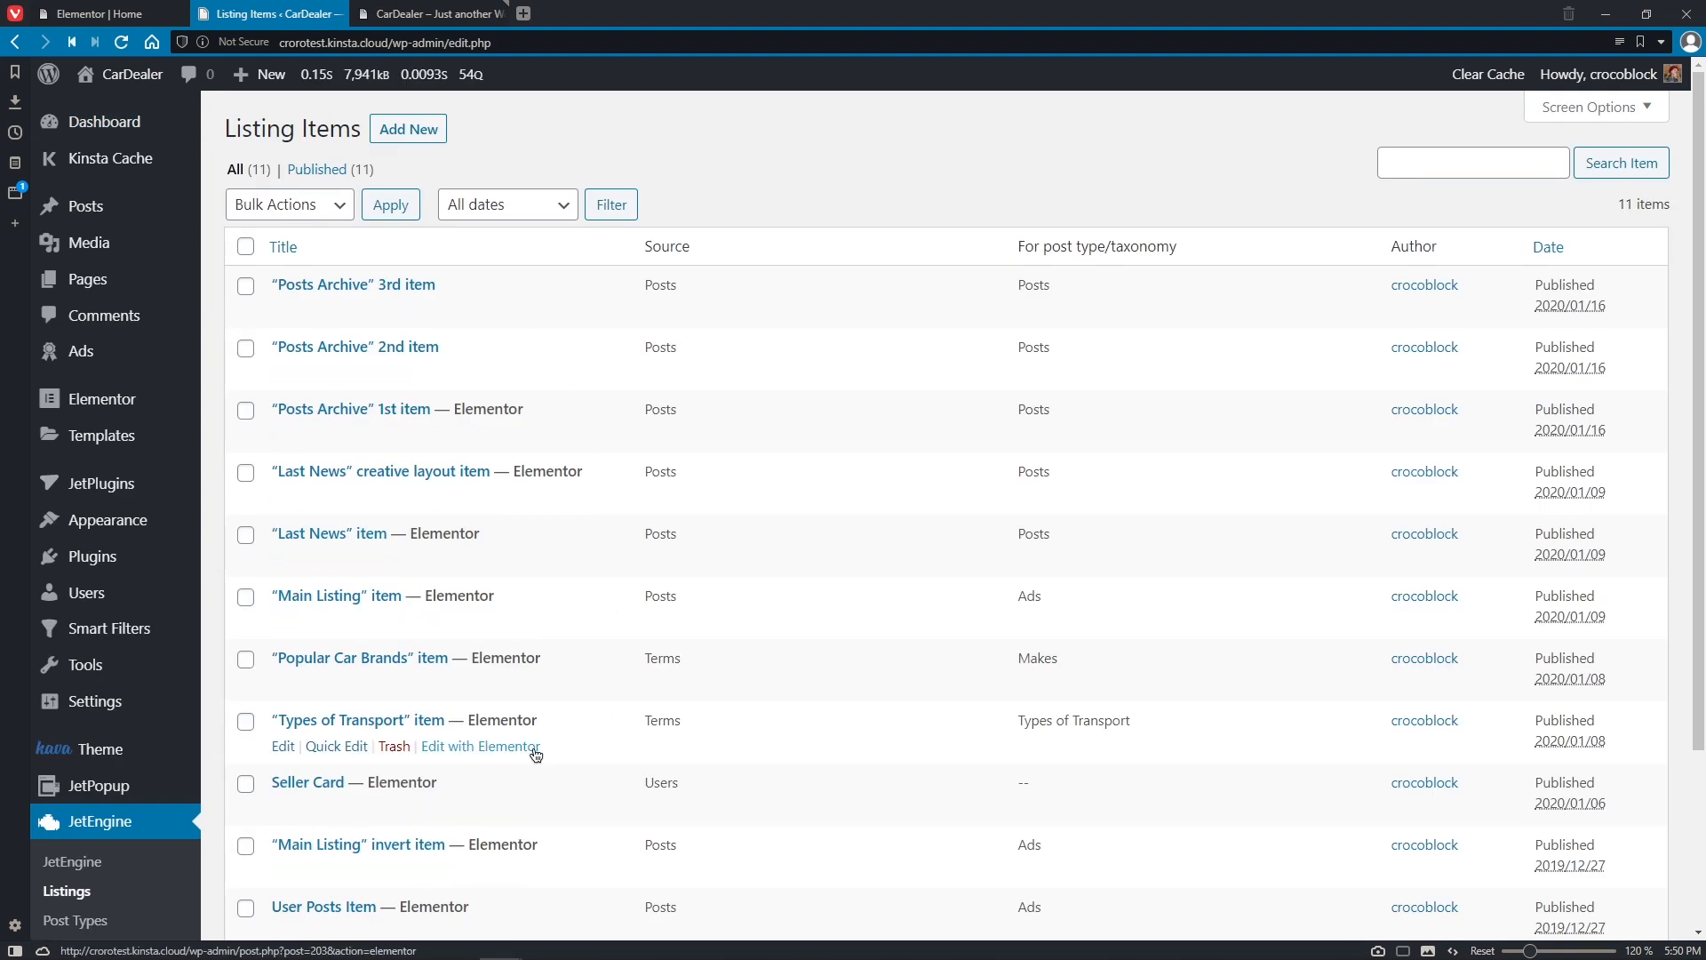
pyautogui.click(479, 746)
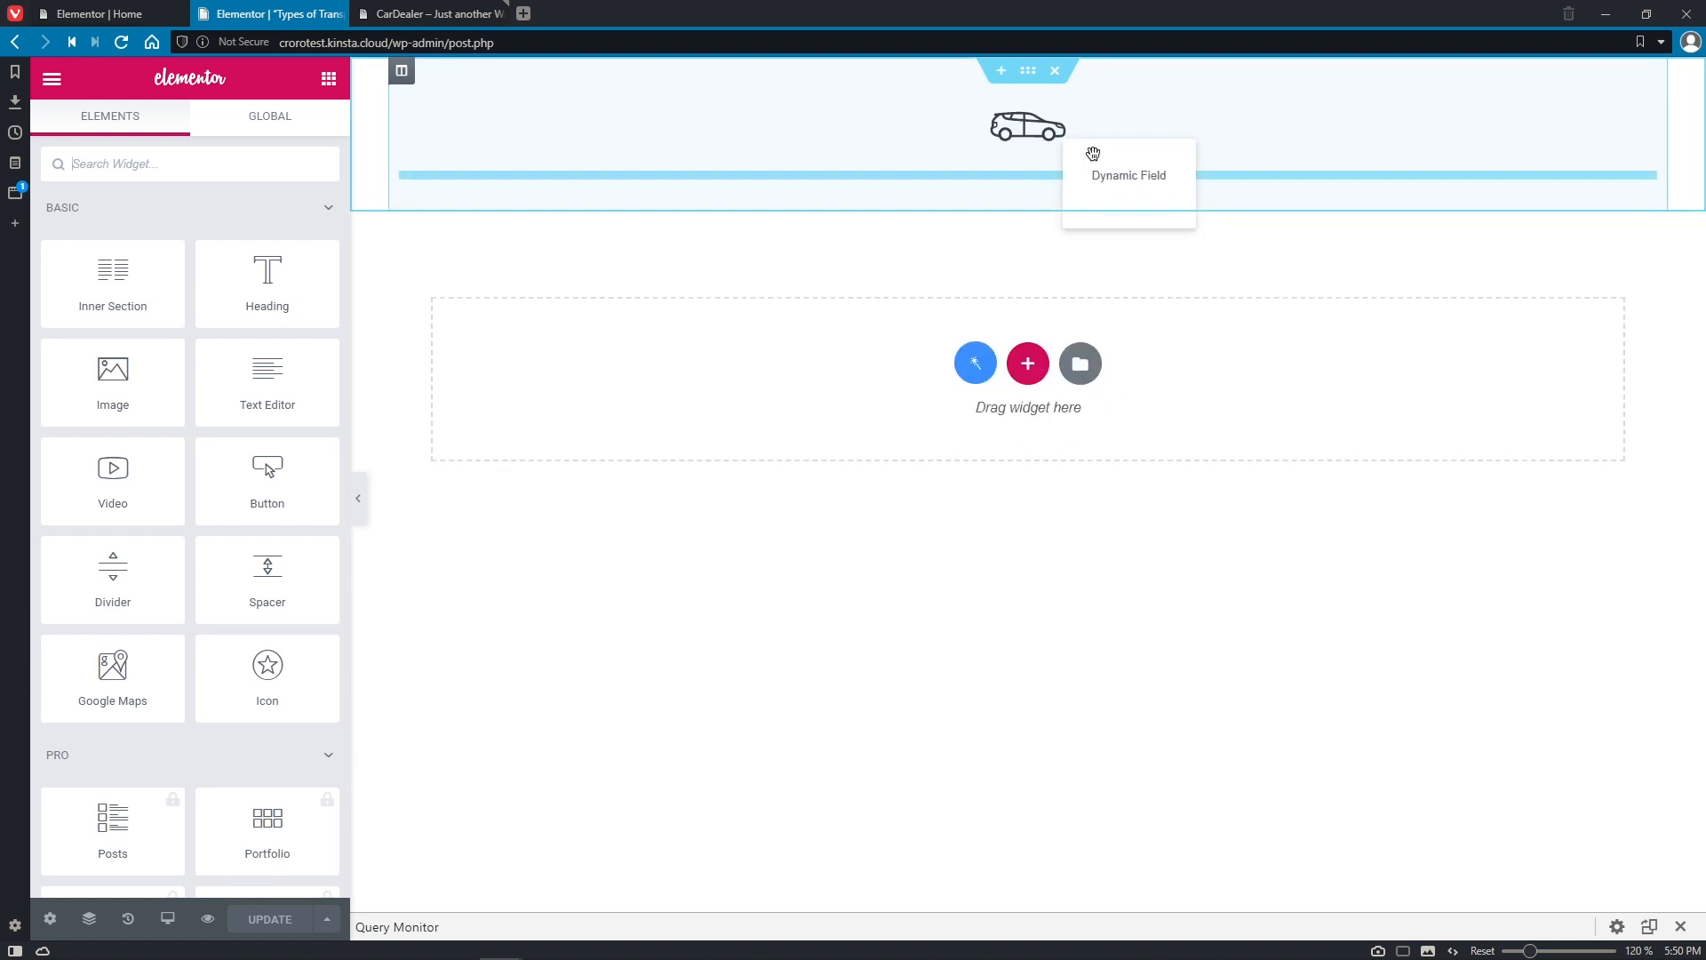
# Inspect the term-name Dynamic Field, then close the item editor and leave without saving.
pyautogui.click(1129, 175)
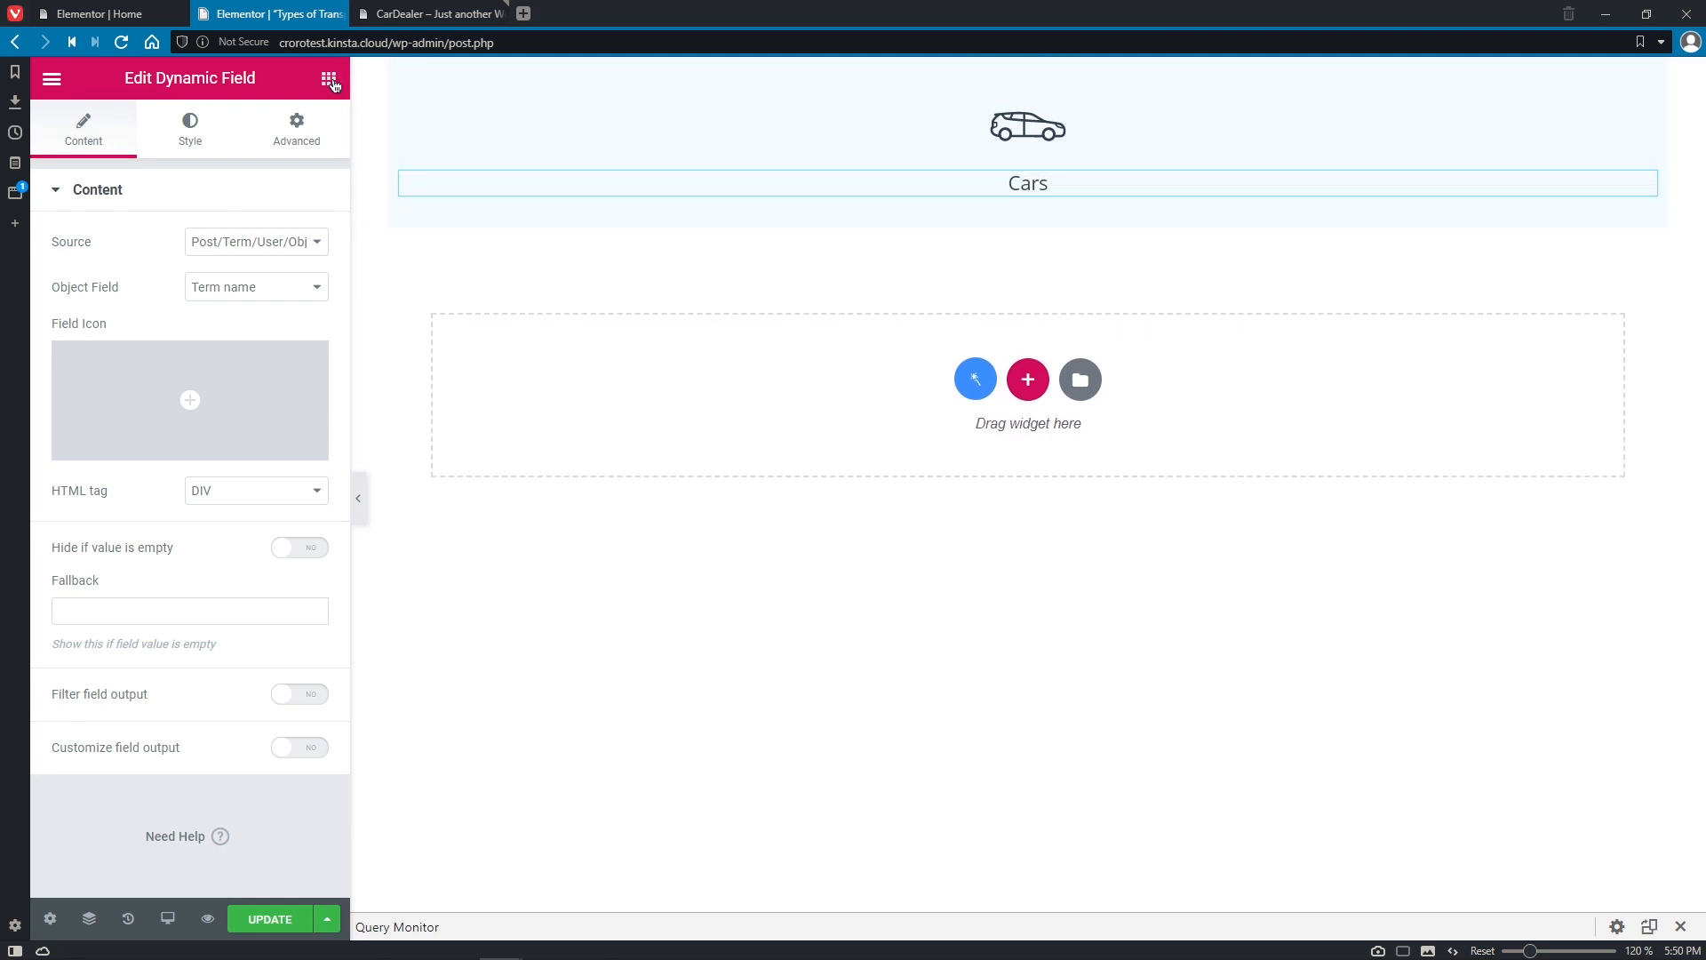
pyautogui.click(330, 79)
pyautogui.write('dy')
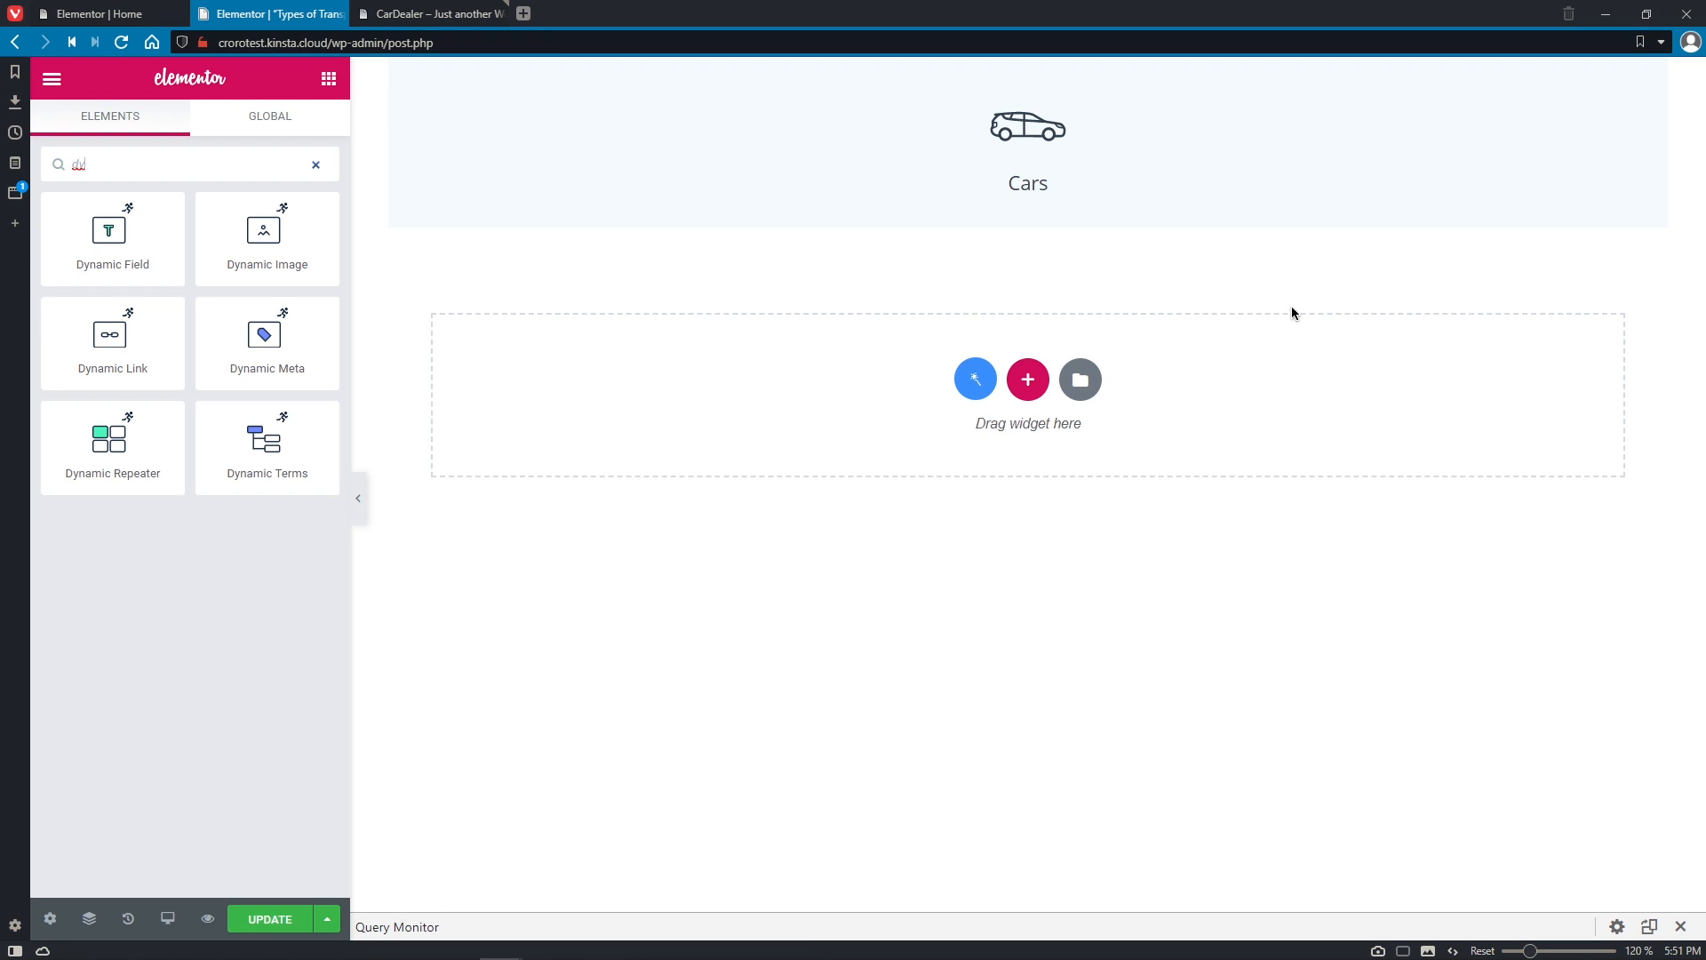
pyautogui.moveTo(271, 13)
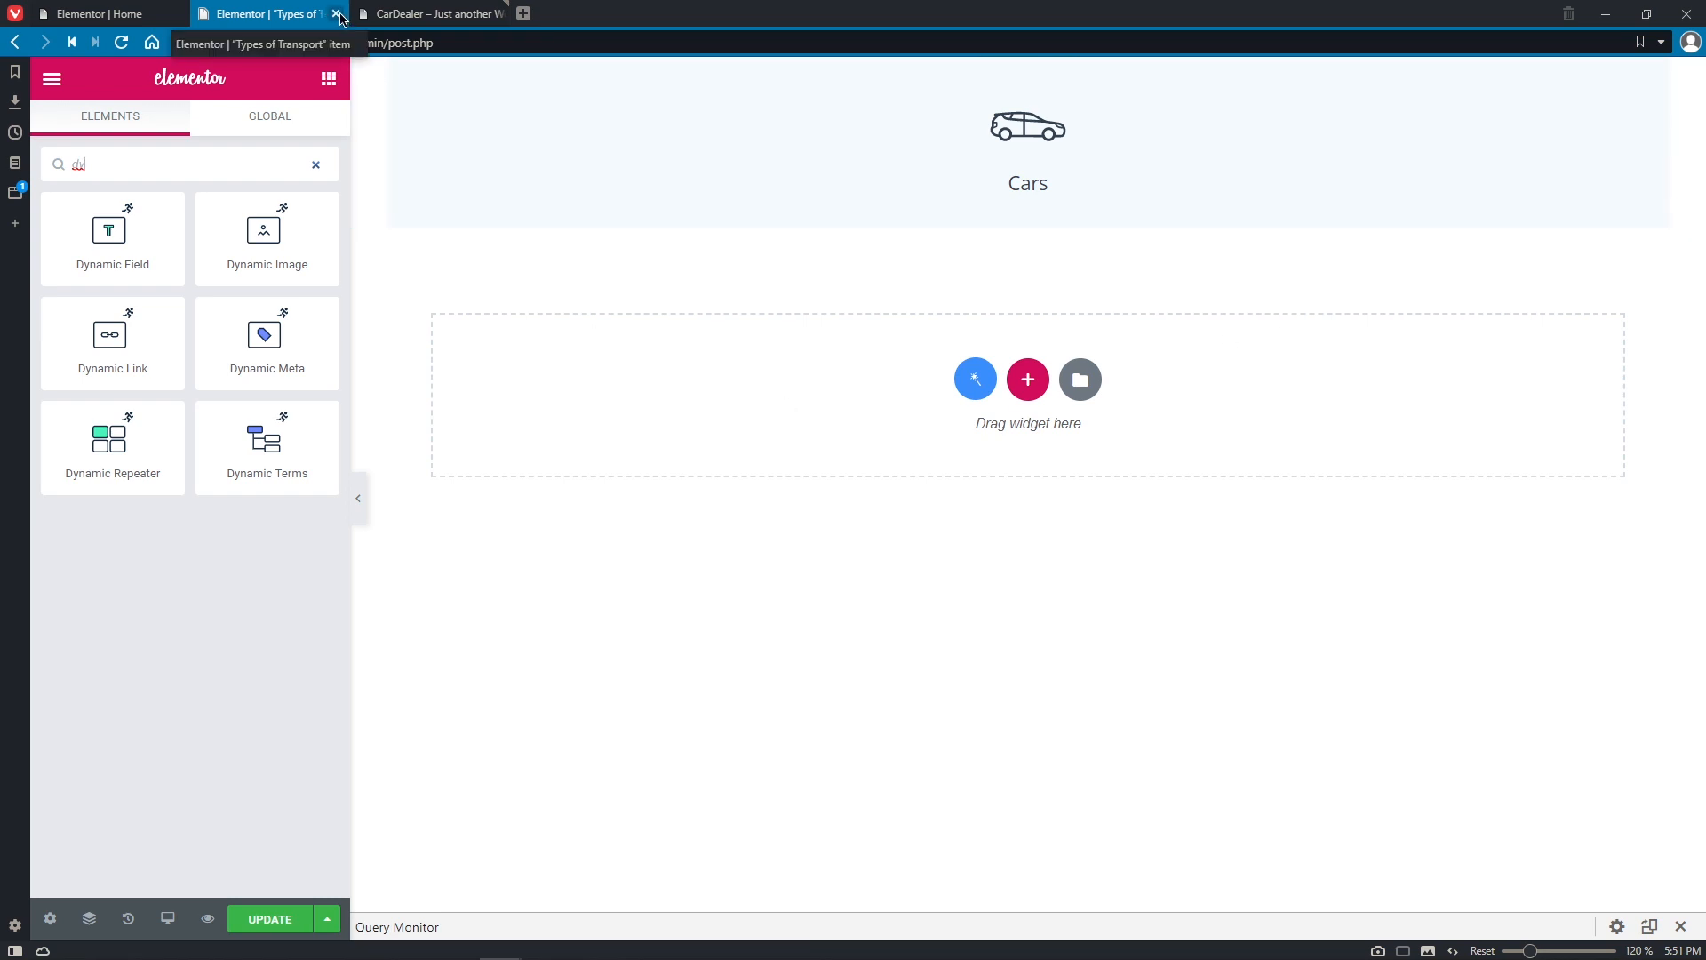
pyautogui.click(336, 13)
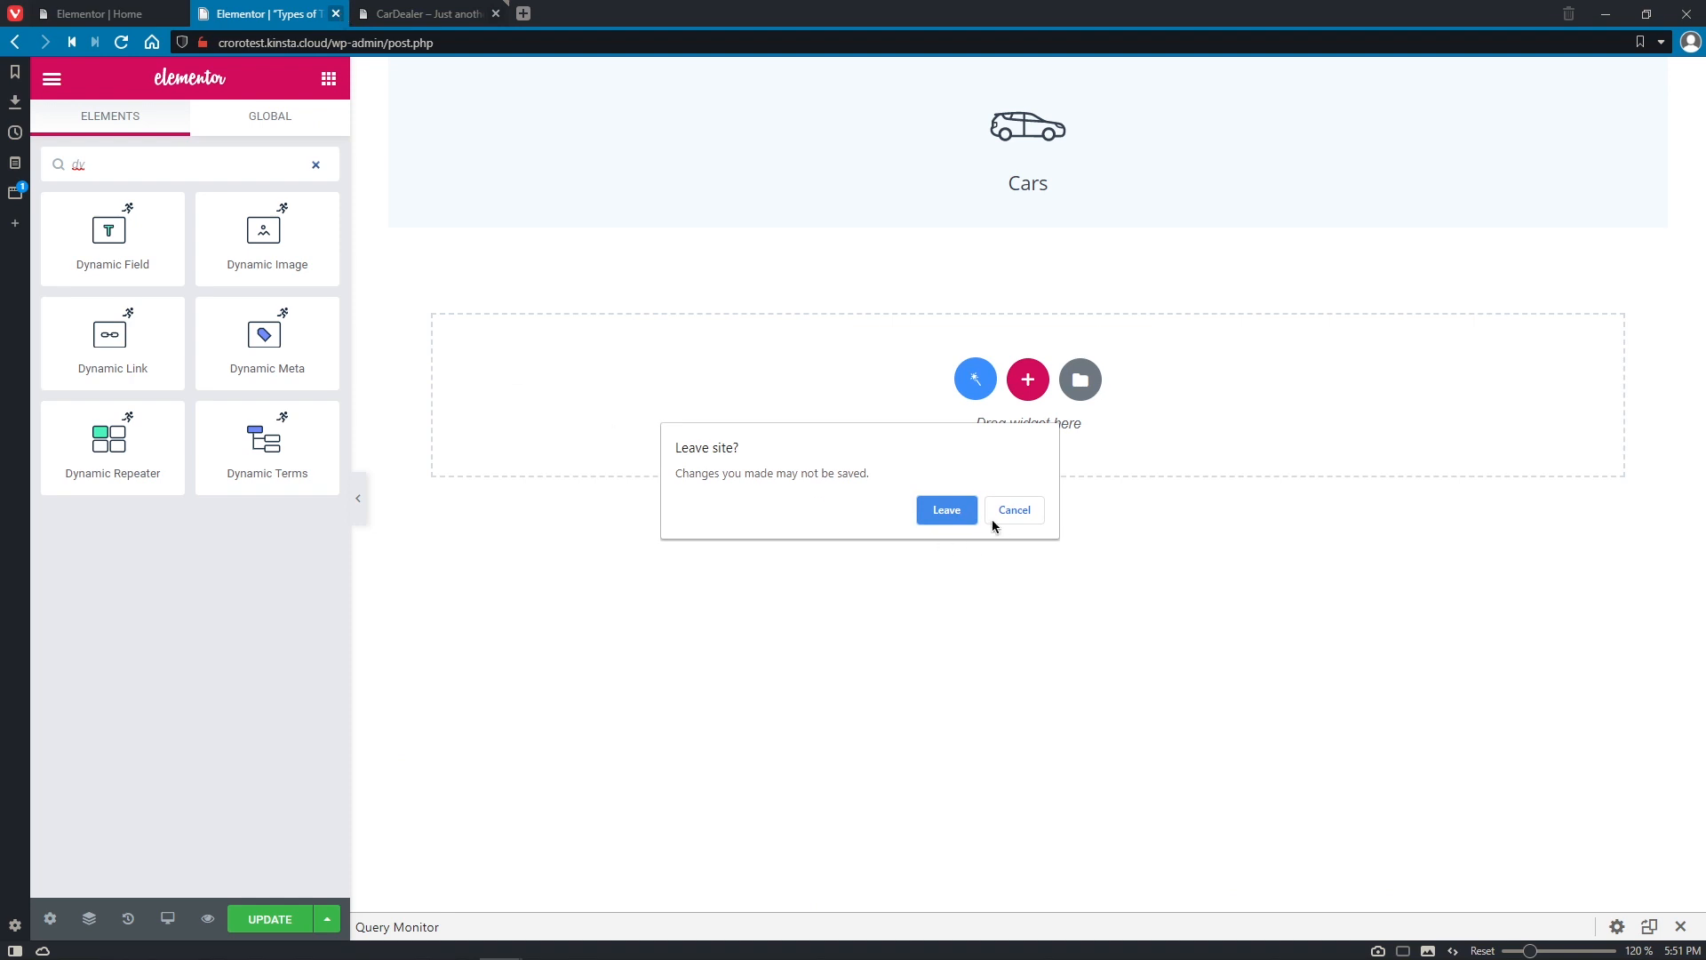
pyautogui.click(945, 509)
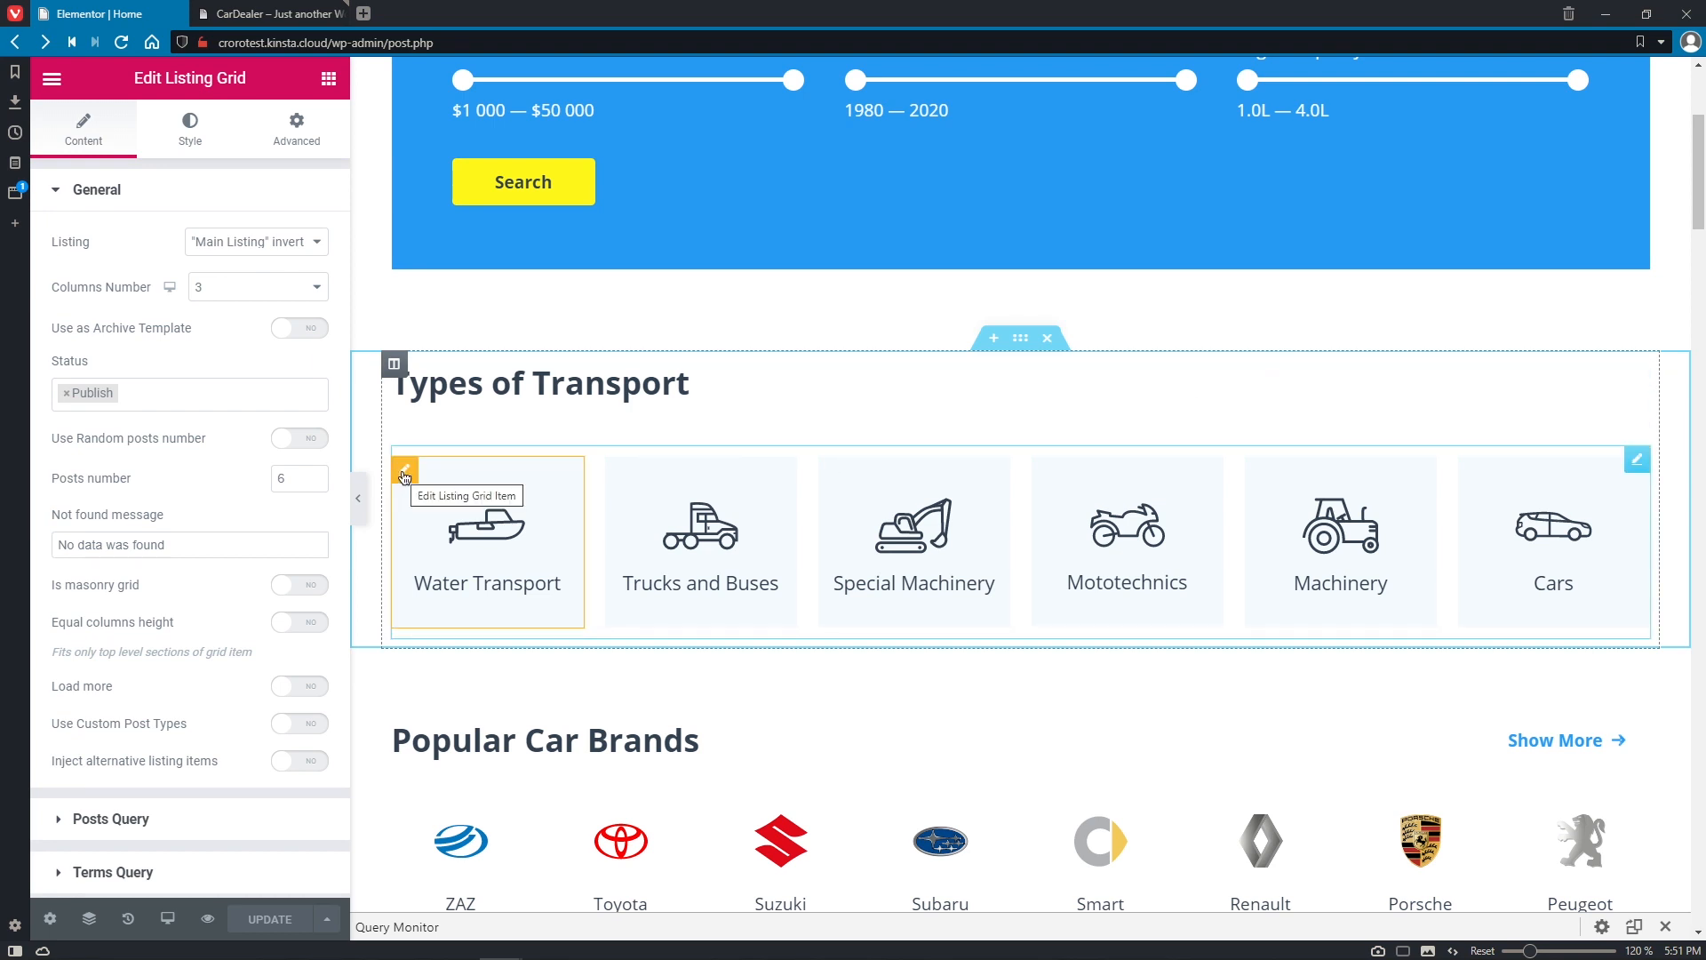
# Drag a Dynamic Field under the Cars label and set it to Posts count, showing 28.
pyautogui.click(256, 241)
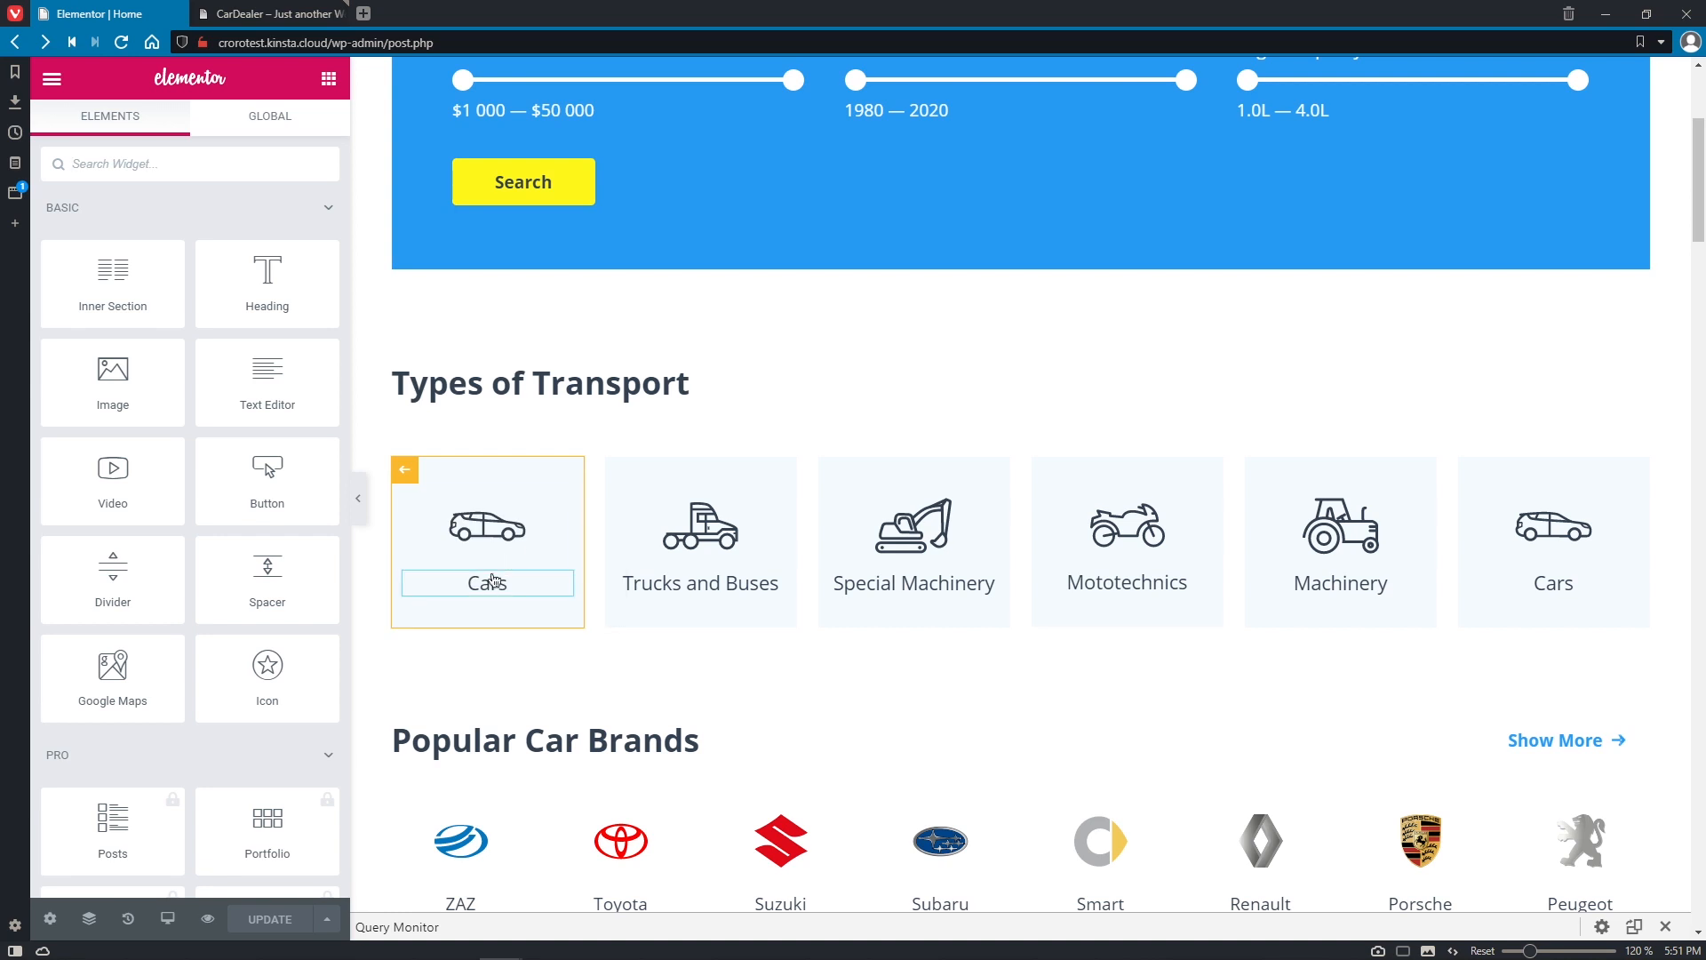
pyautogui.click(486, 582)
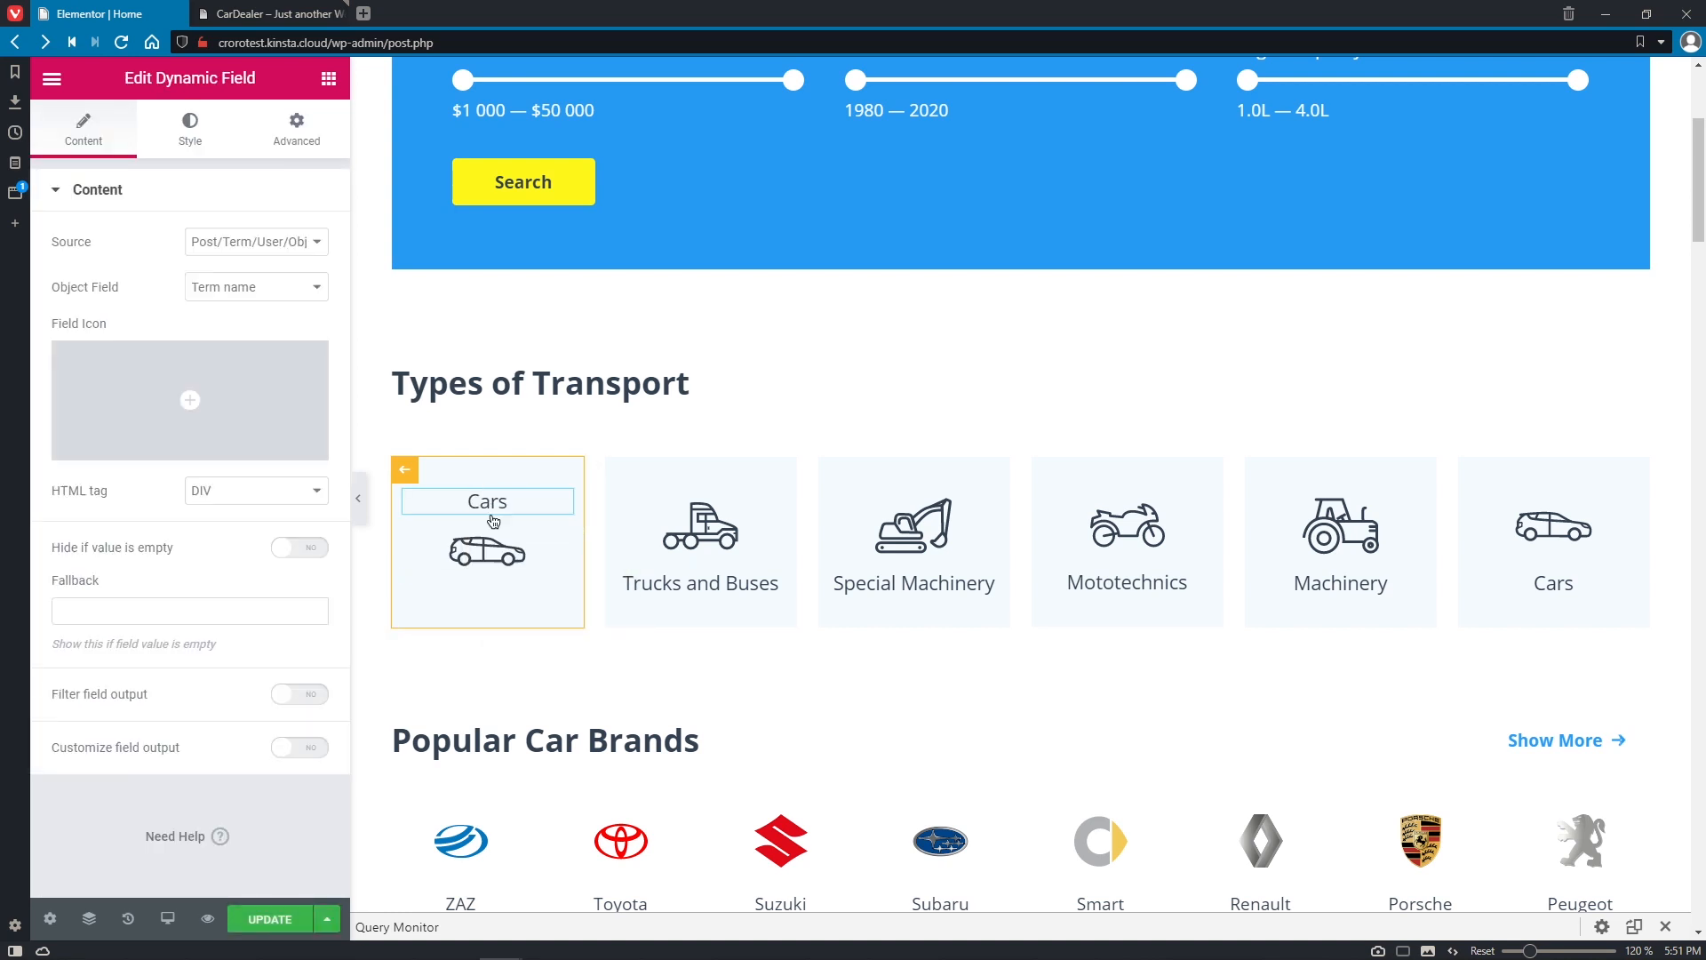
pyautogui.click(256, 242)
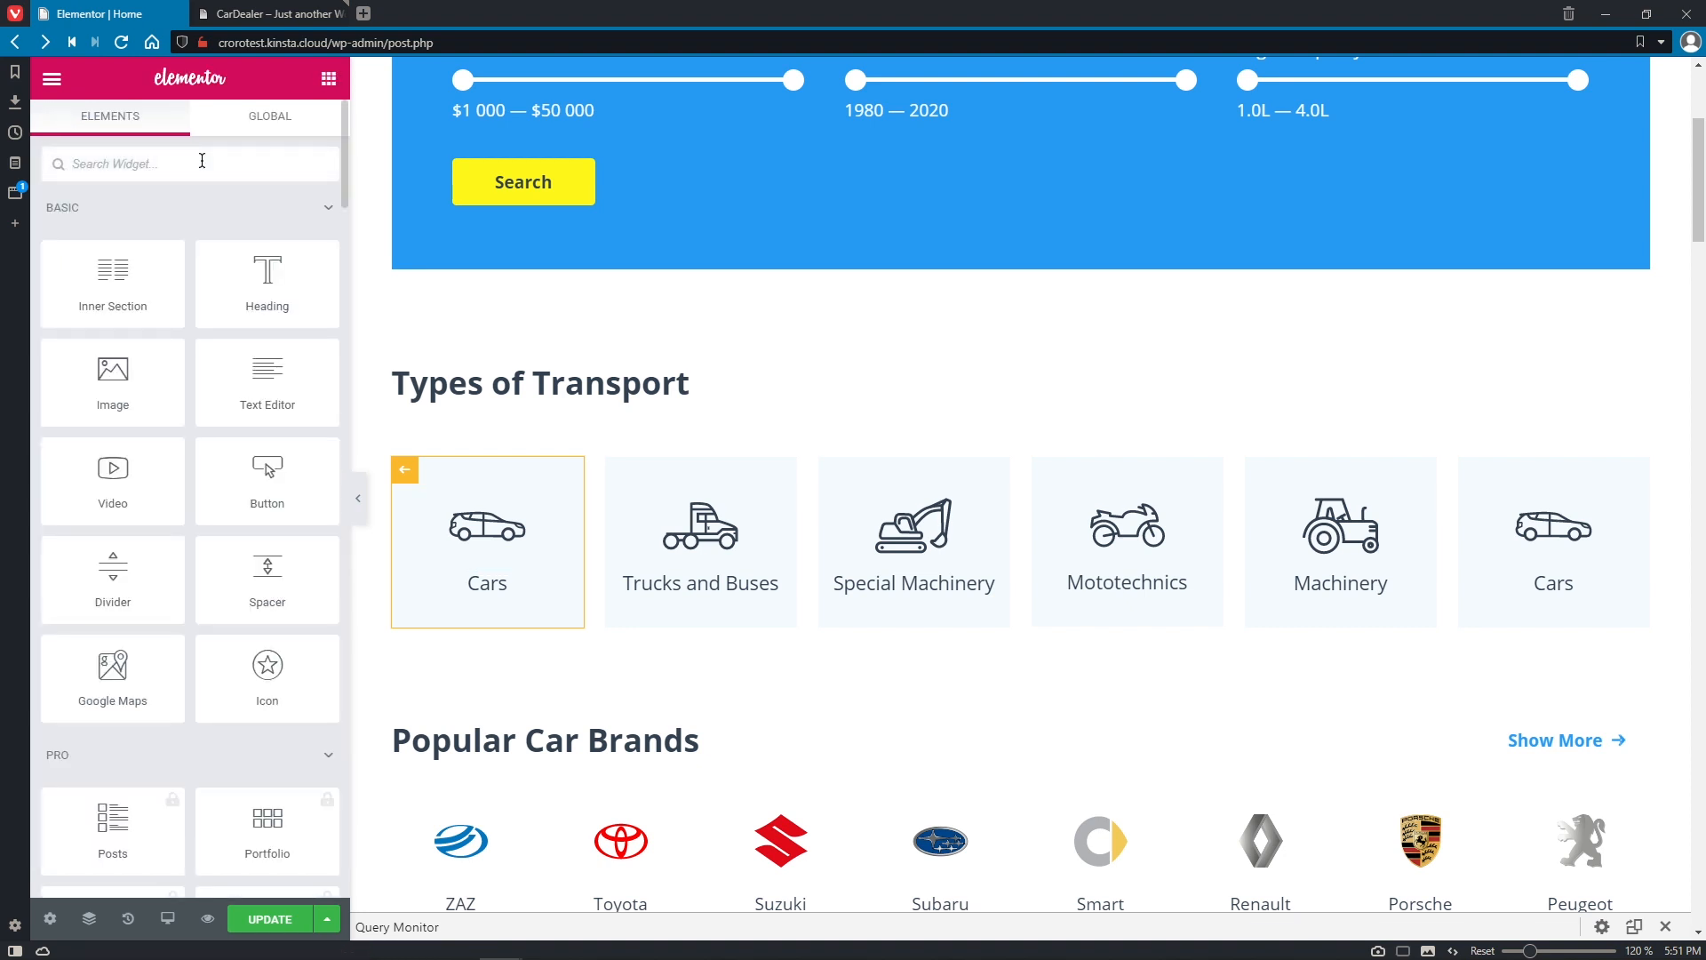
pyautogui.write('dy')
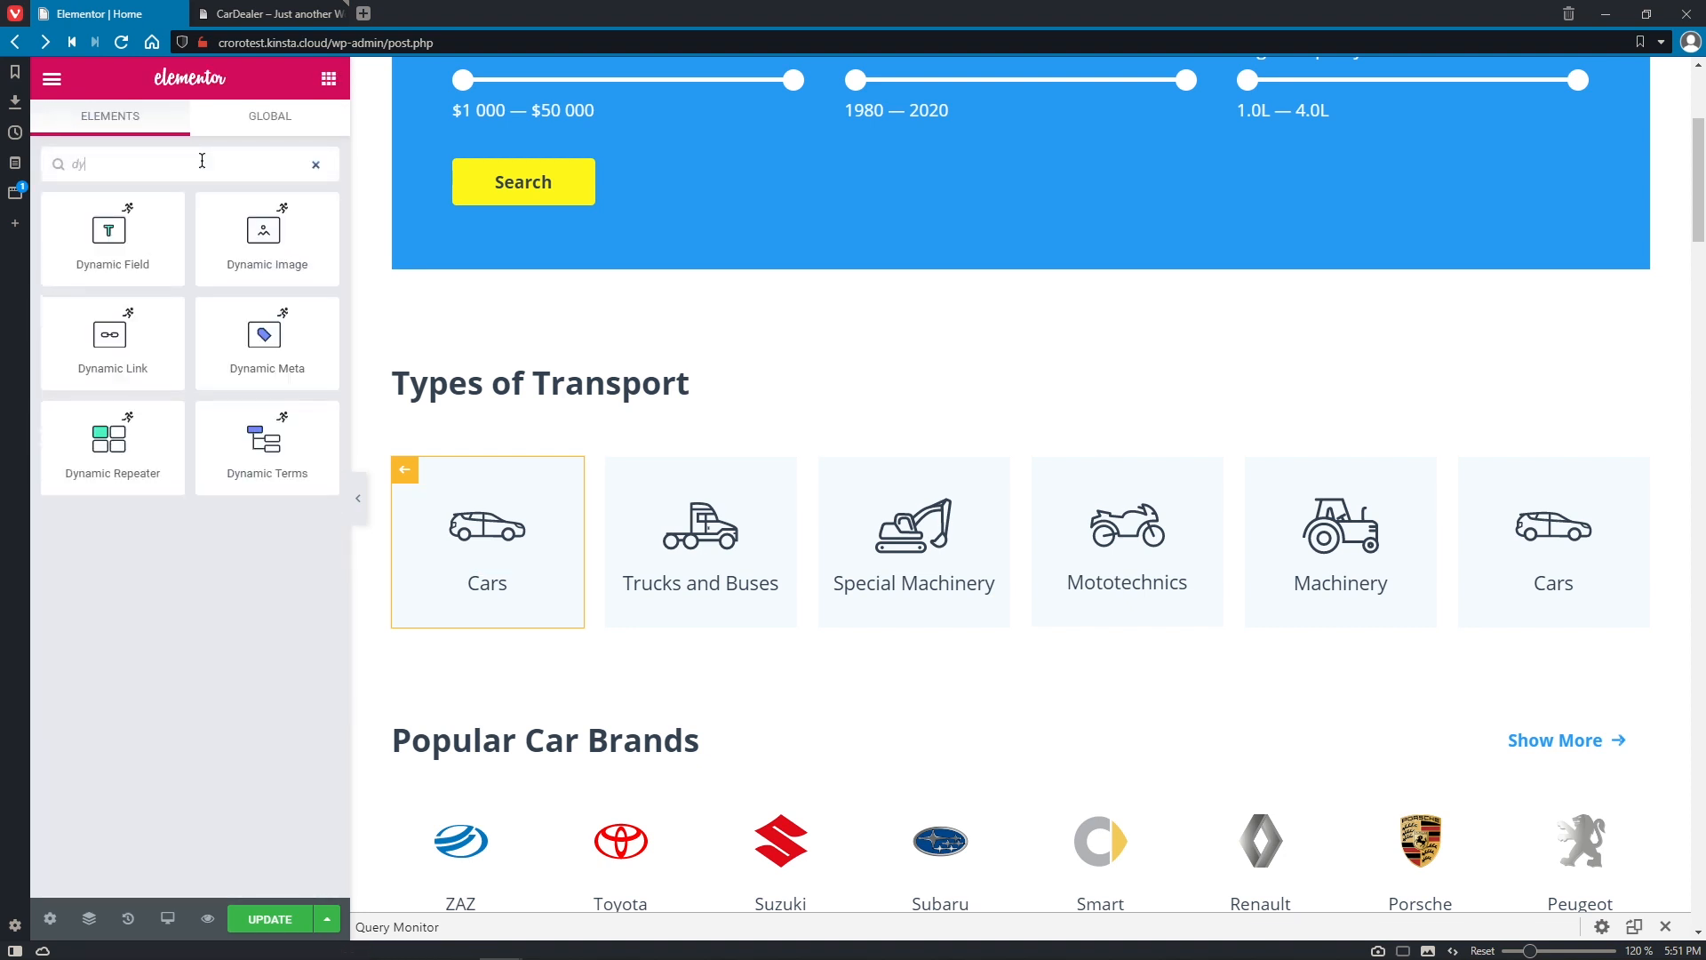
pyautogui.moveTo(112, 237); pyautogui.dragTo(457, 596)
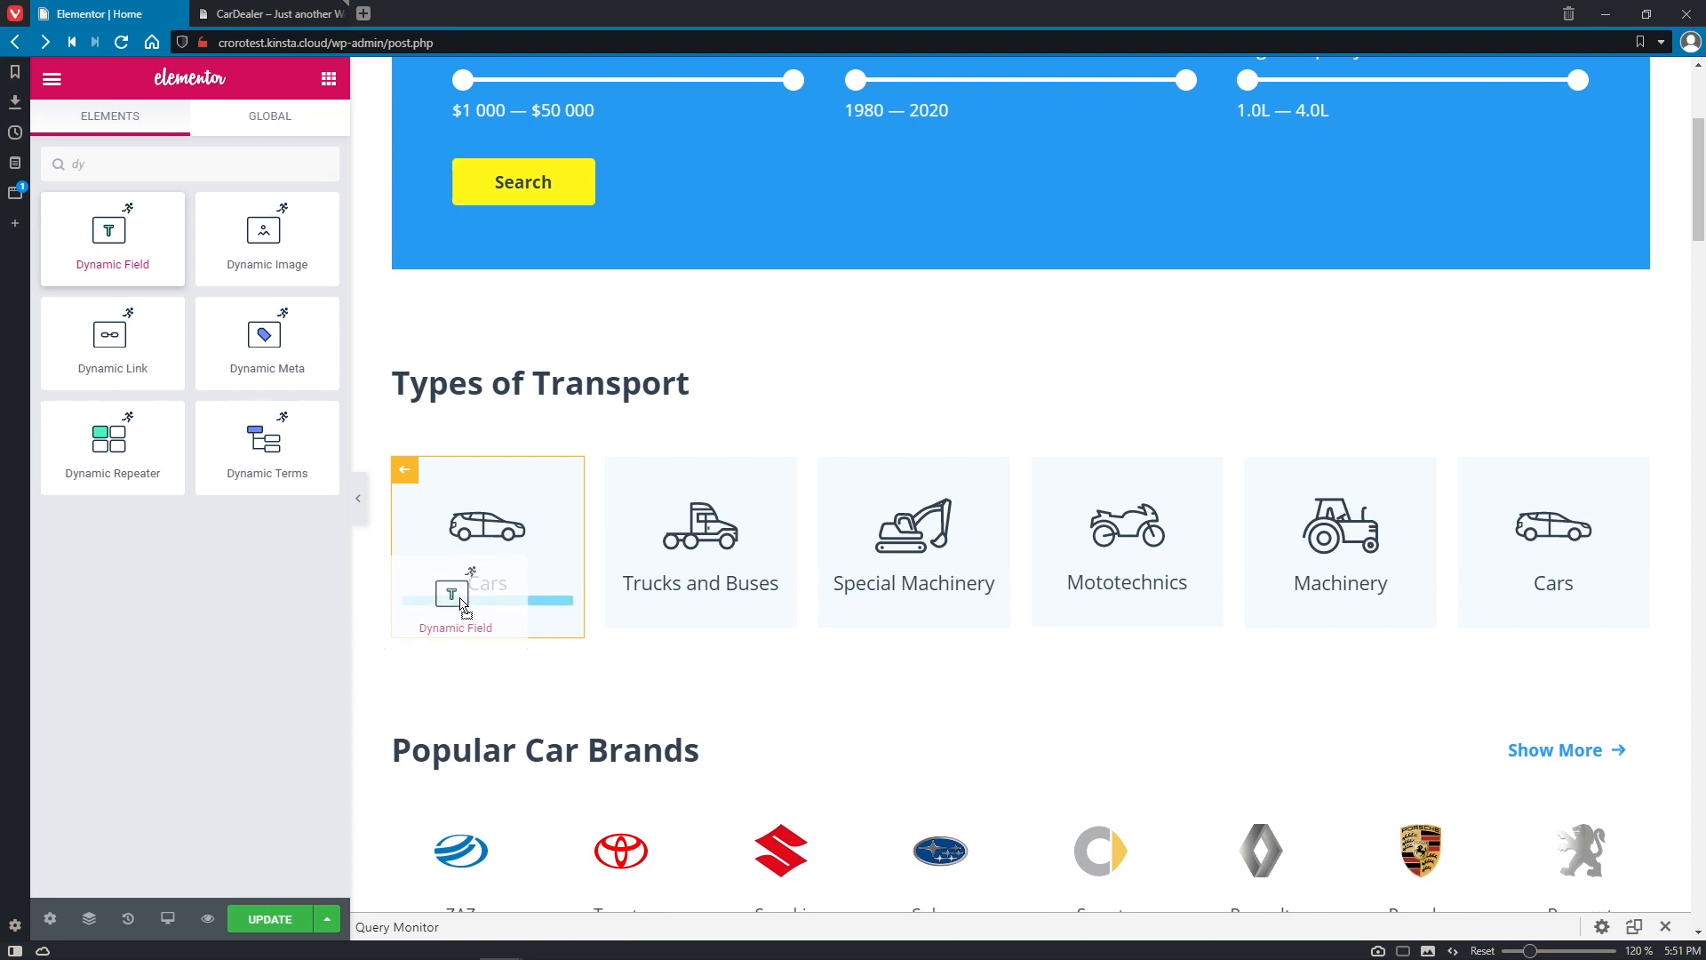
pyautogui.click(486, 595)
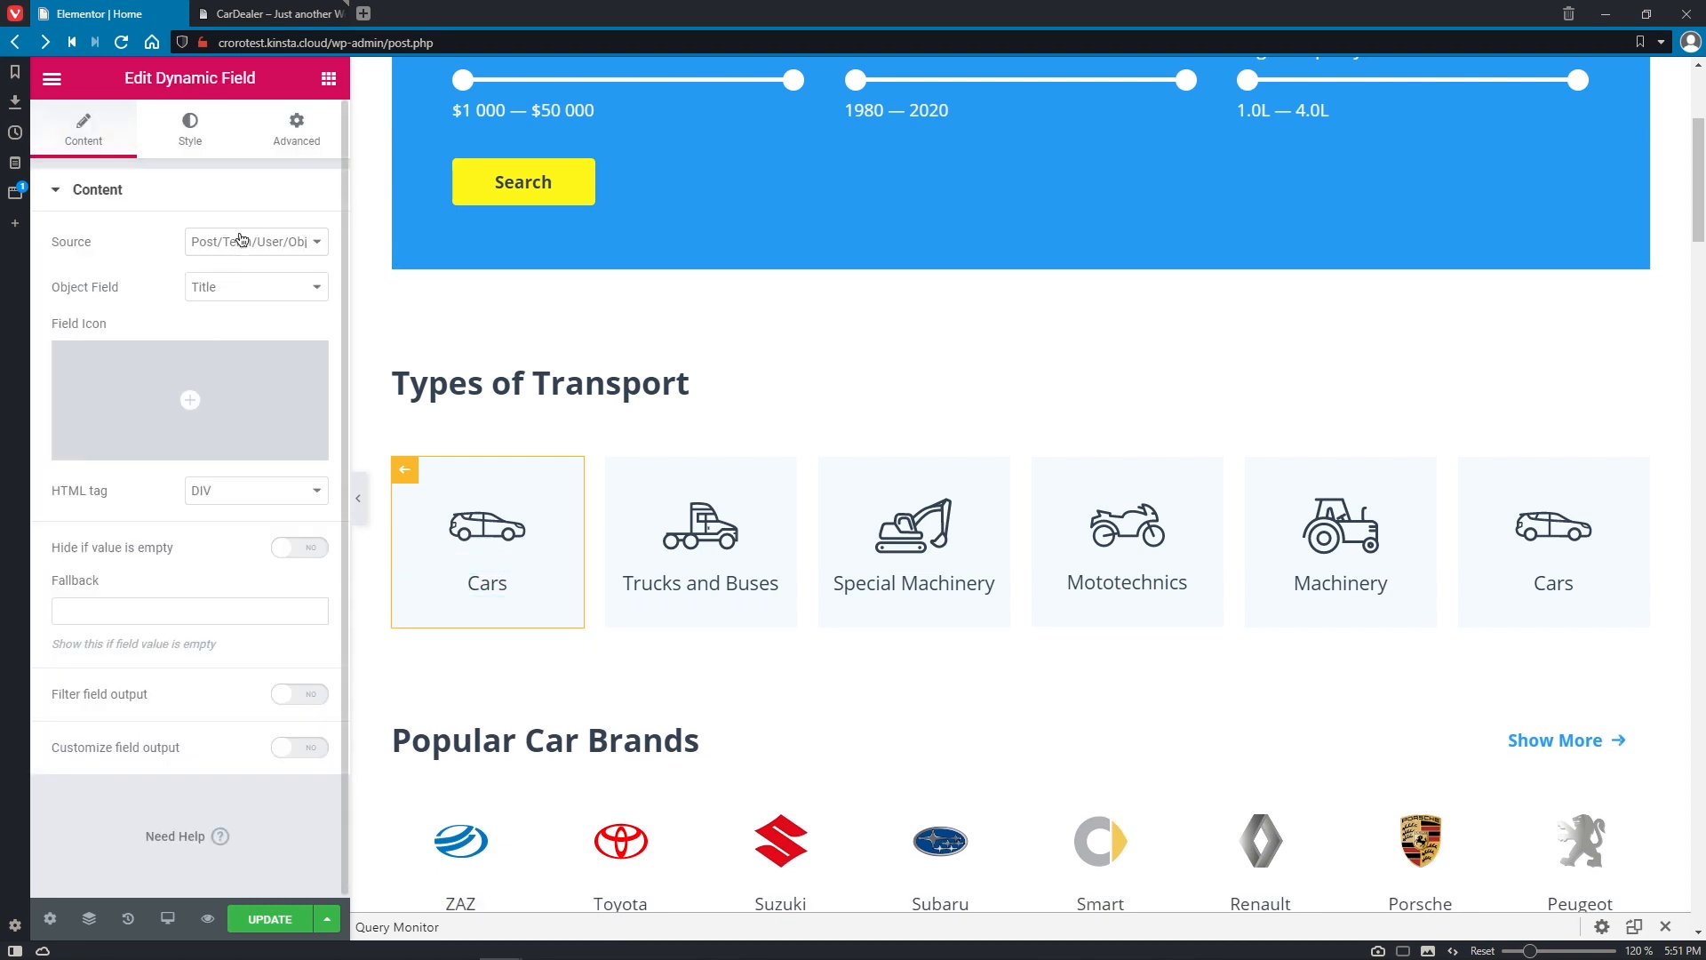
pyautogui.click(256, 287)
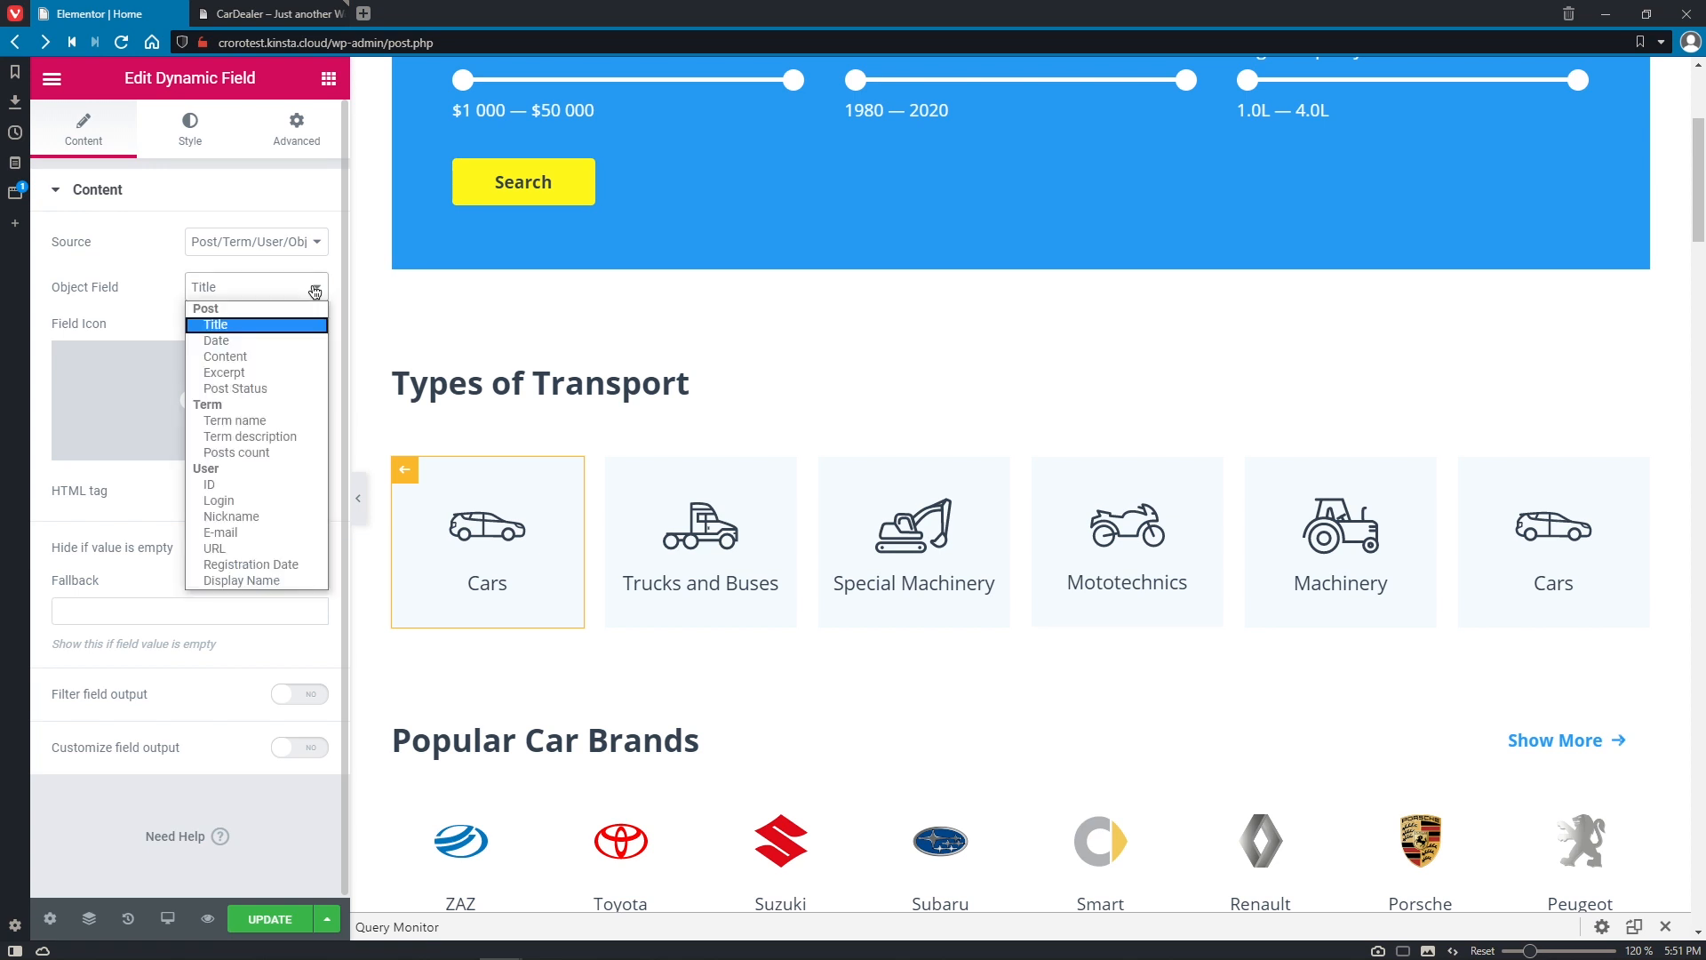
pyautogui.click(236, 452)
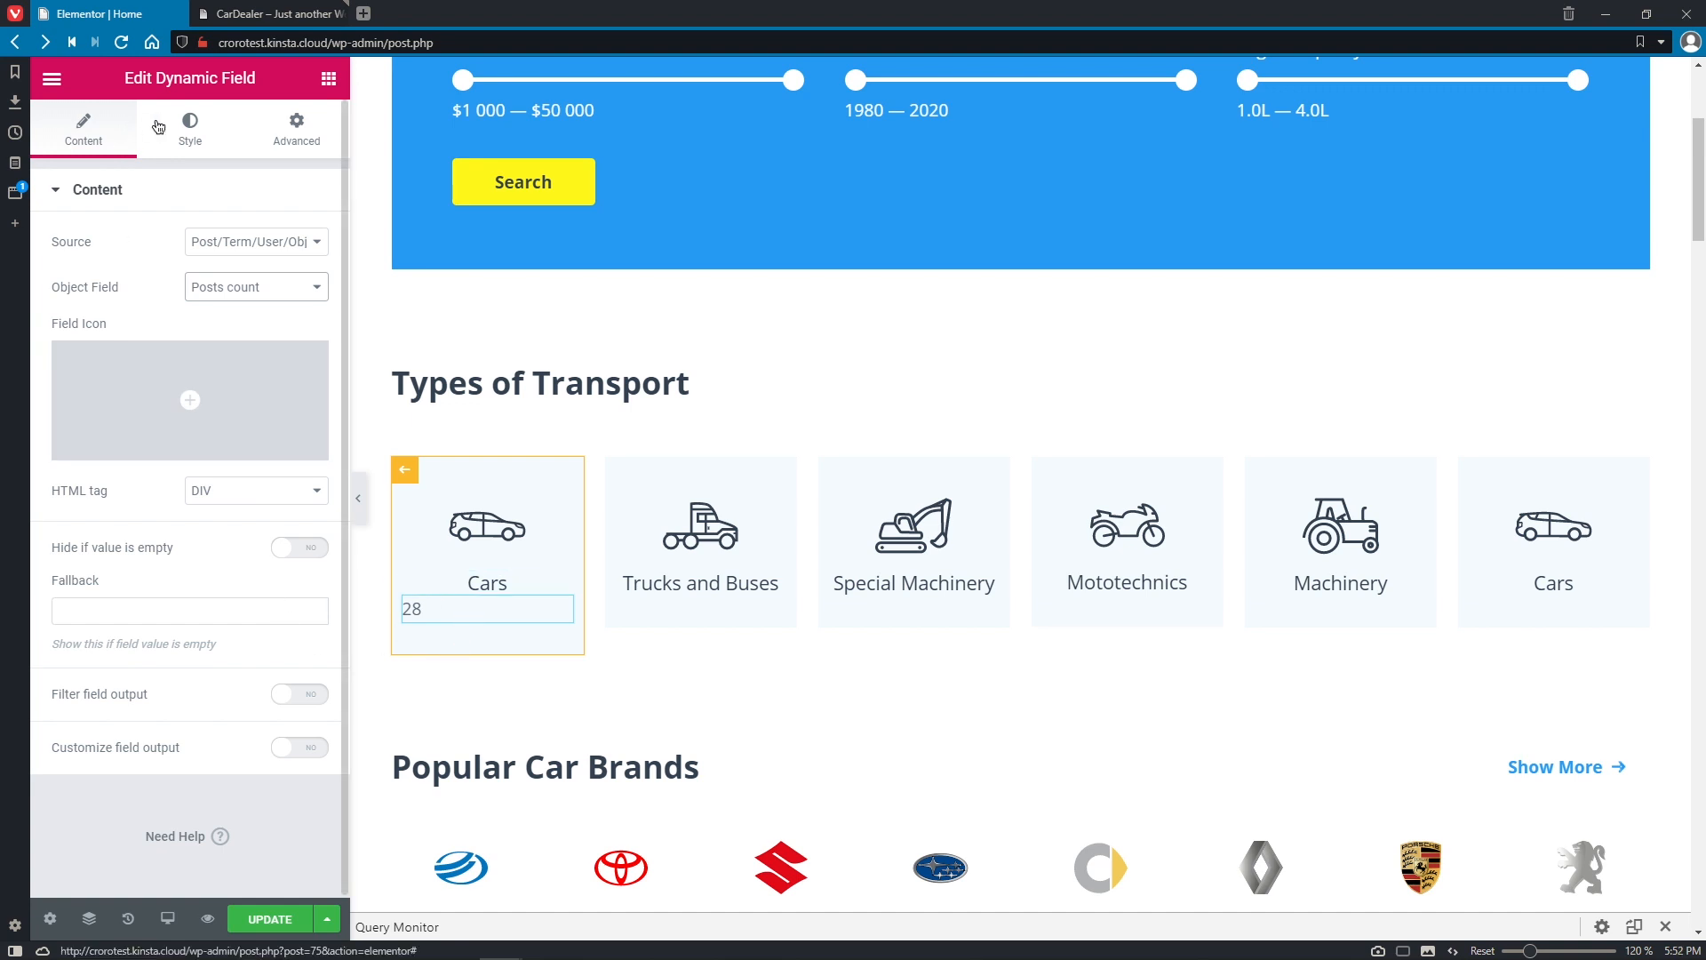
# Center the post count field and give it a separate 15px top margin.
pyautogui.click(188, 127)
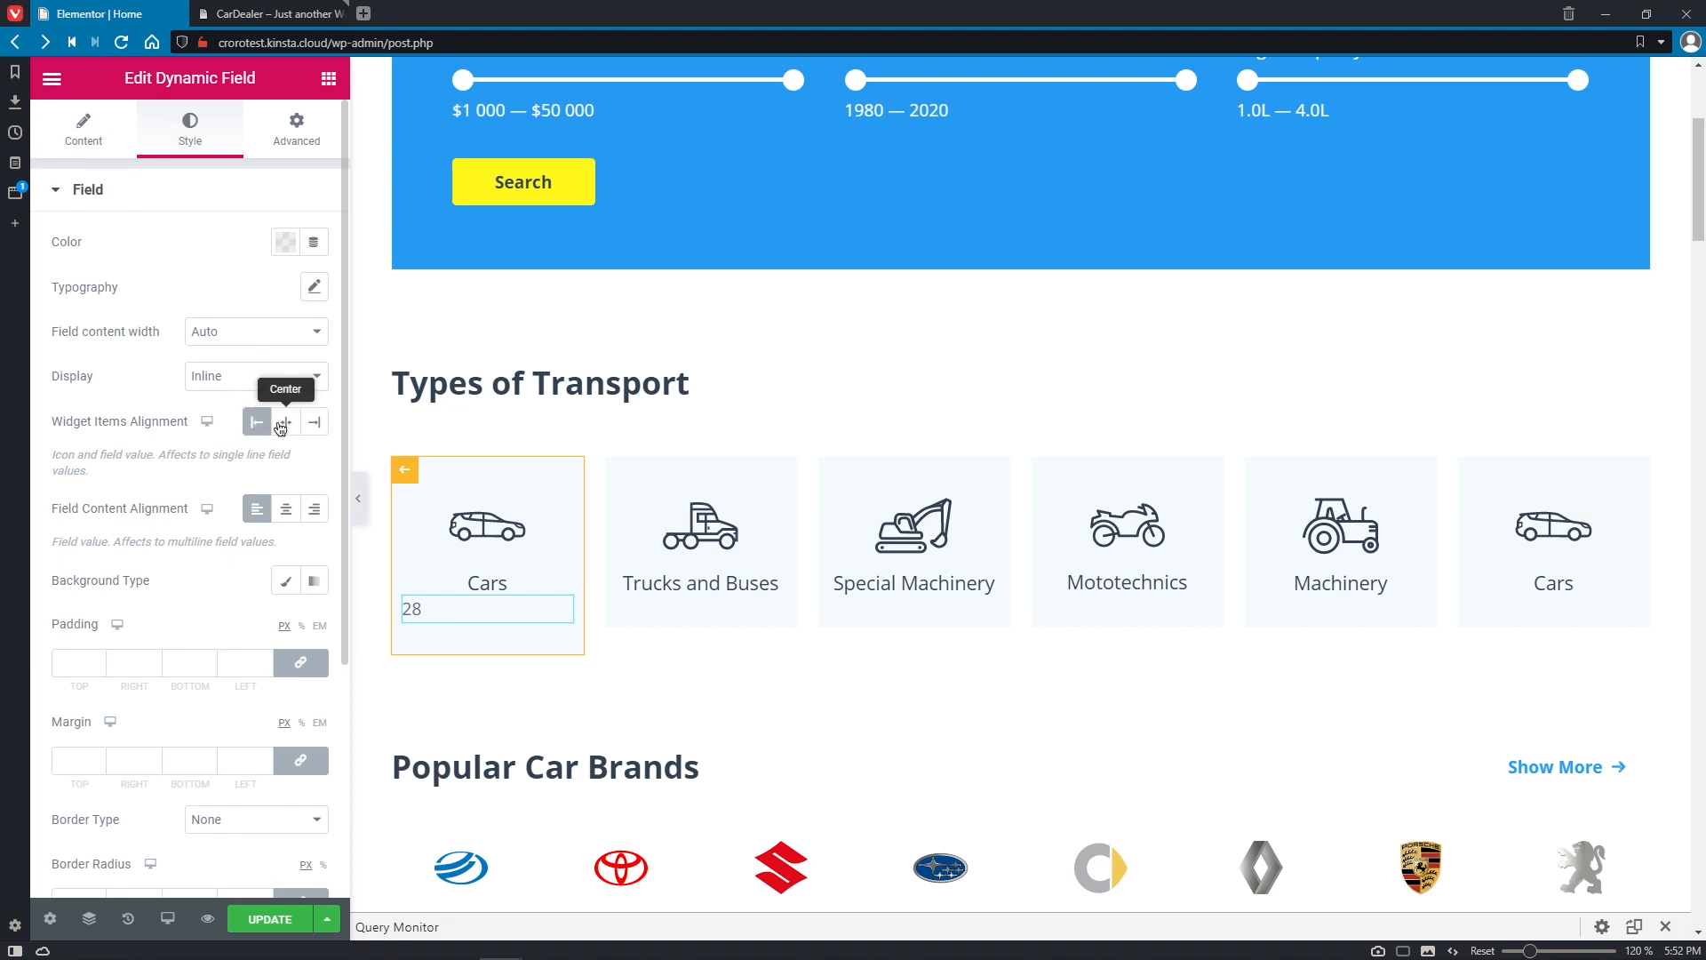
pyautogui.click(284, 422)
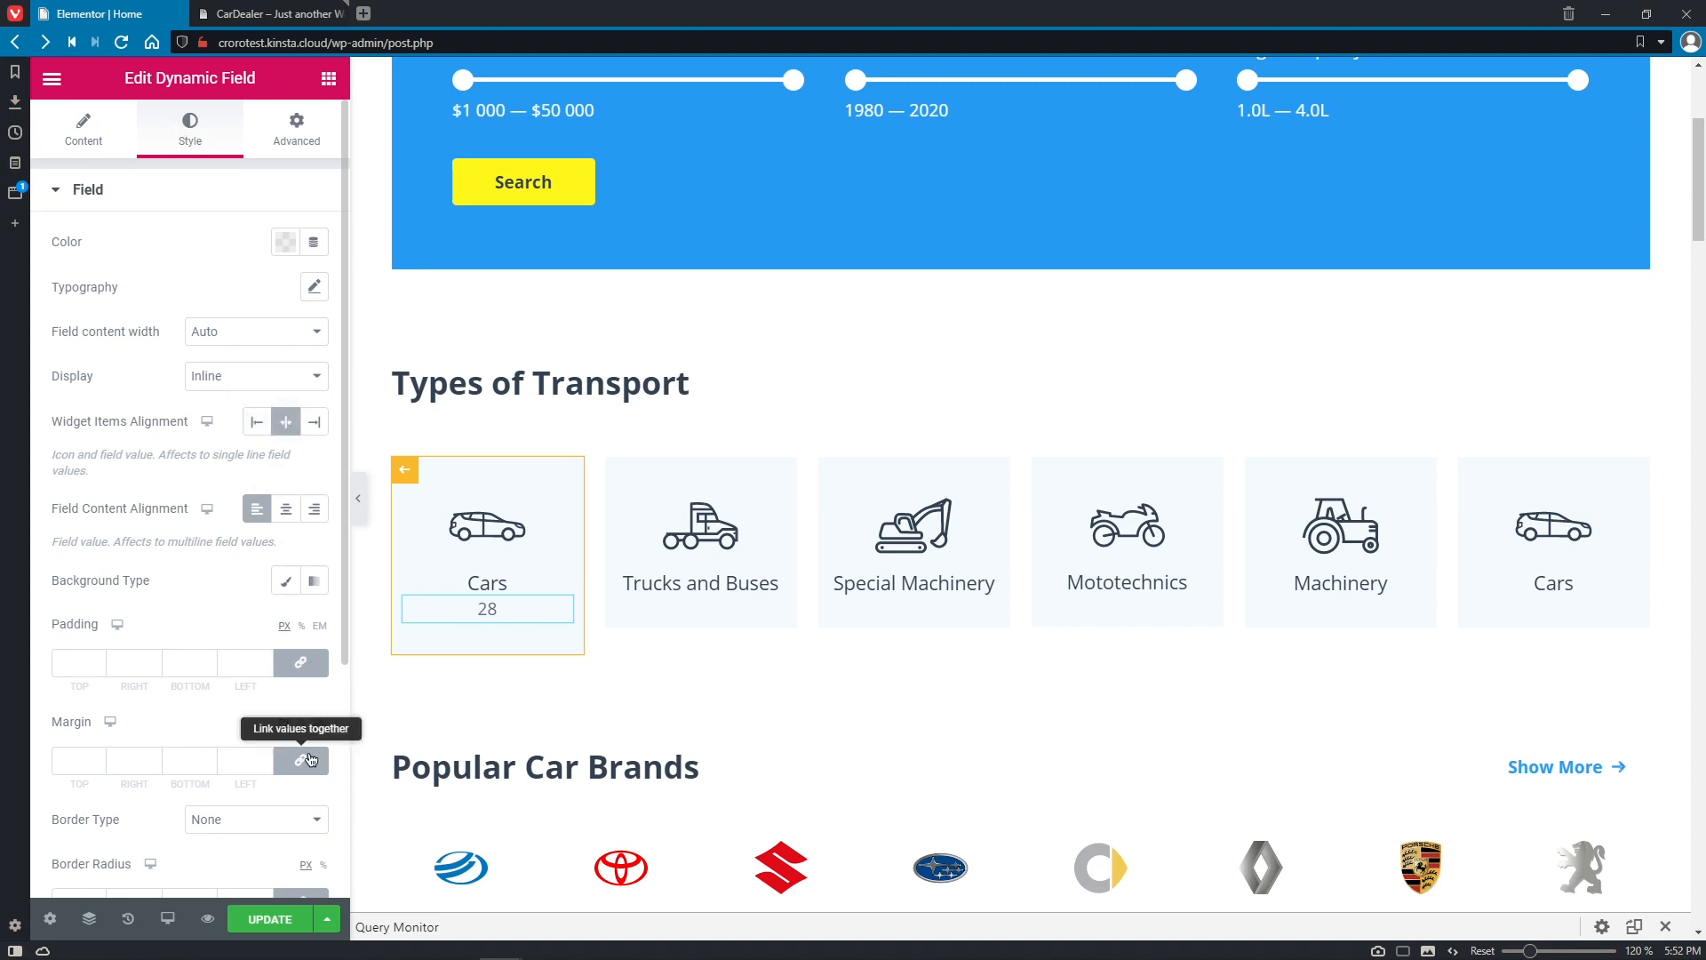
pyautogui.click(71, 760)
pyautogui.write('15')
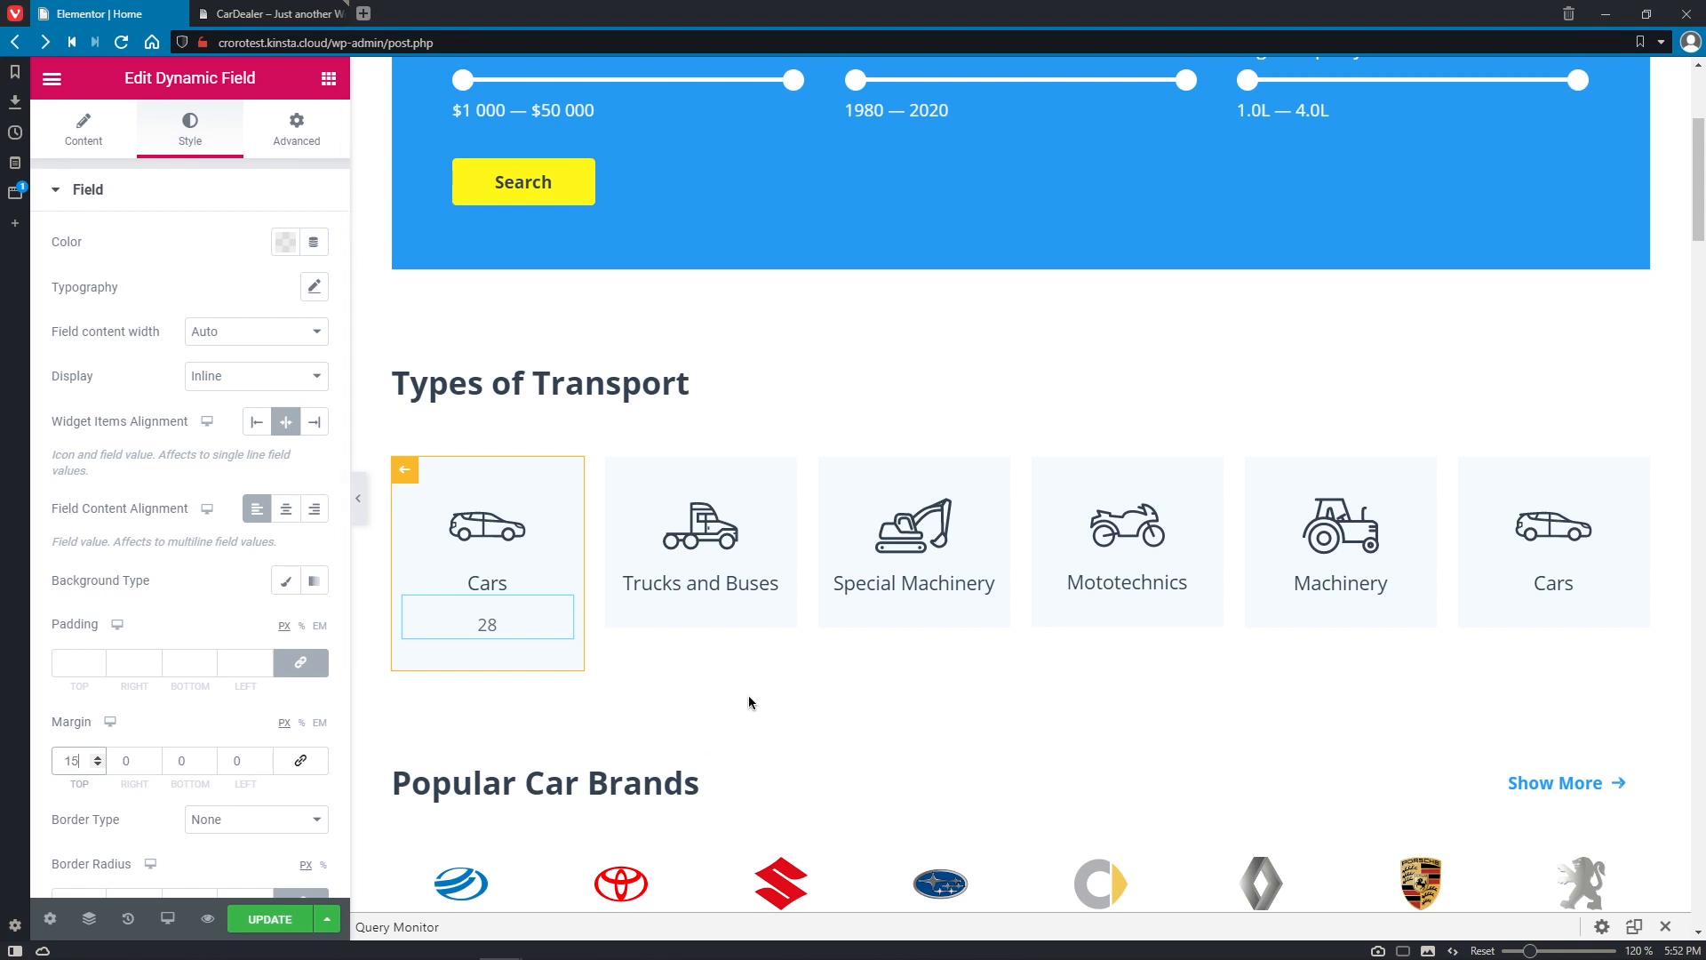
pyautogui.click(406, 470)
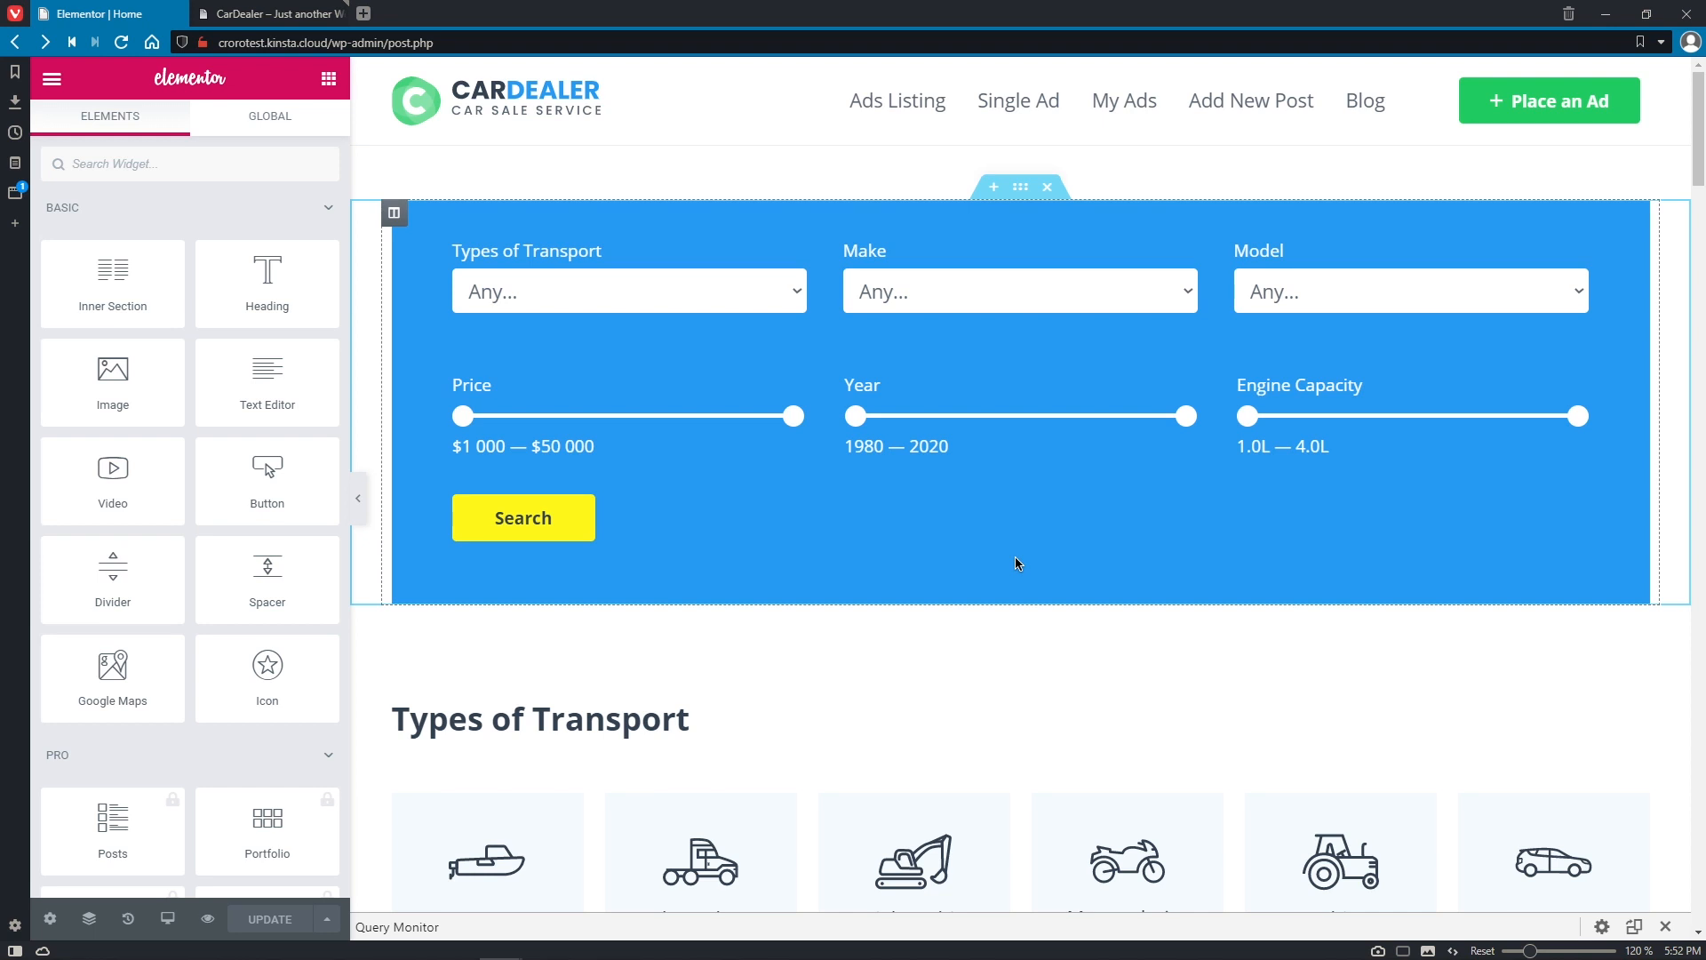
# Scroll through all six Types of Transport cards checking counts, down to Recent Ads.
pyautogui.scroll(-3)
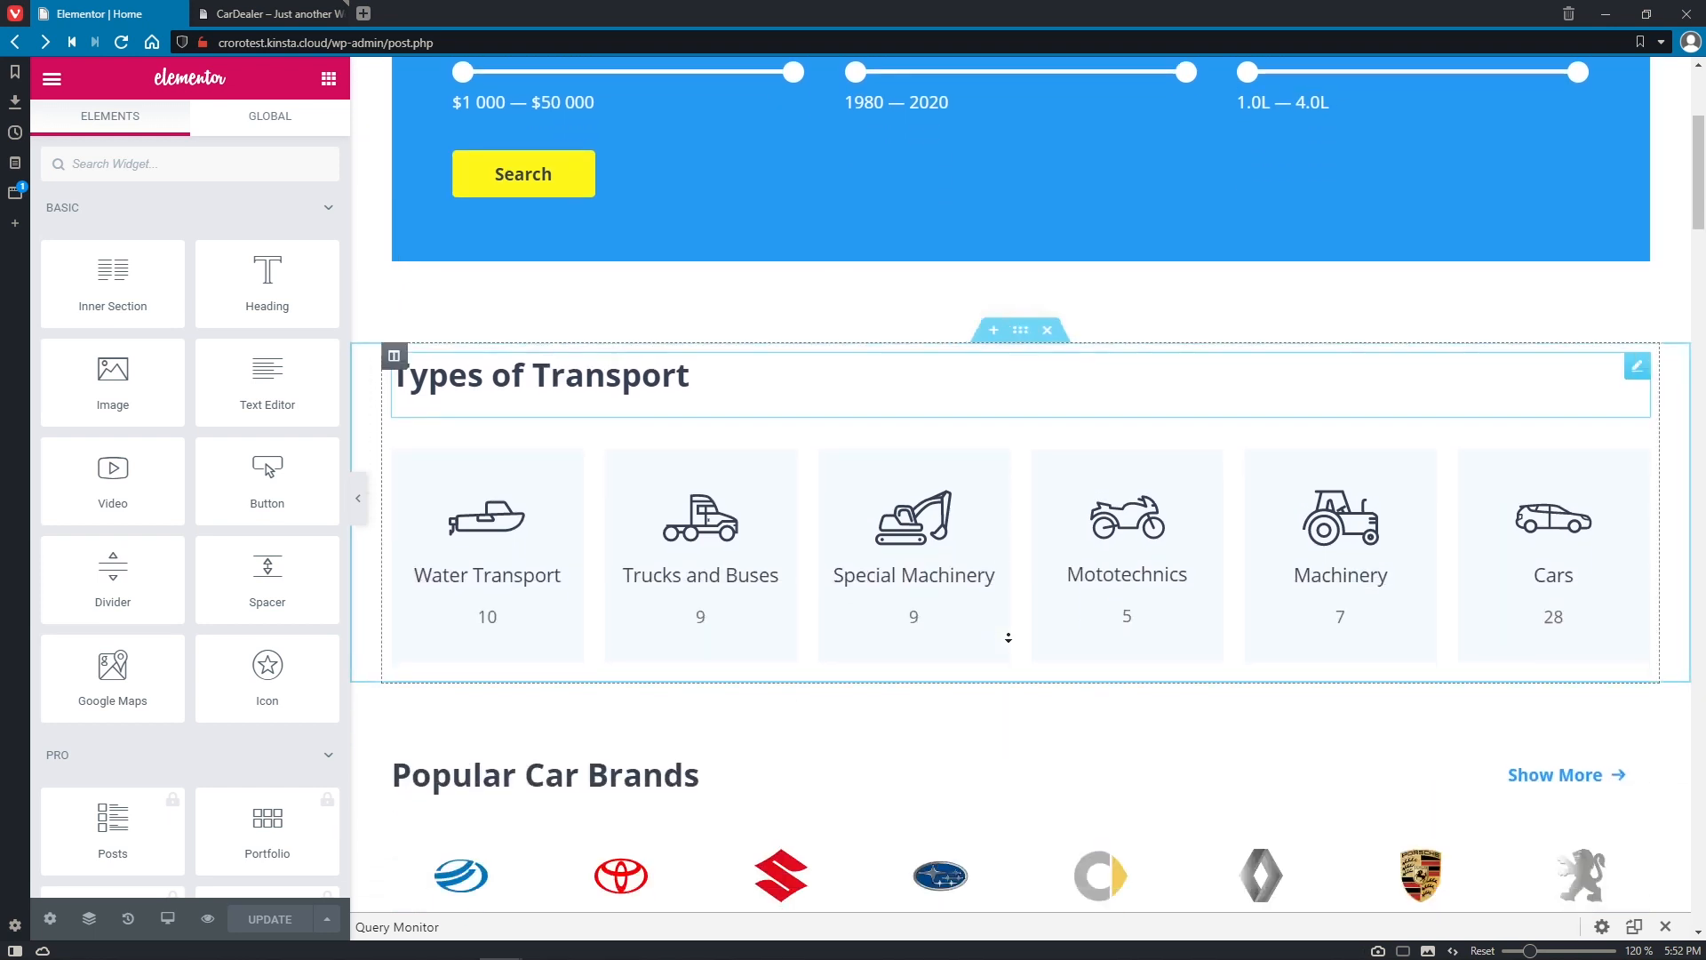
pyautogui.scroll(-3)
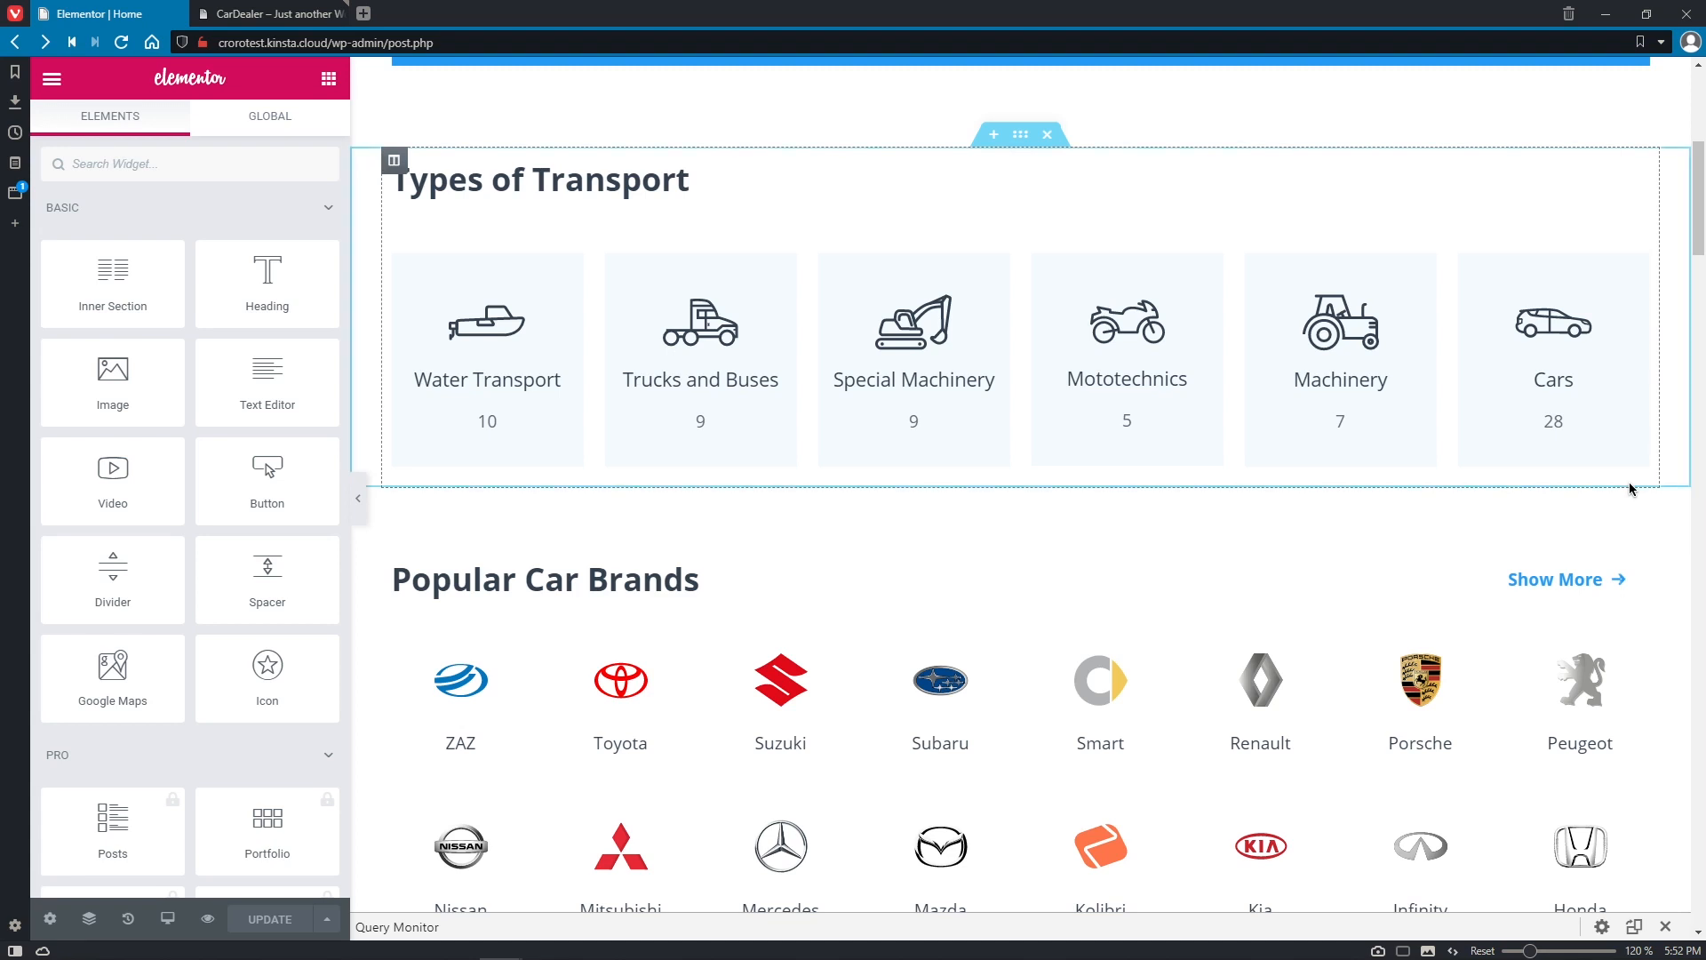
pyautogui.scroll(-3)
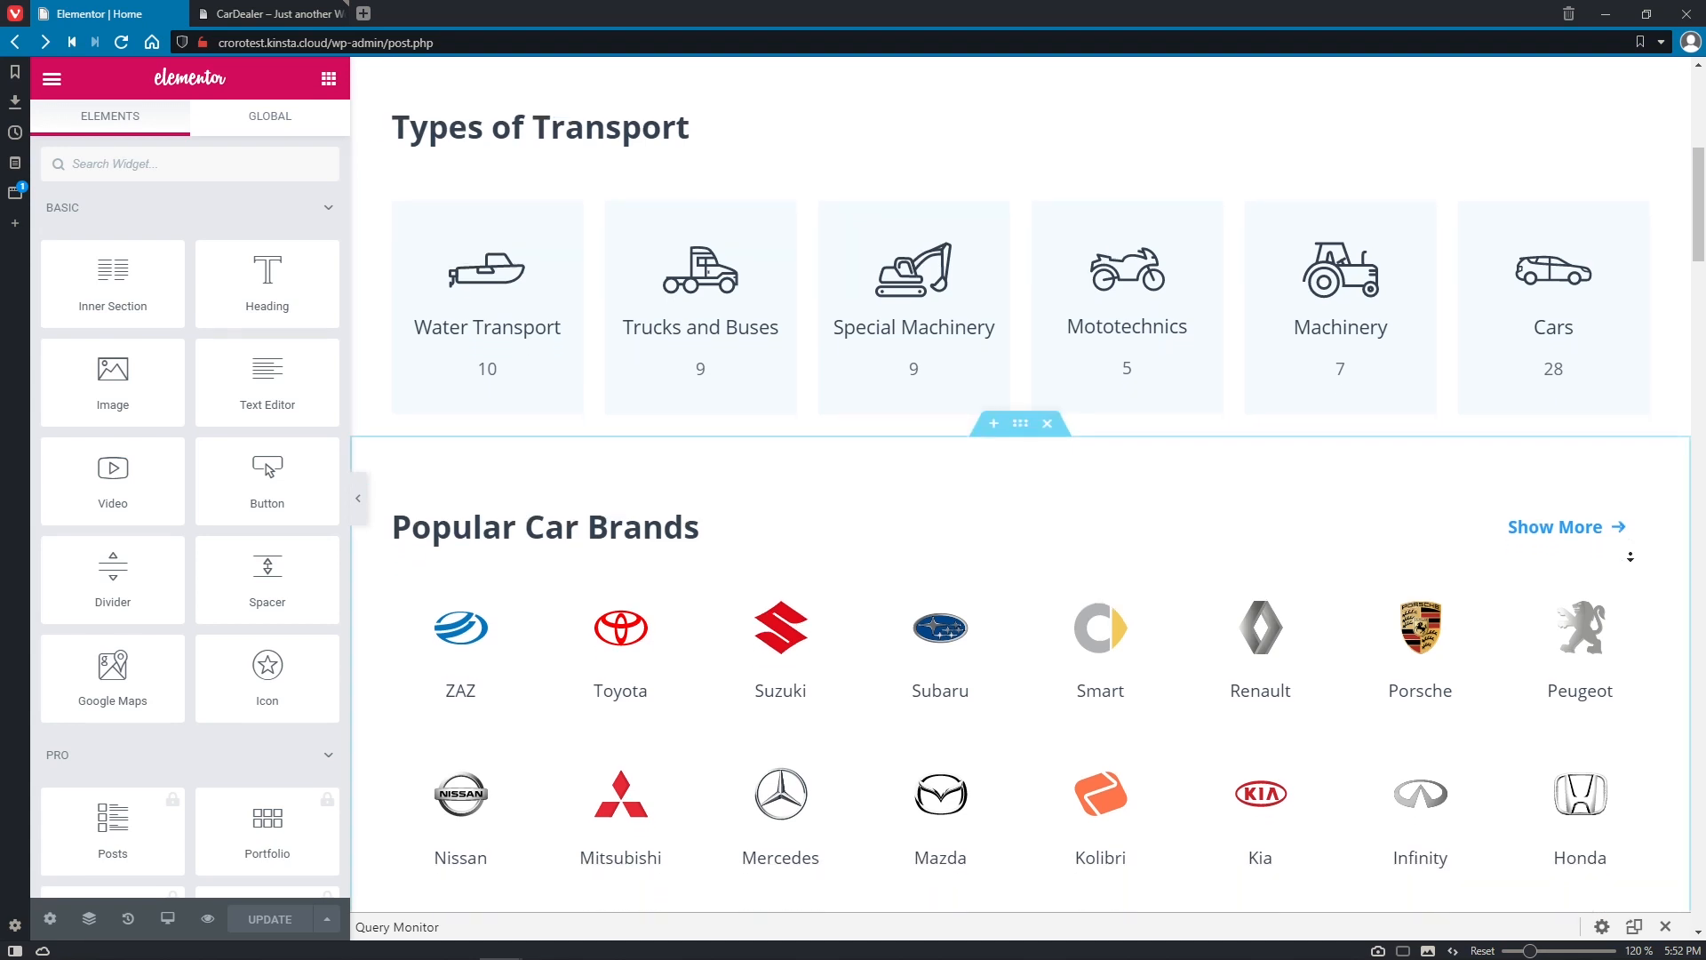
pyautogui.scroll(-3)
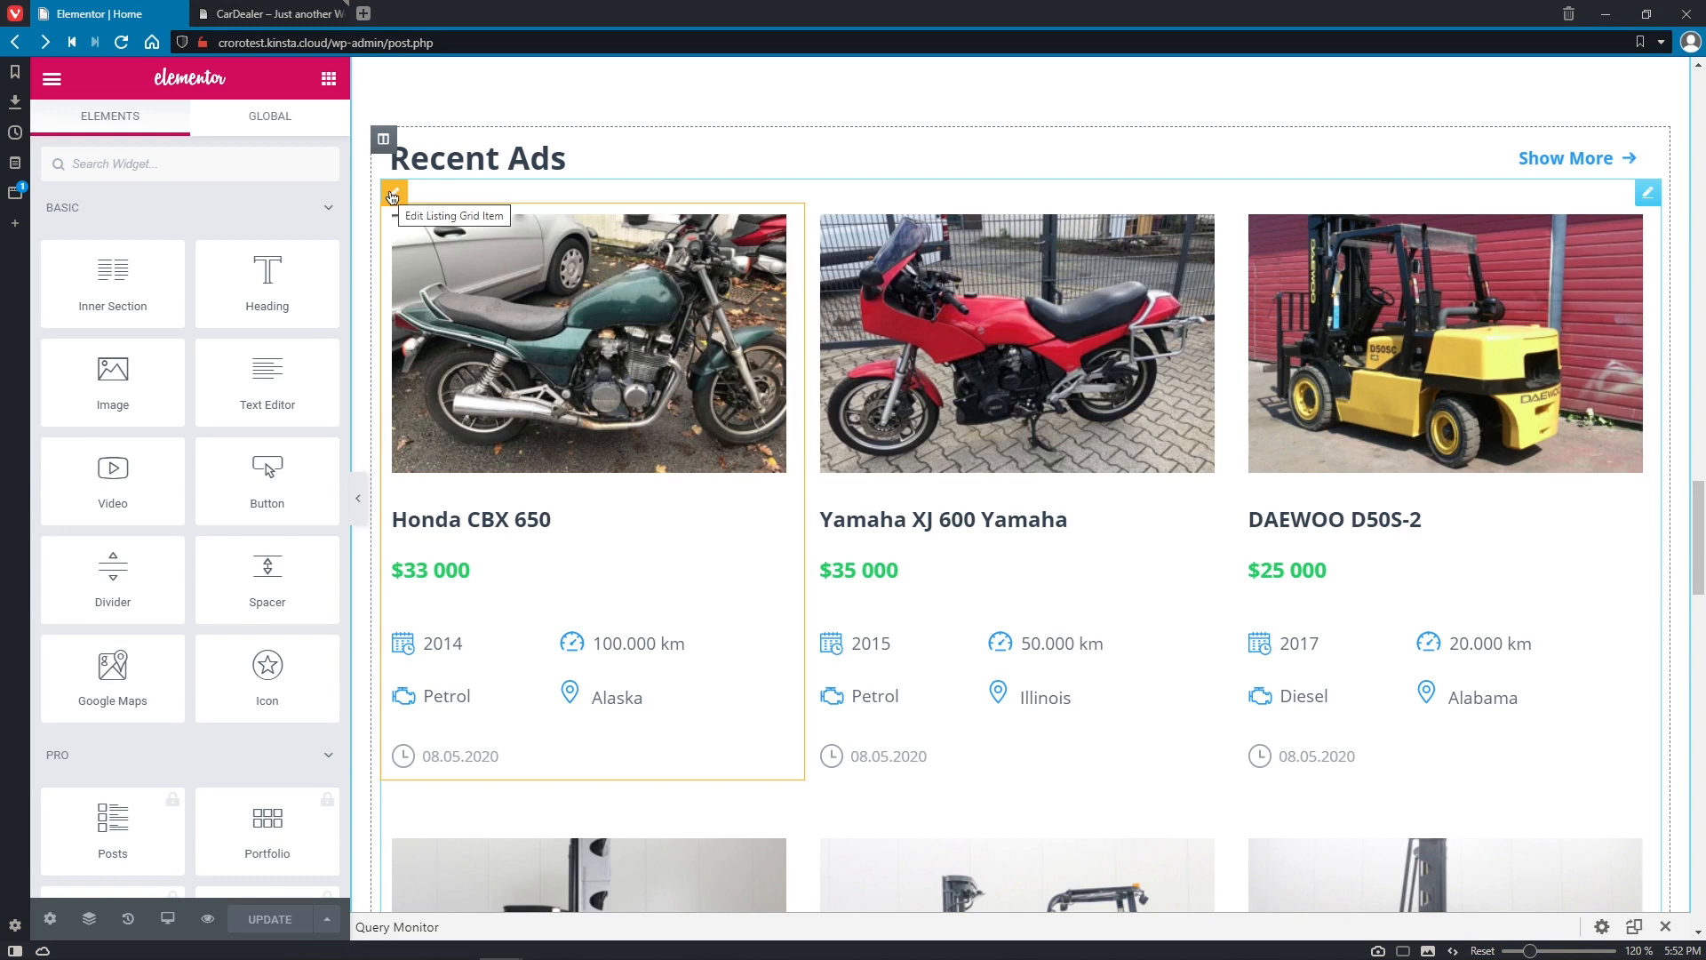
# Turn on Make listing item clickable with Permalink as the link source for Recent Ads.
pyautogui.click(393, 196)
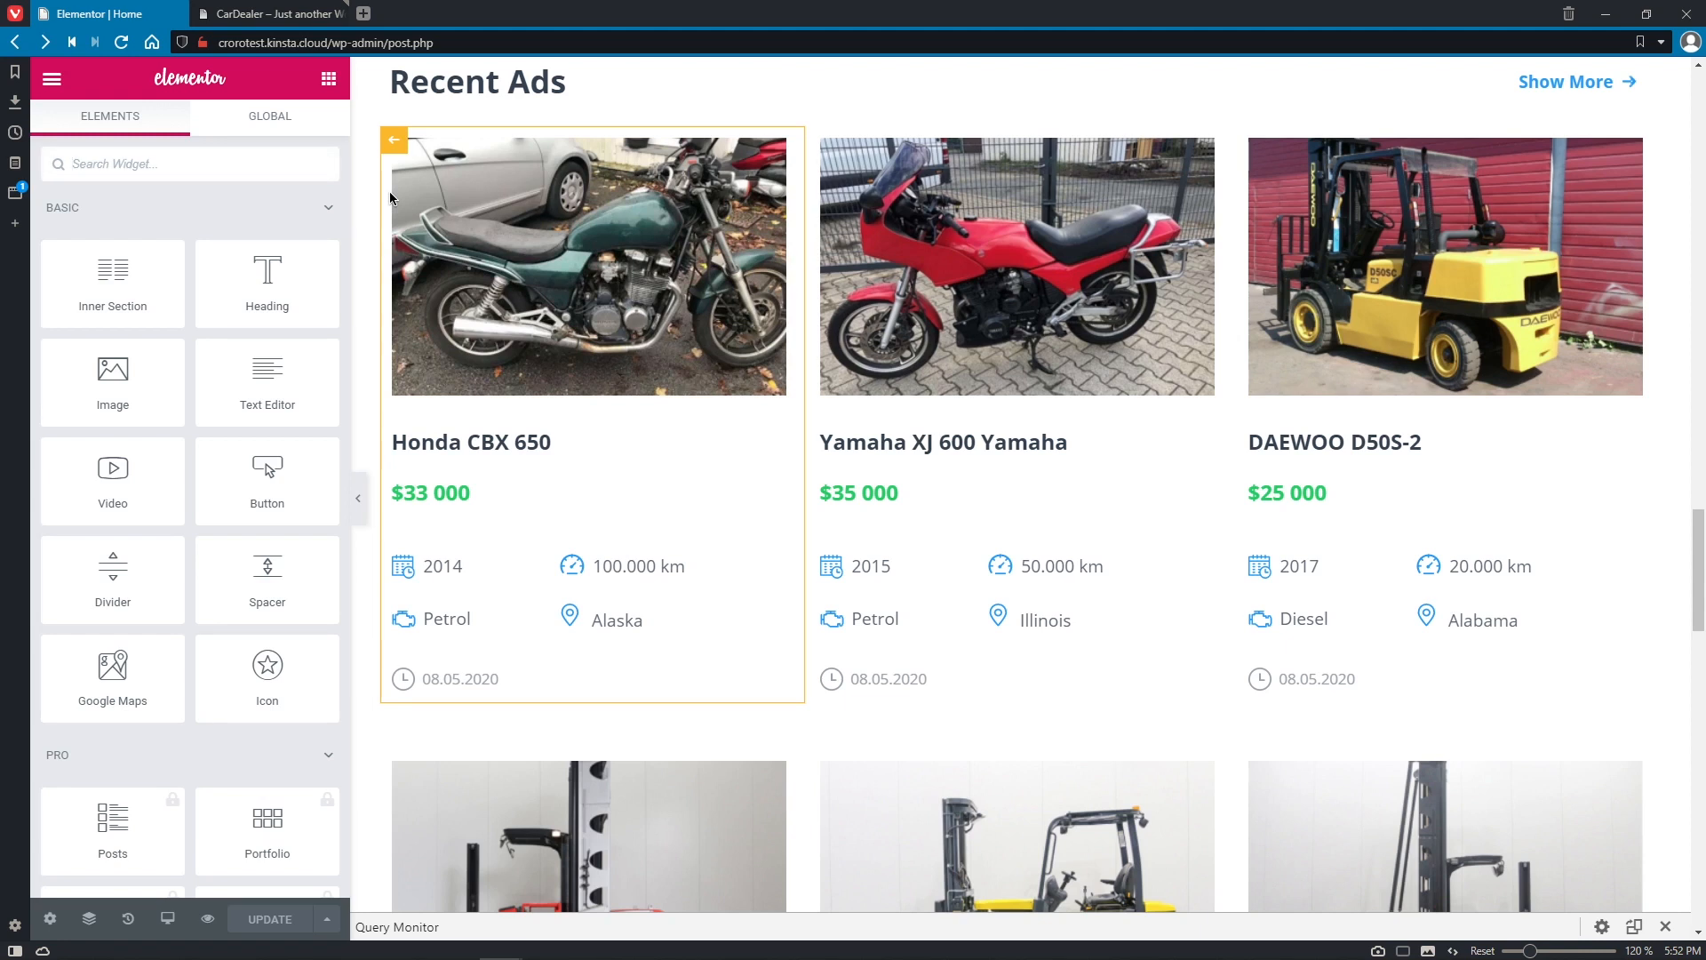
pyautogui.moveTo(751, 300)
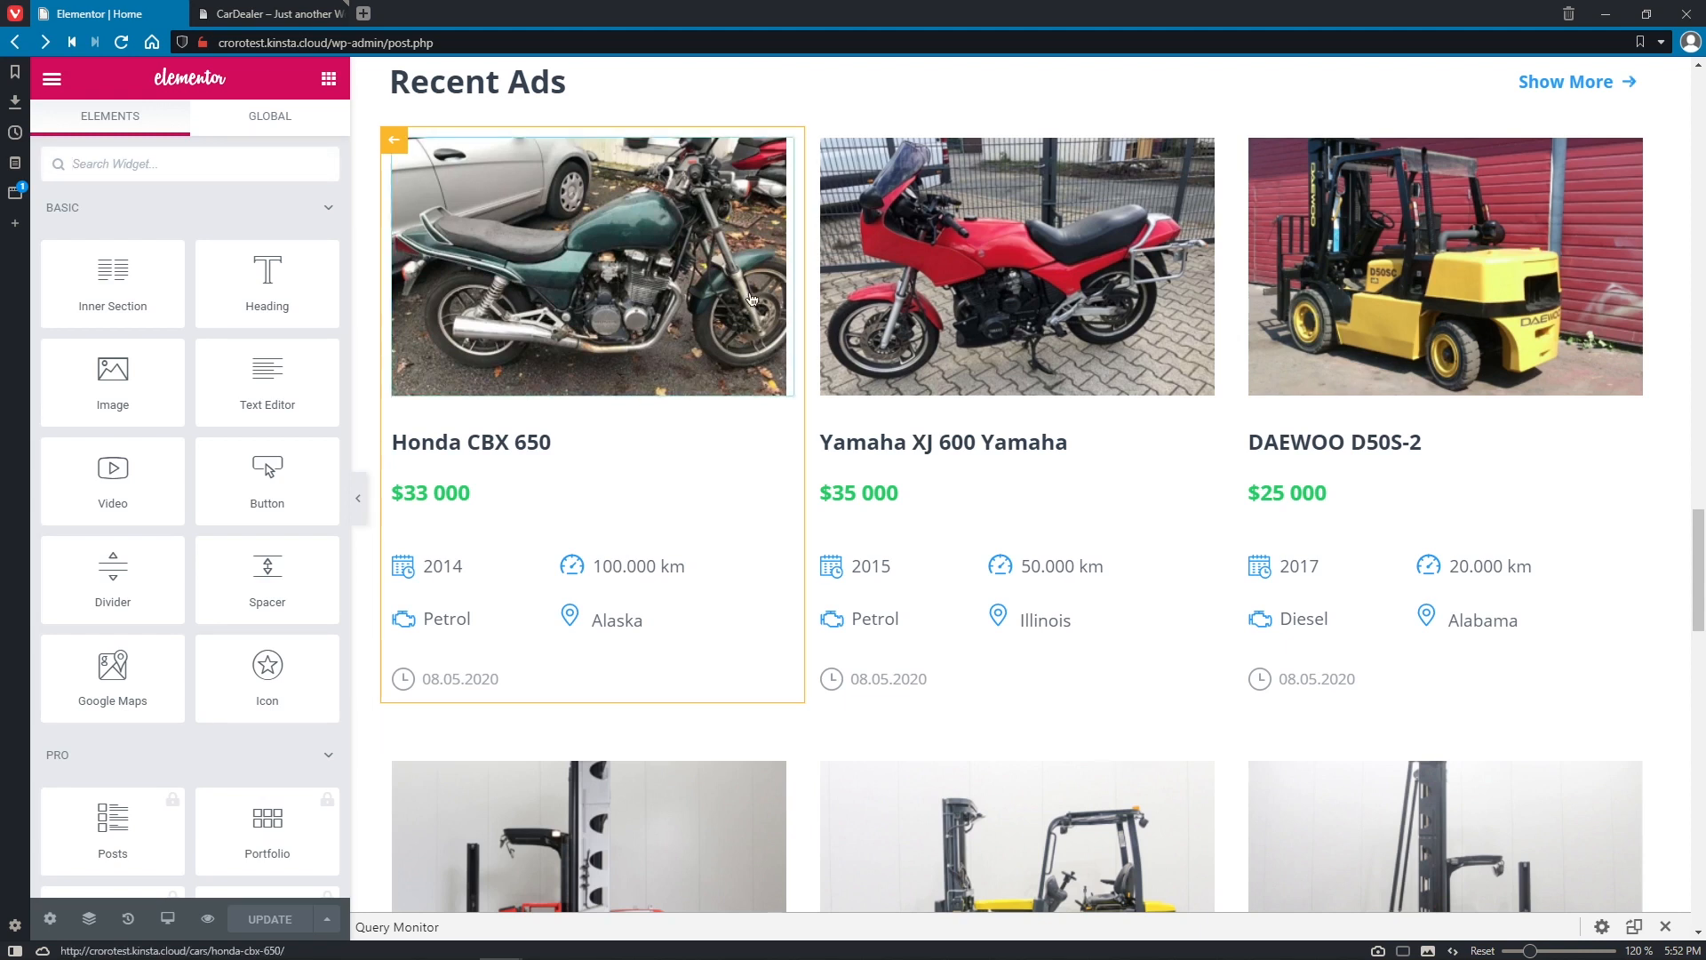
pyautogui.click(587, 265)
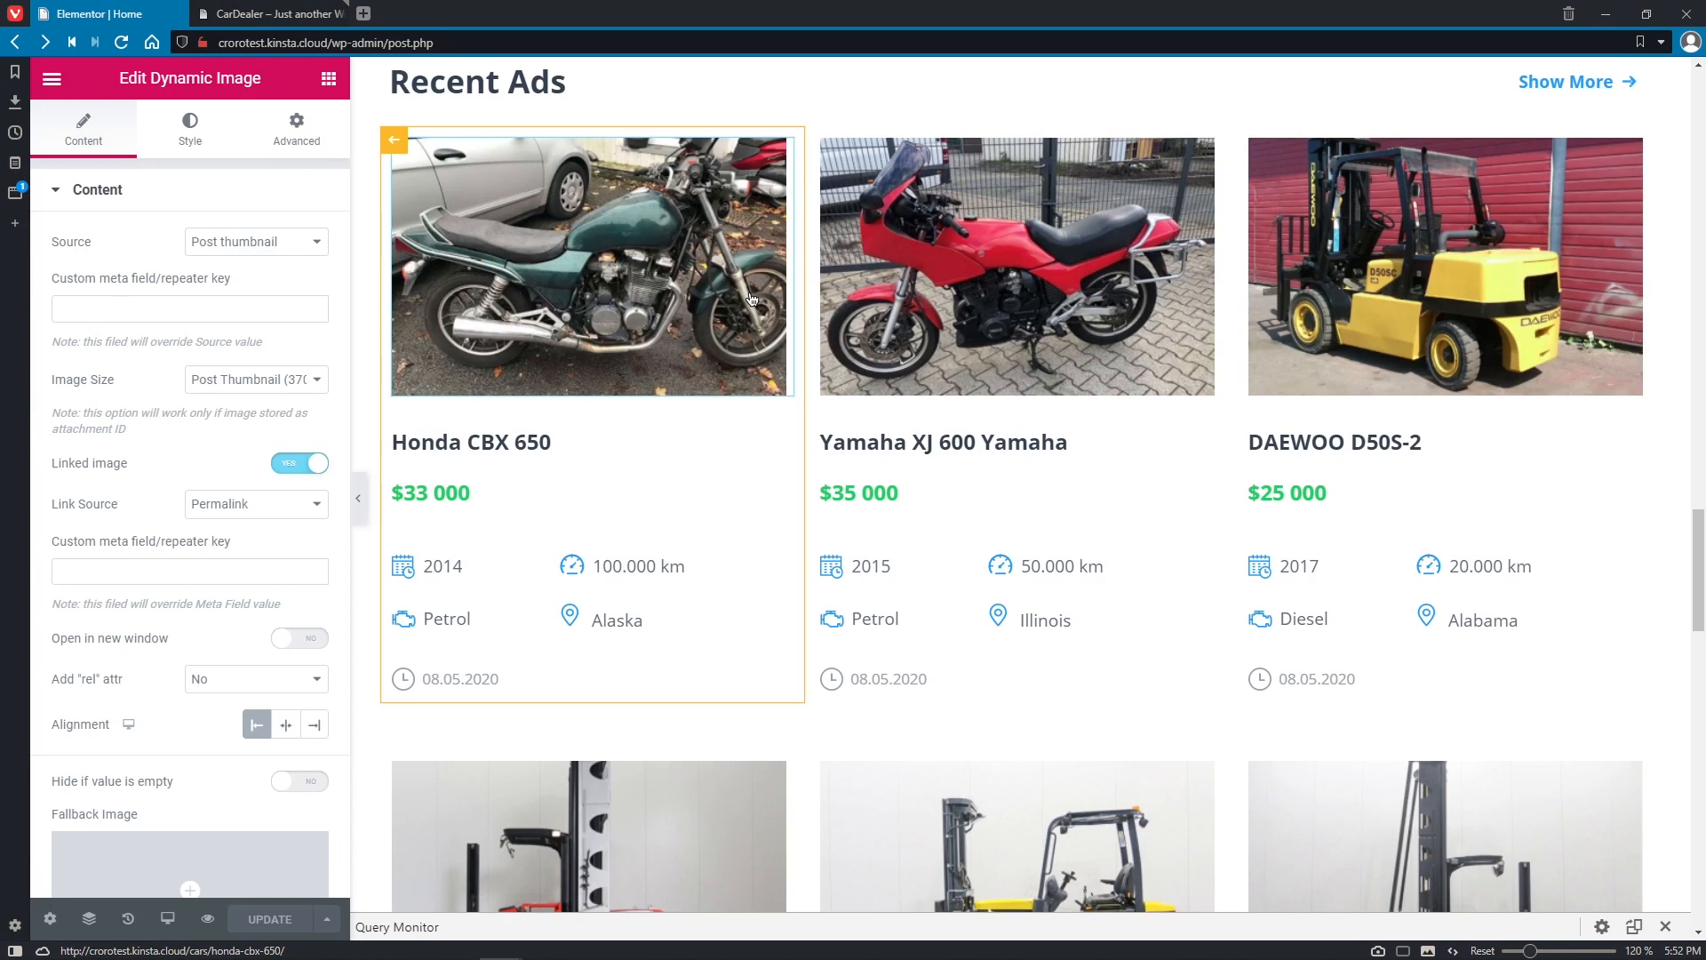
pyautogui.moveTo(203, 491)
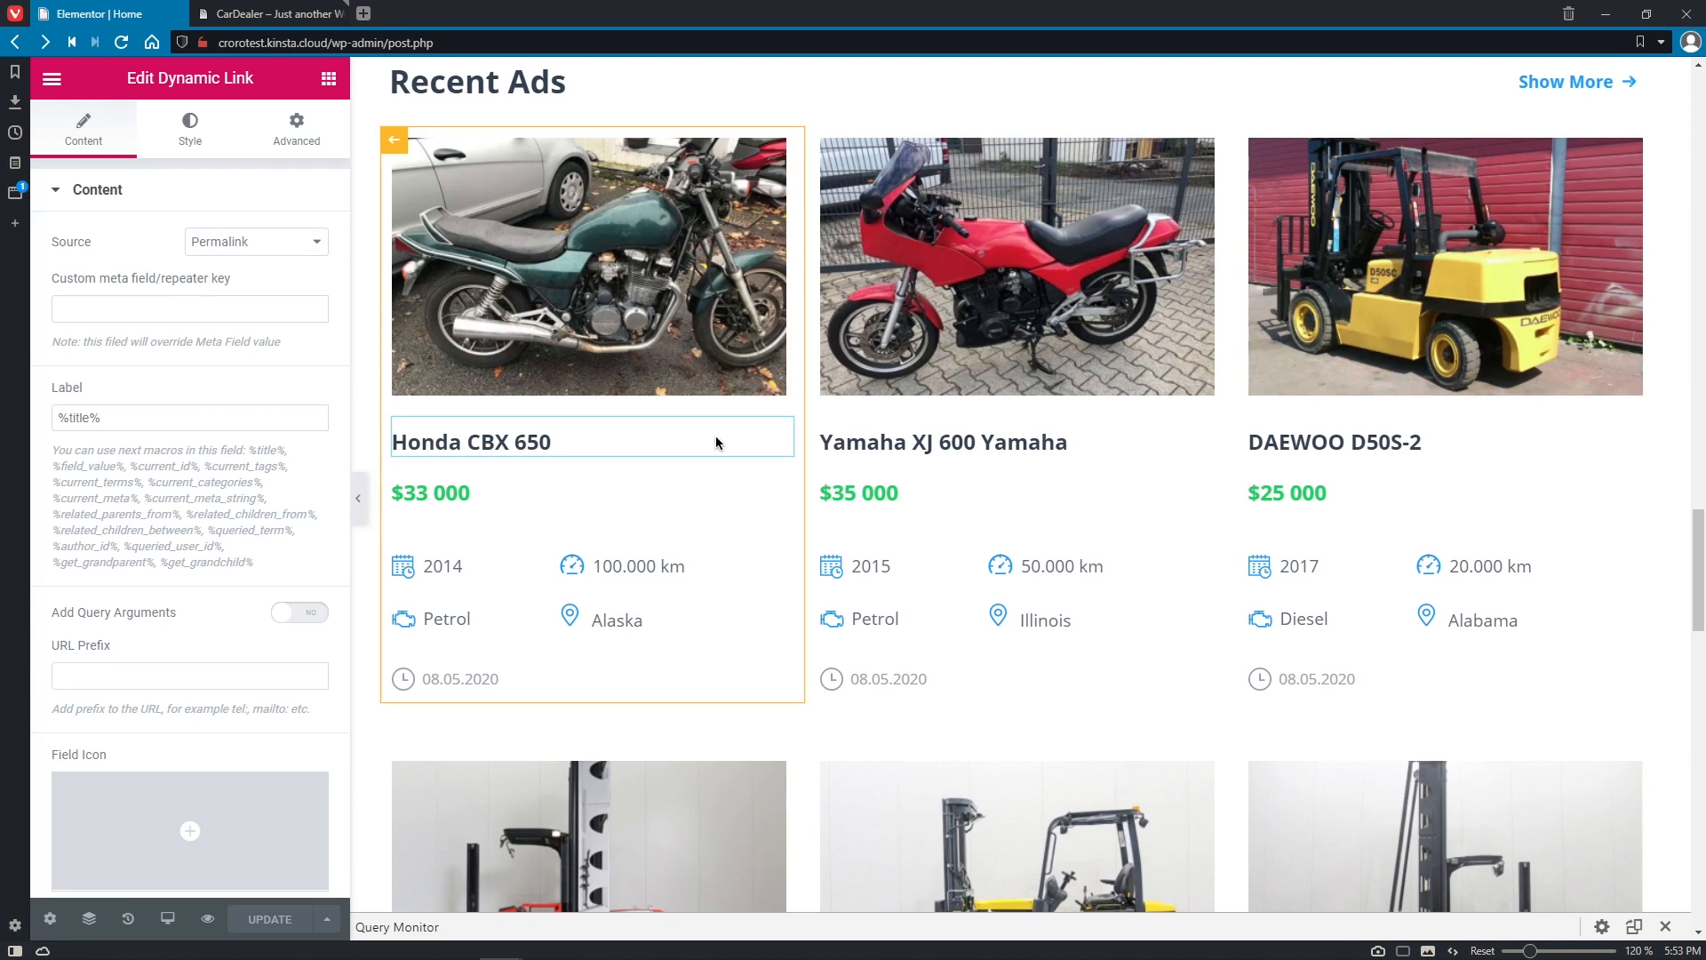
pyautogui.moveTo(49, 918)
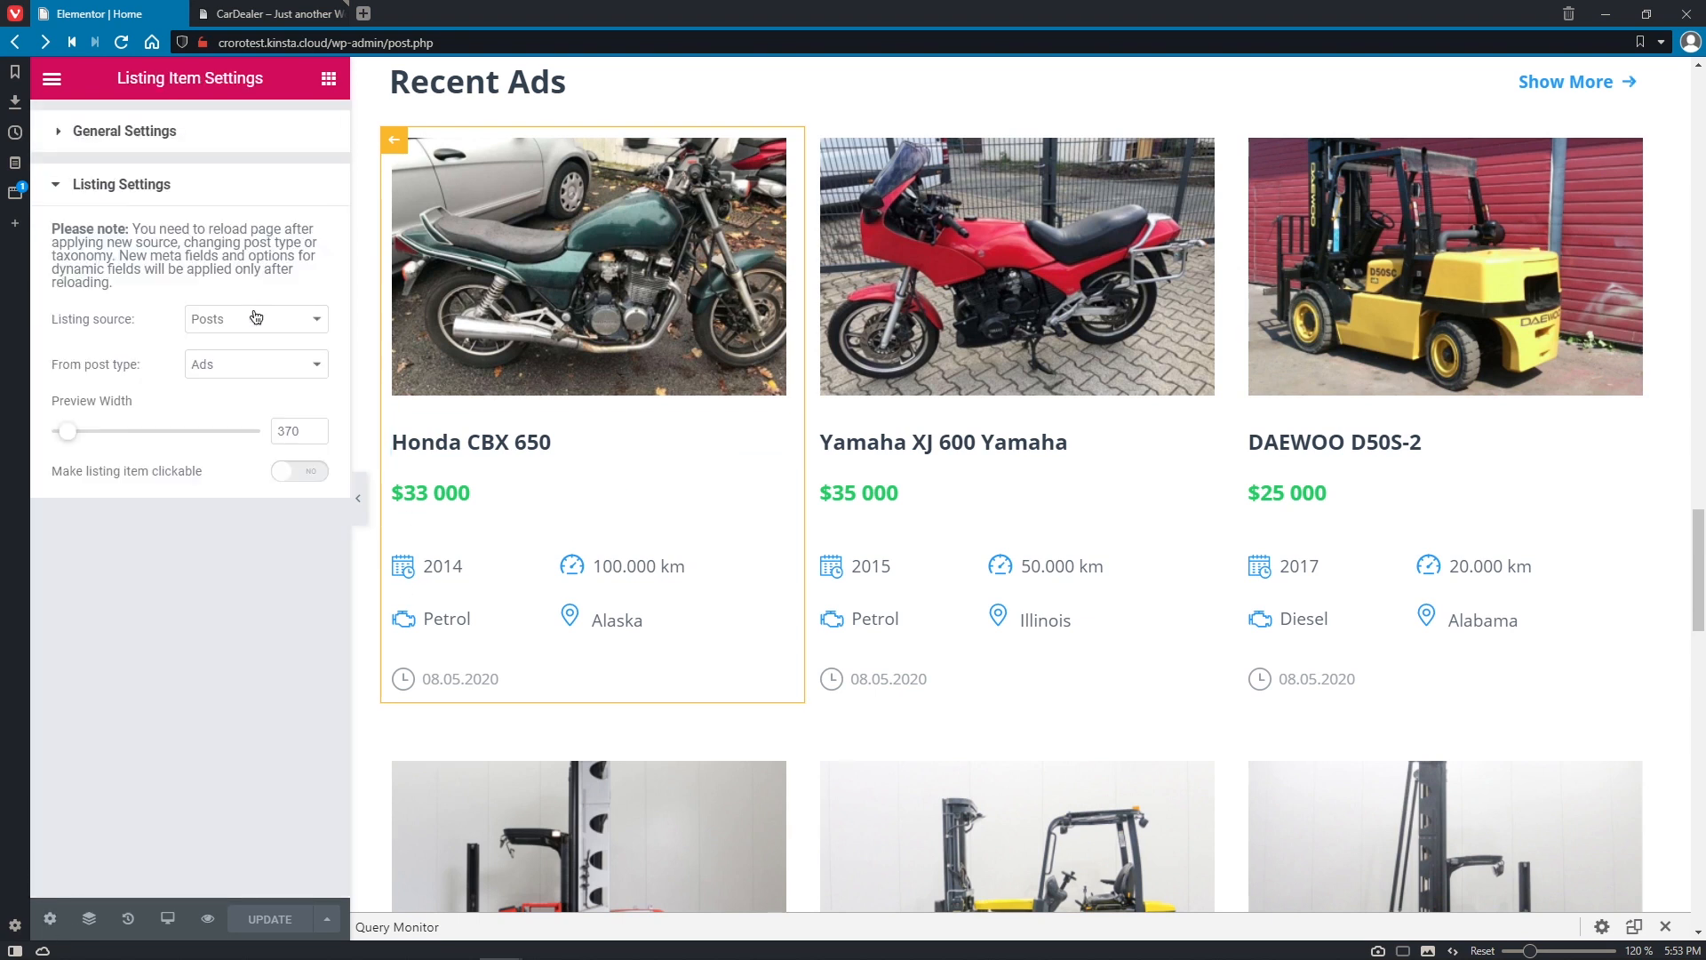
pyautogui.click(298, 470)
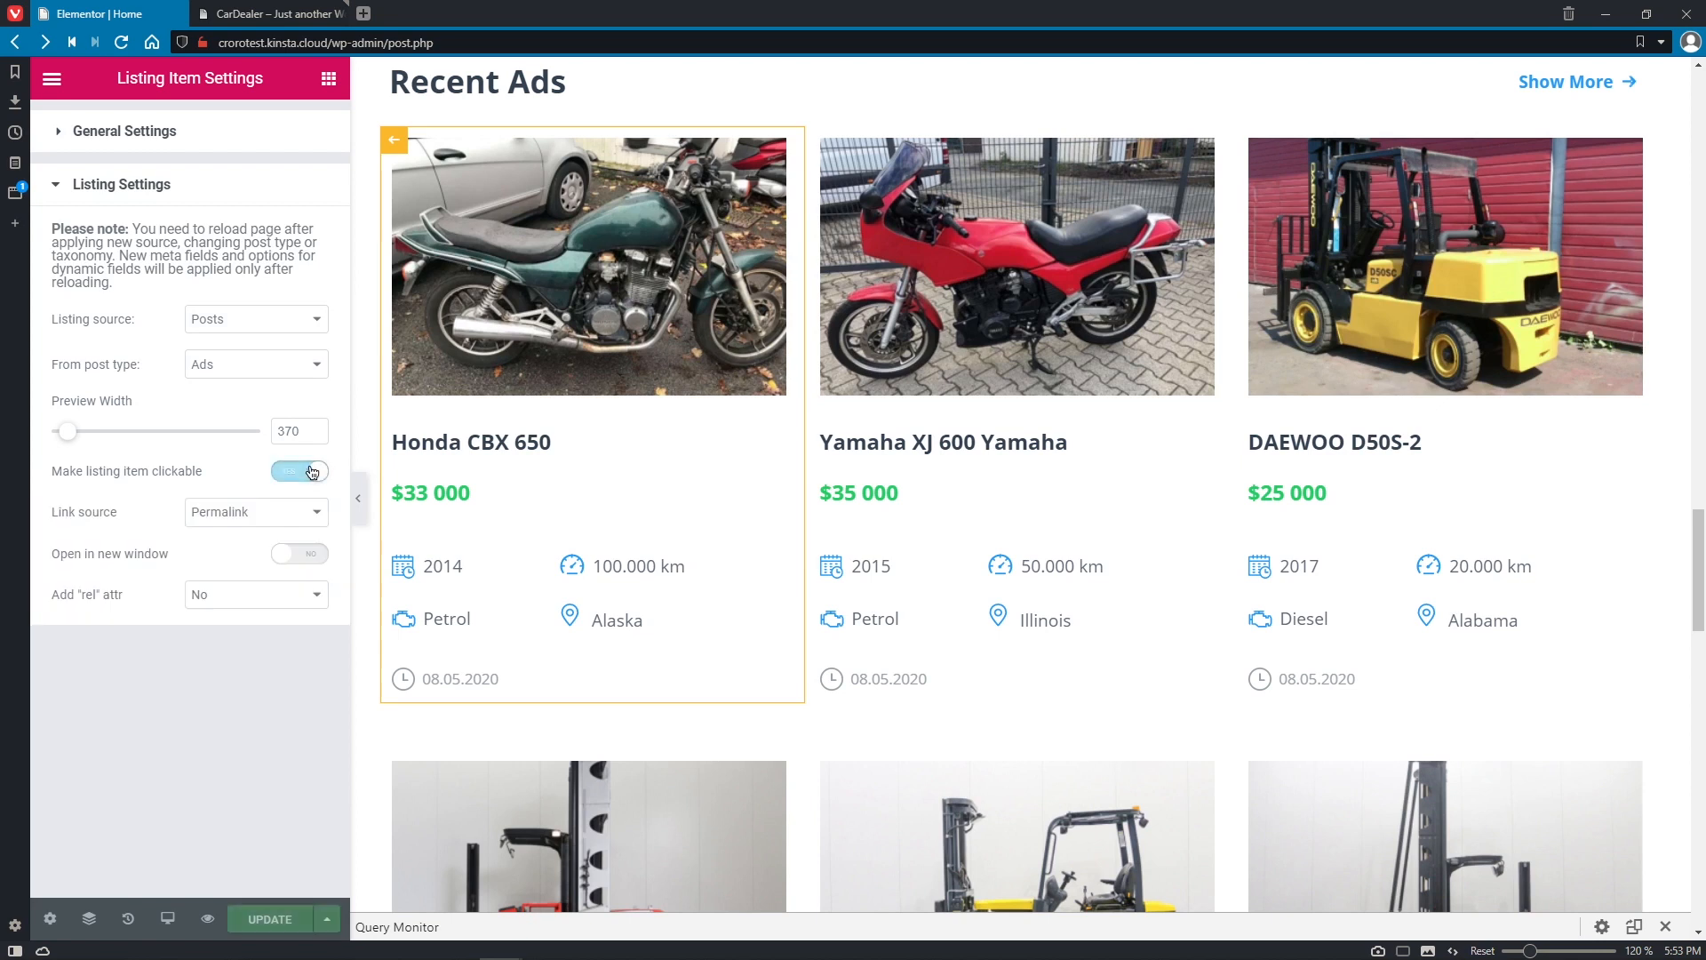
pyautogui.click(297, 470)
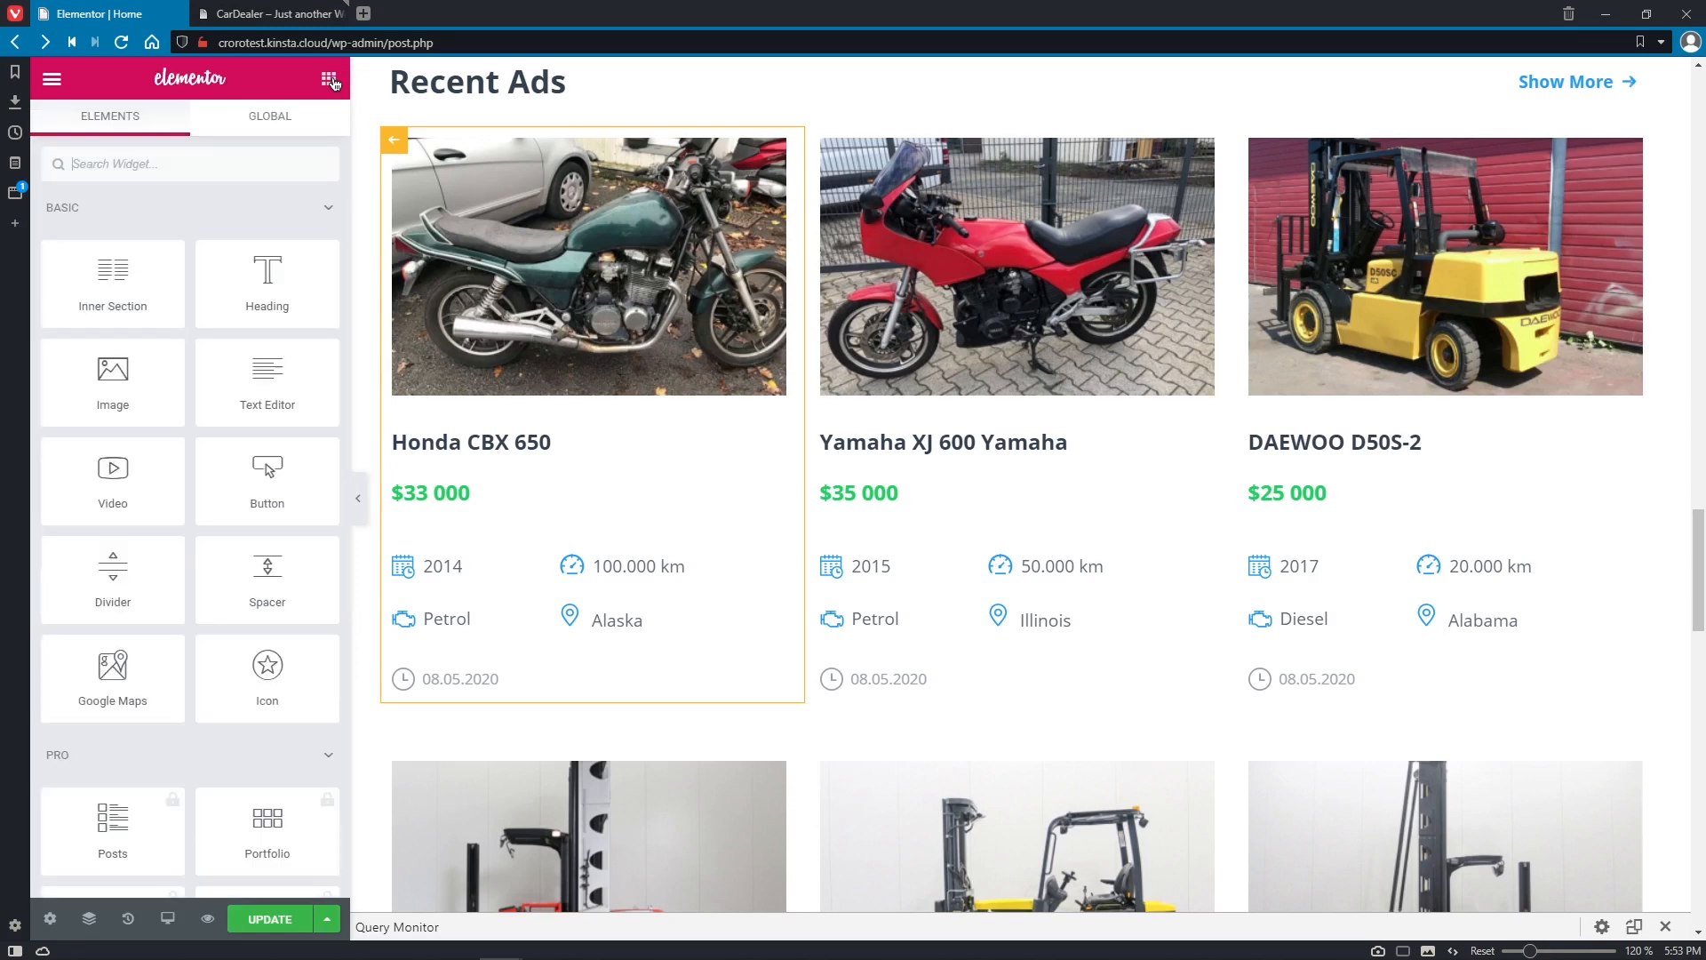
# Add a Meta Data Dynamic Field showing Engine Capacity 2.1 below Petrol, with an SVG icon.
pyautogui.write('dyn')
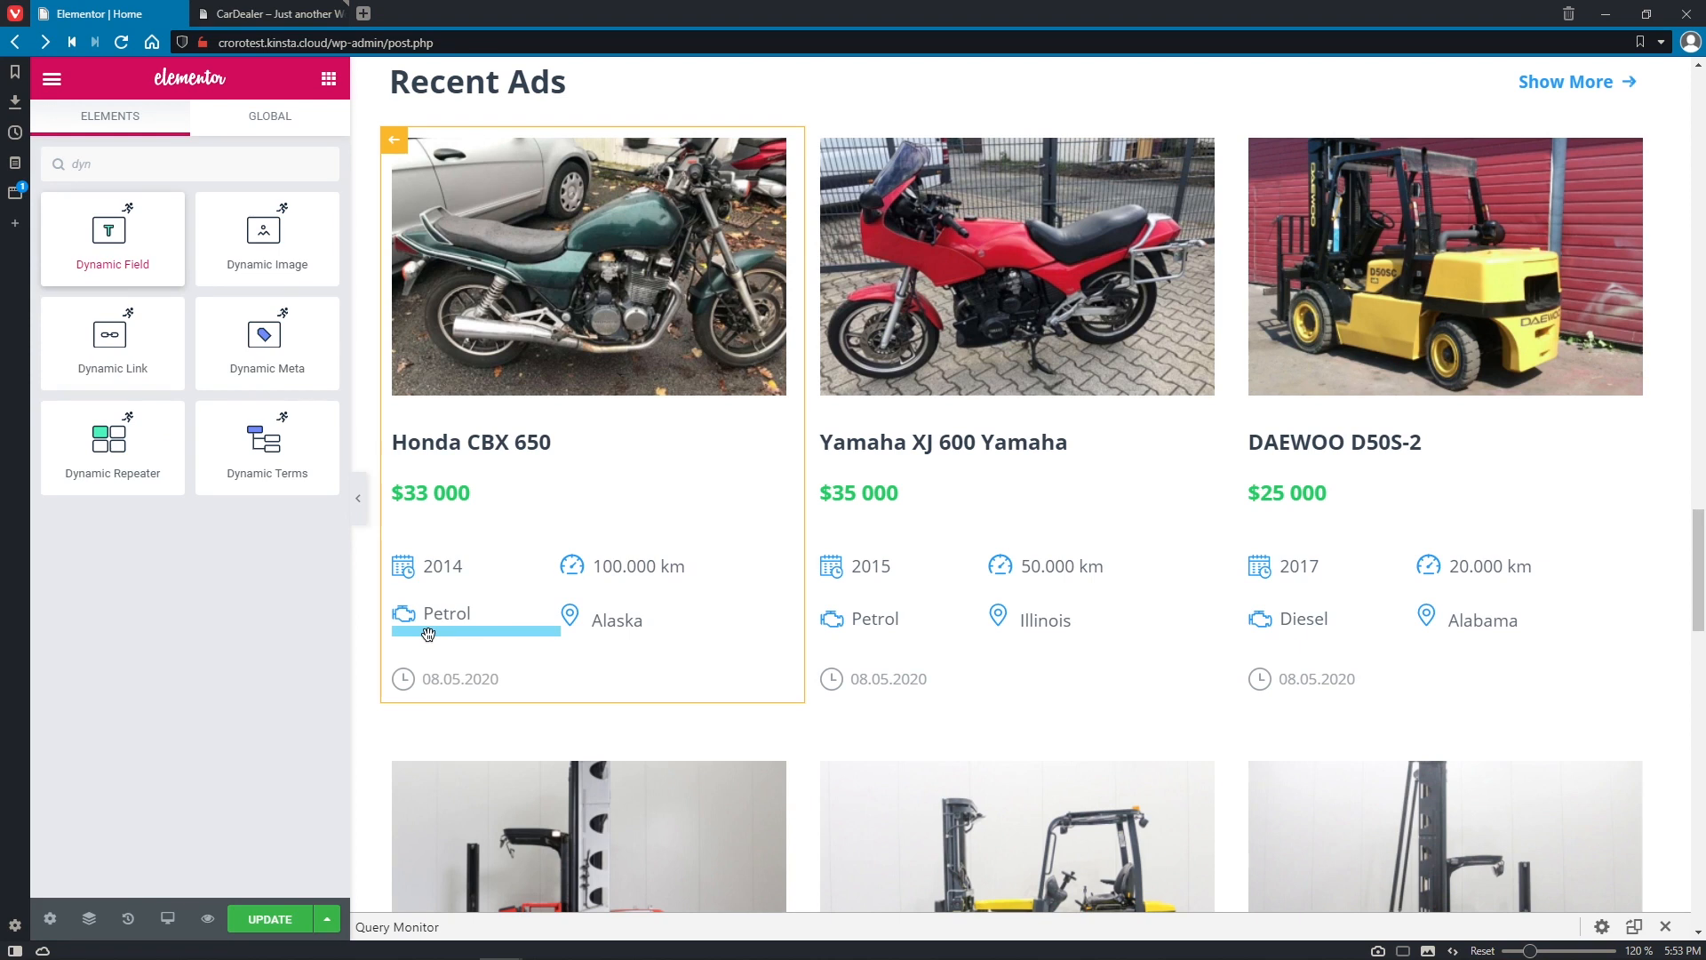
pyautogui.click(475, 634)
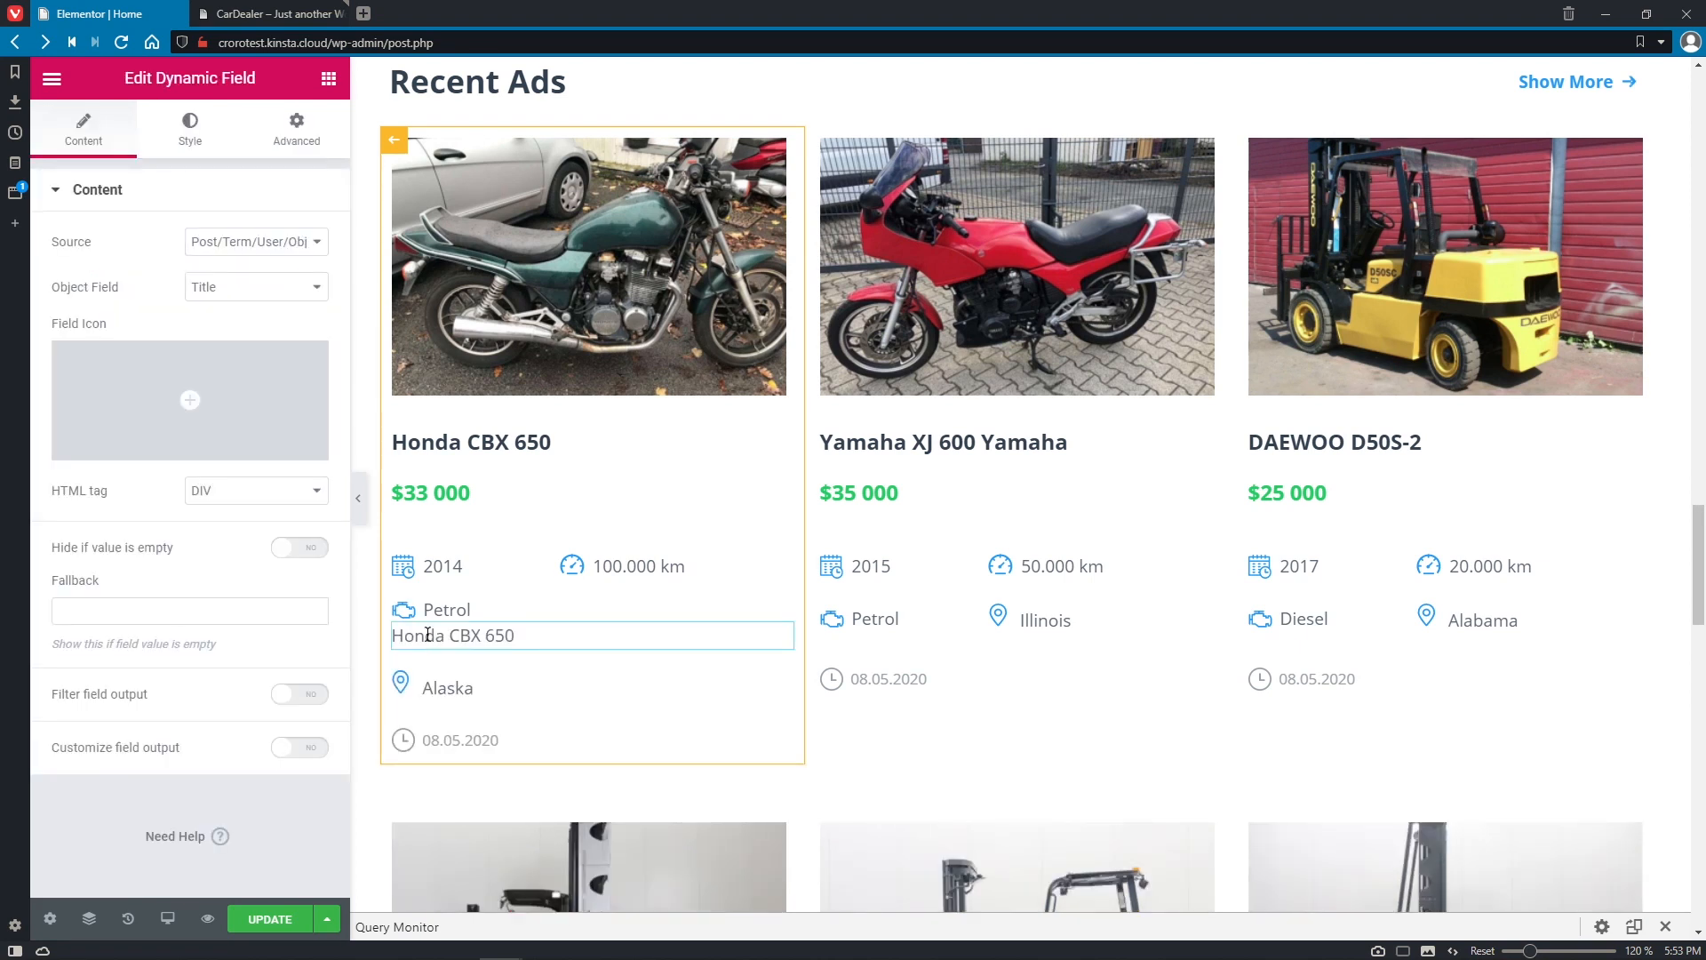
pyautogui.click(316, 242)
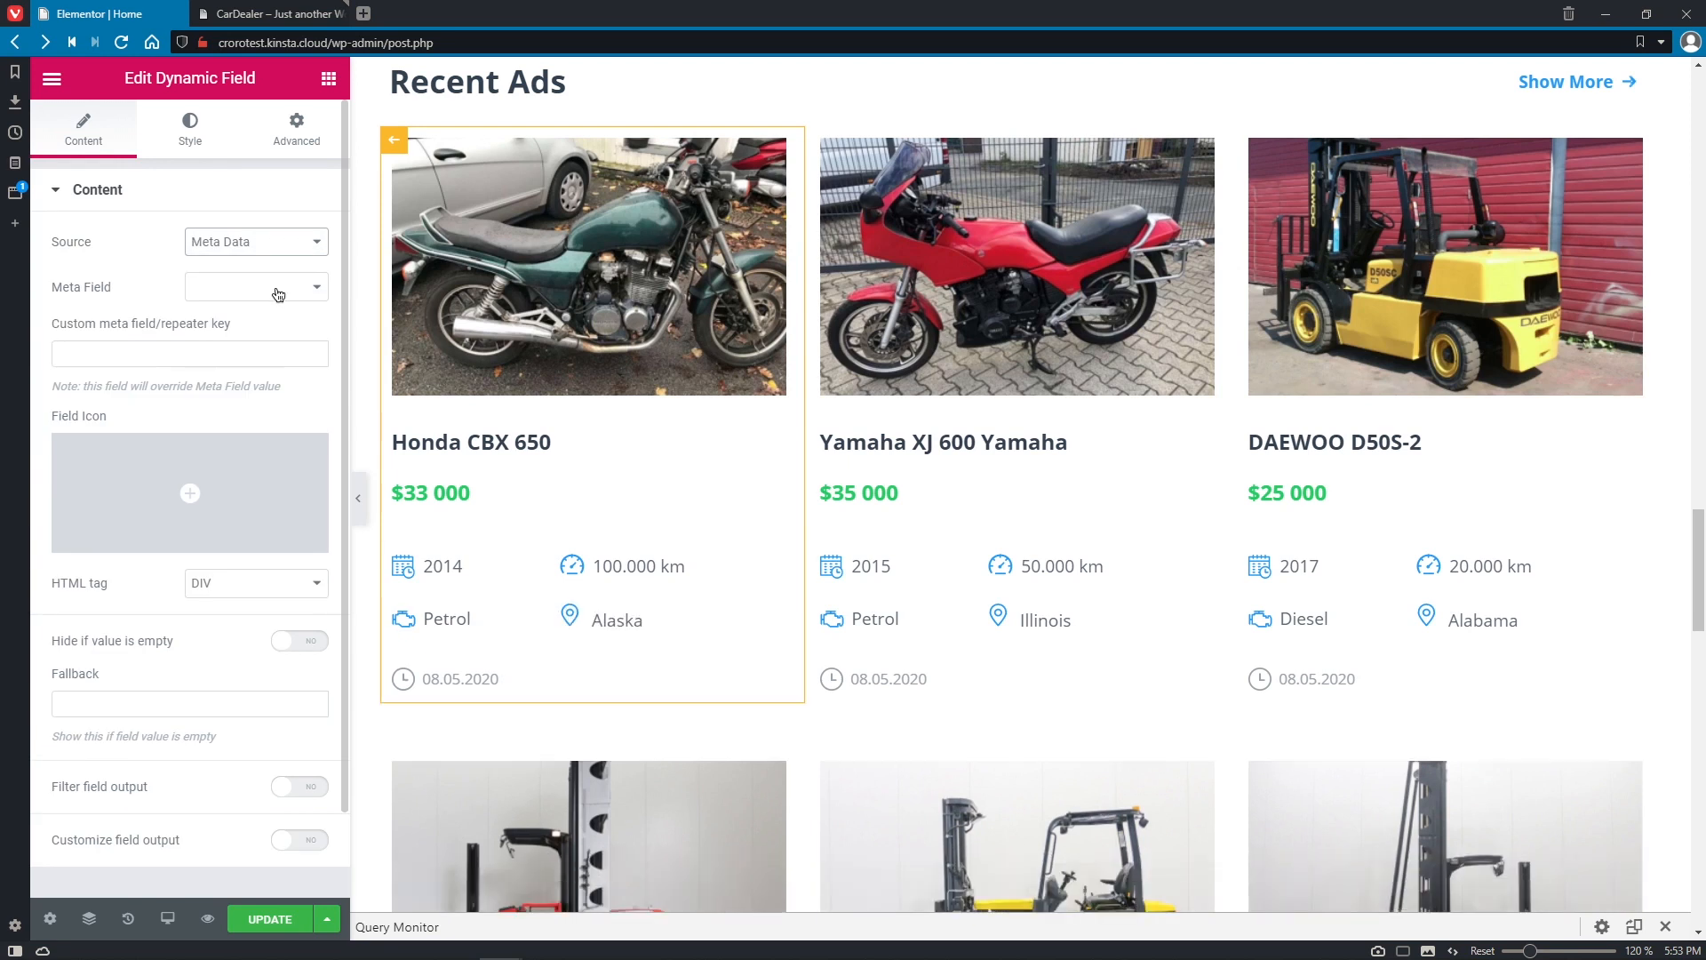
pyautogui.click(256, 286)
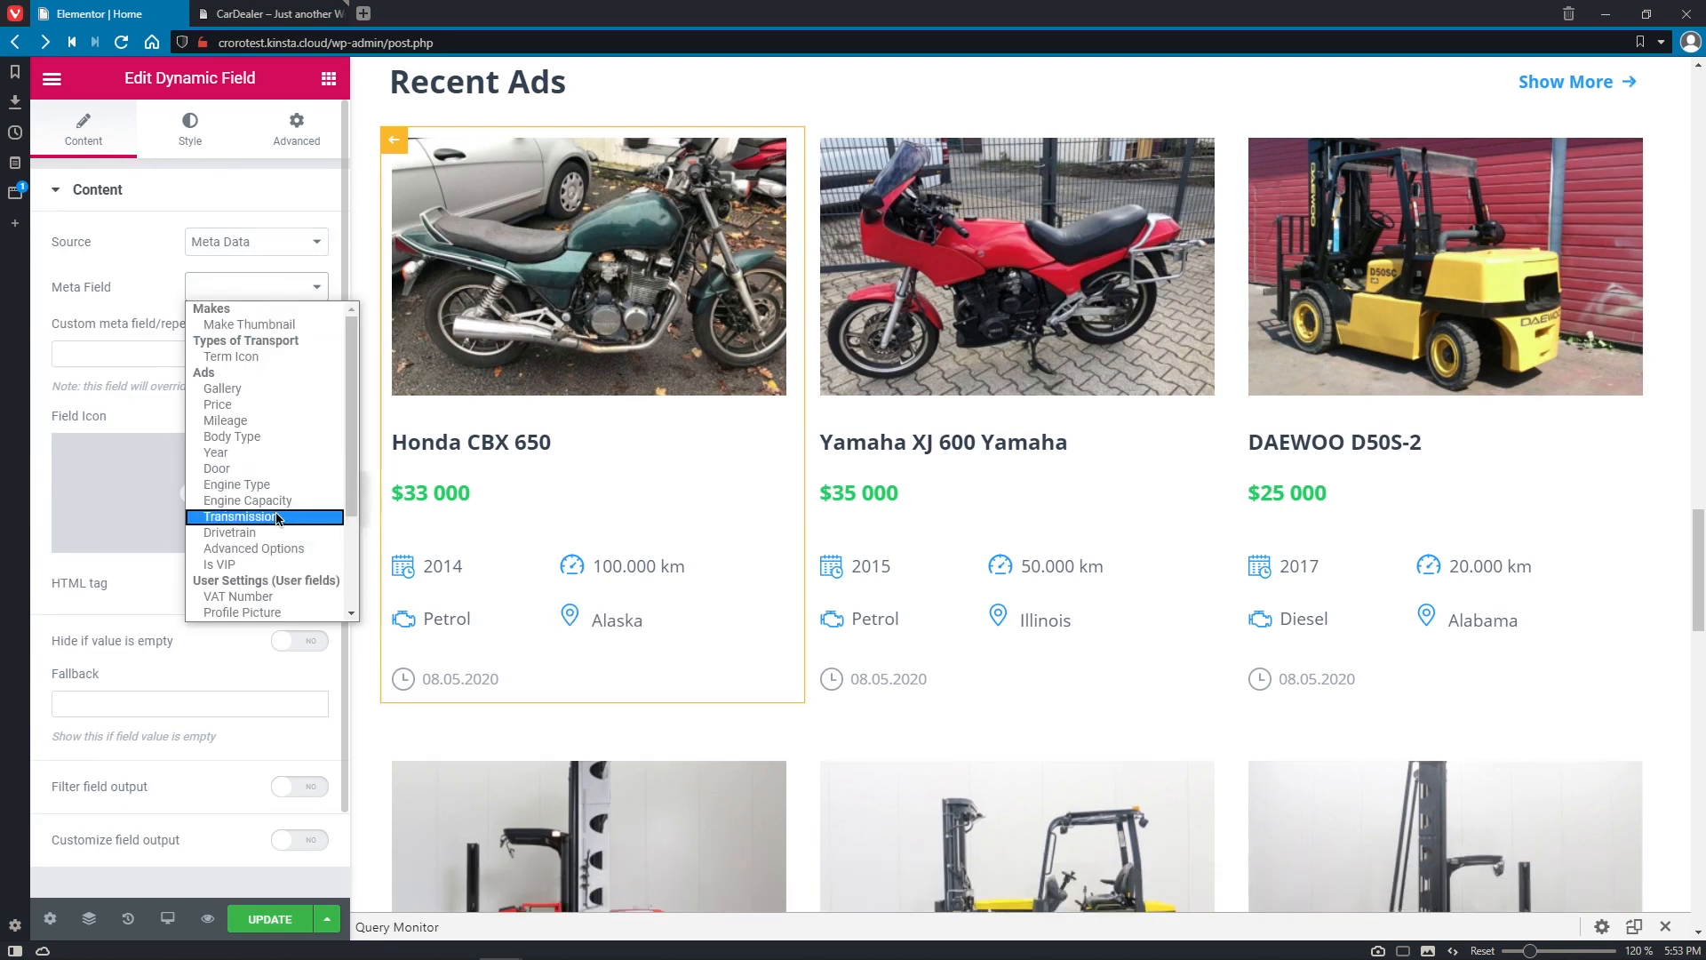
pyautogui.click(248, 505)
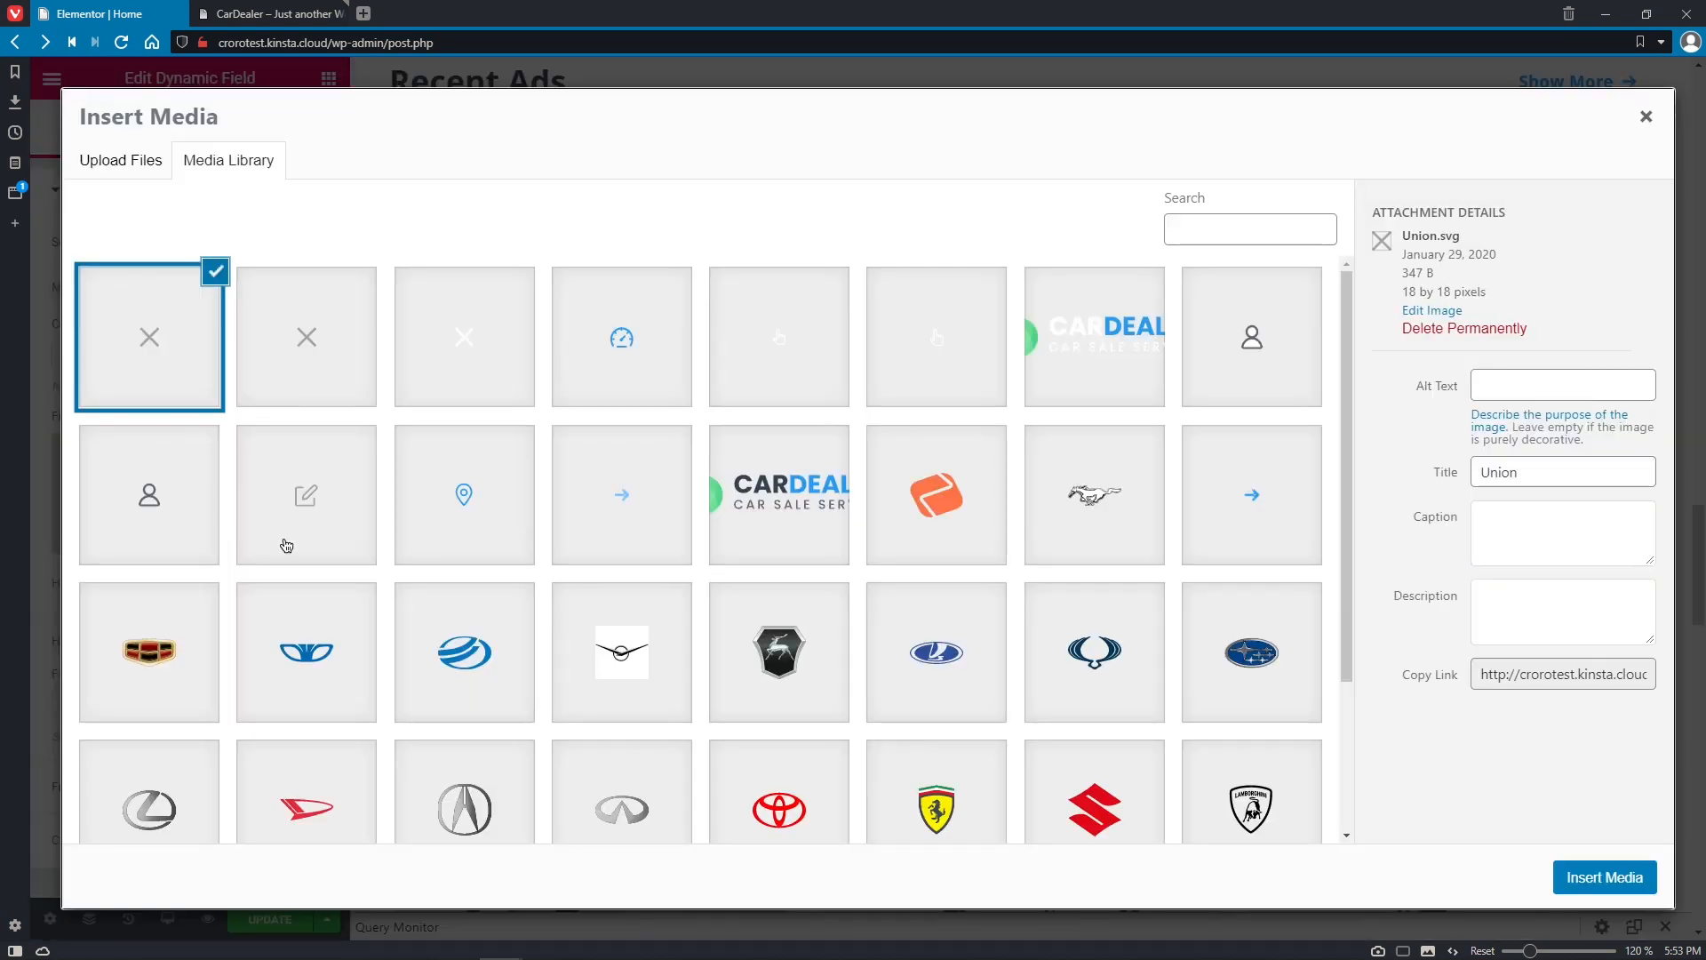
pyautogui.scroll(-3)
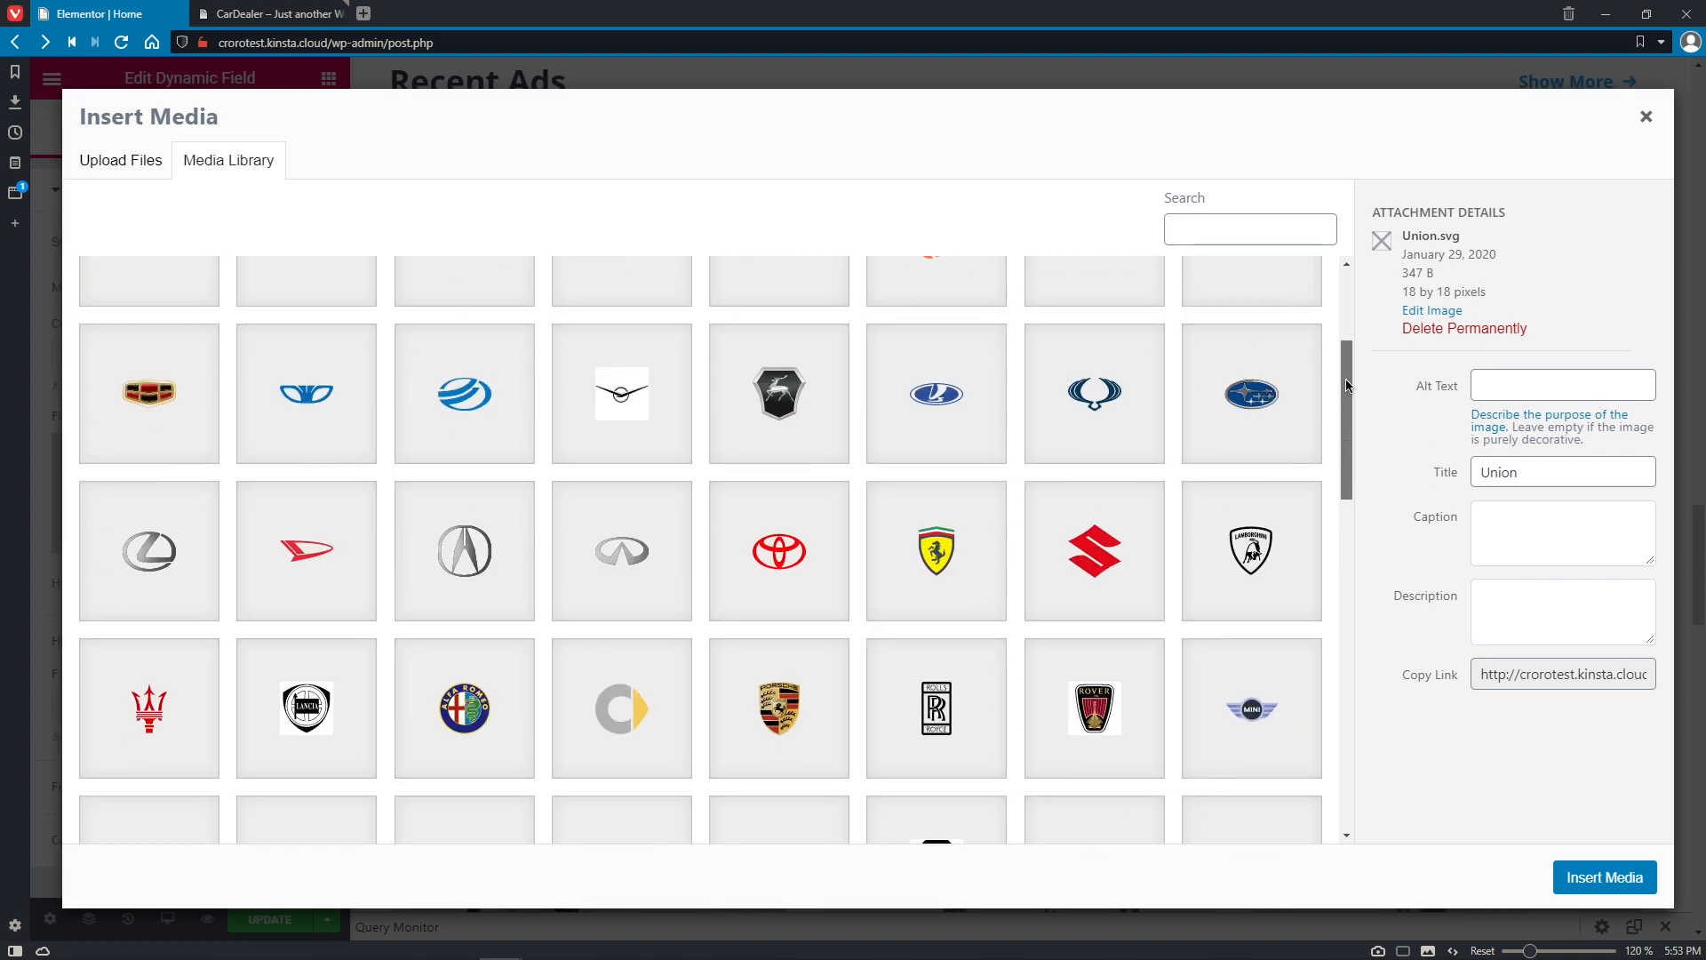
pyautogui.scroll(-3)
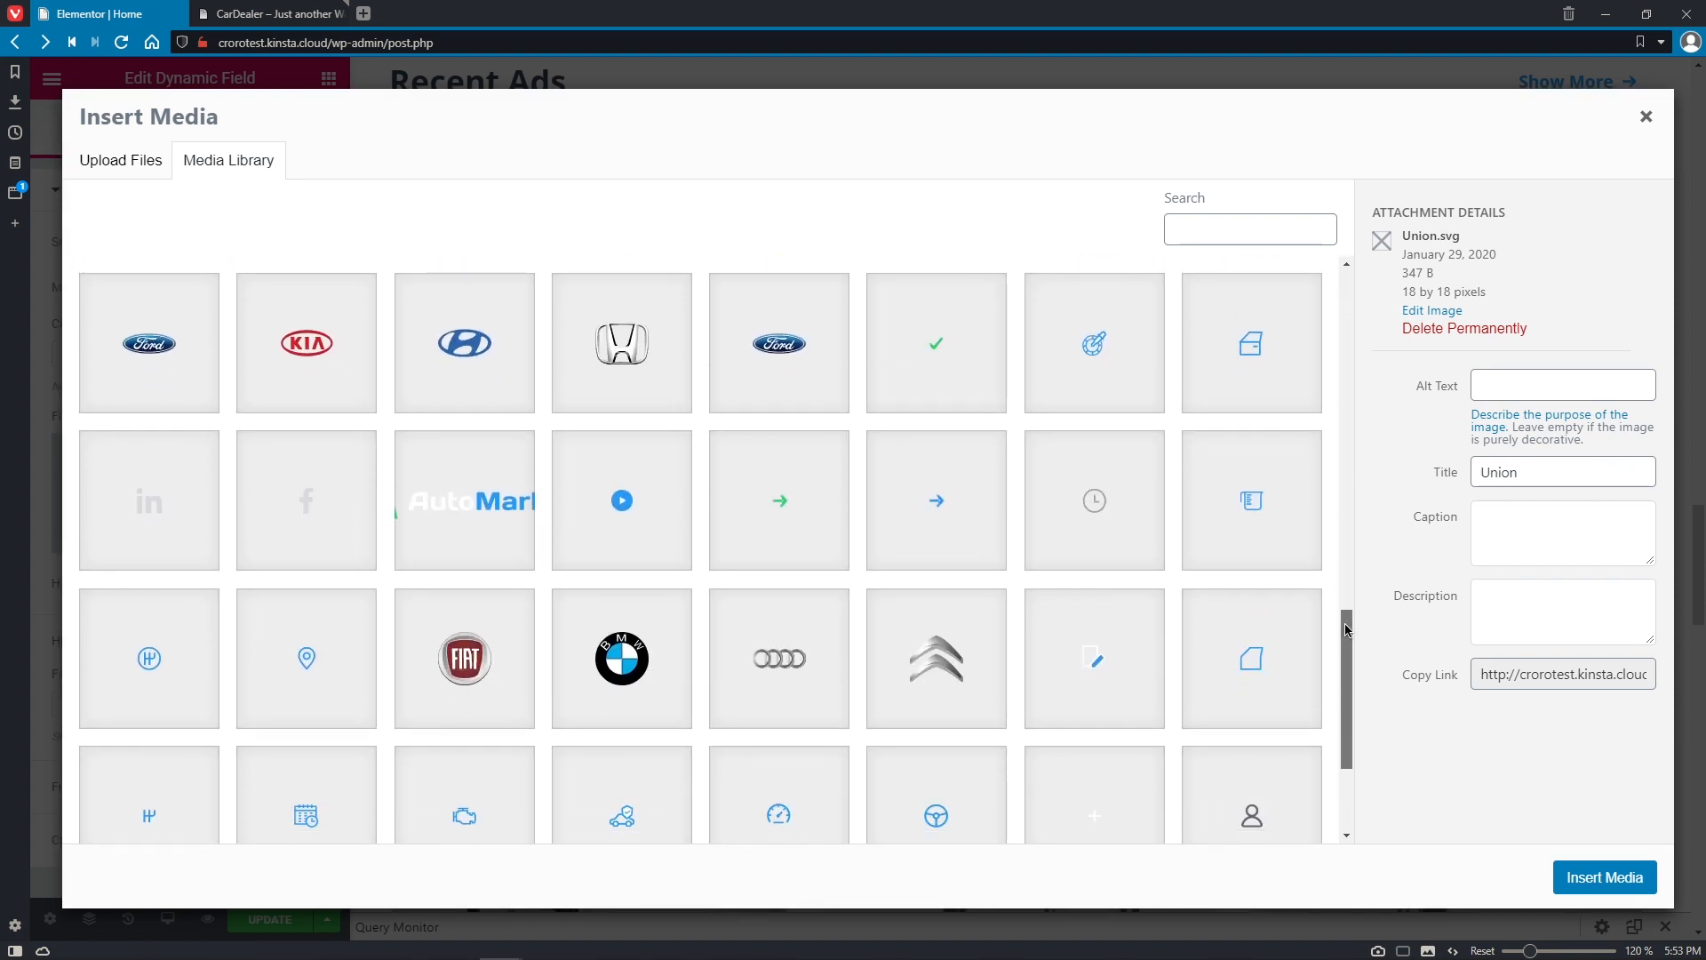
pyautogui.click(1250, 499)
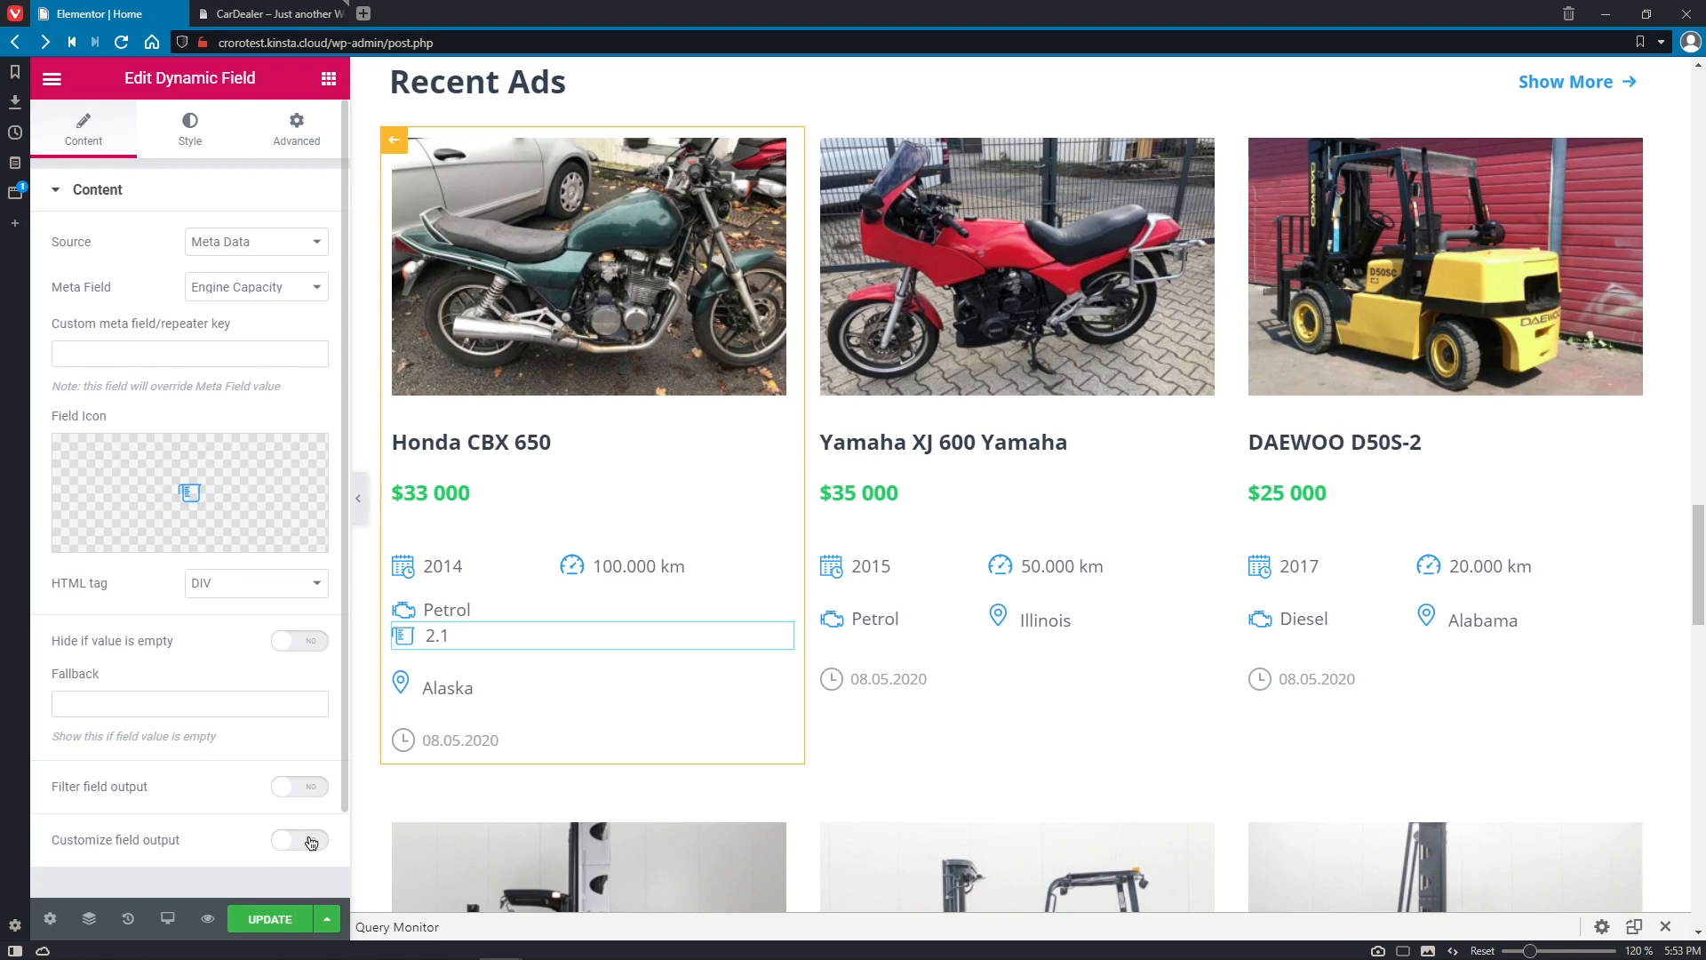
# Enable custom formatting for 2.1L, widen the icon gap, and add an 18px top margin.
pyautogui.click(299, 839)
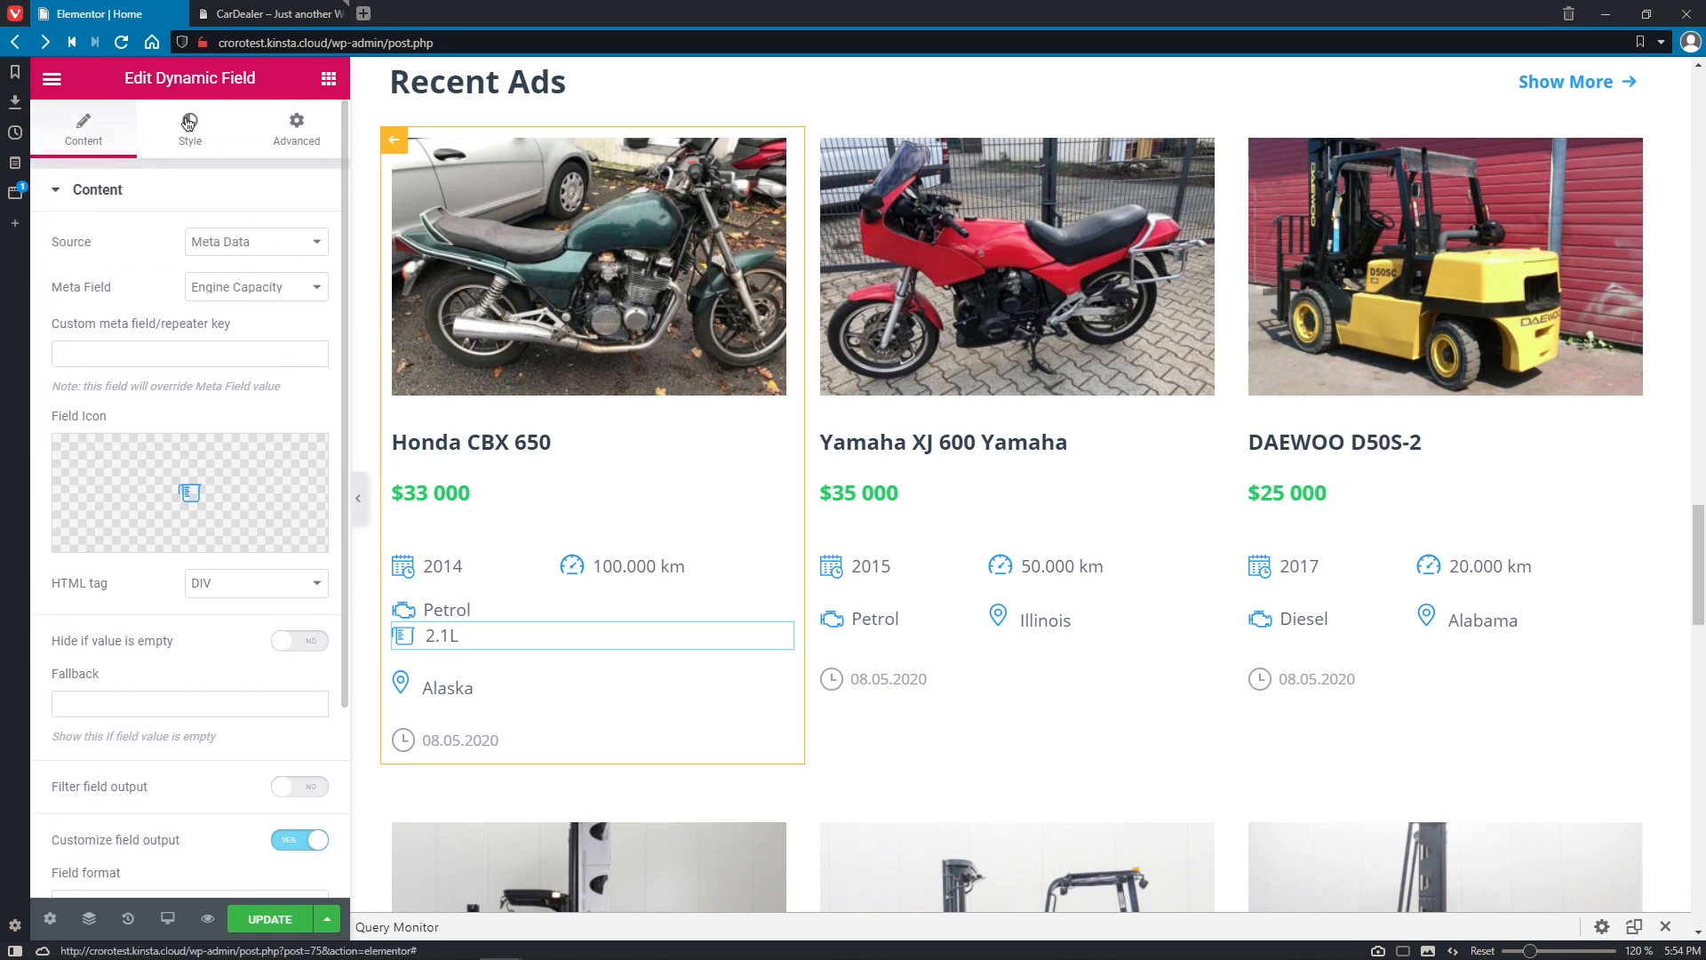
pyautogui.click(189, 125)
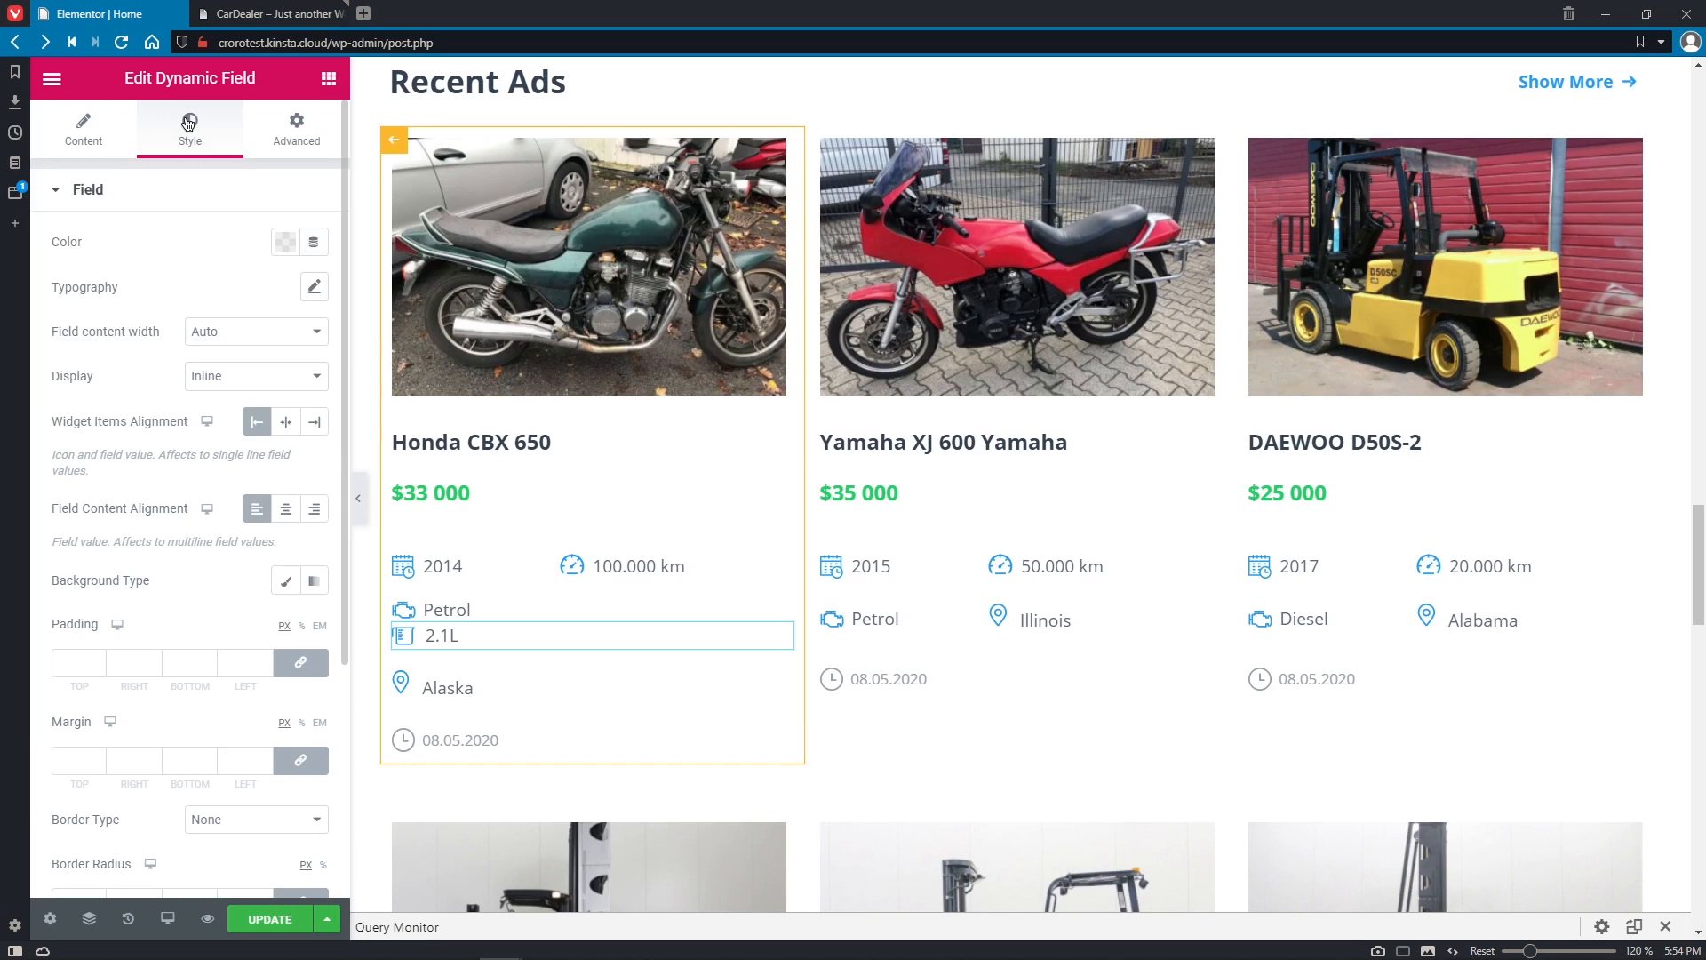
pyautogui.click(86, 190)
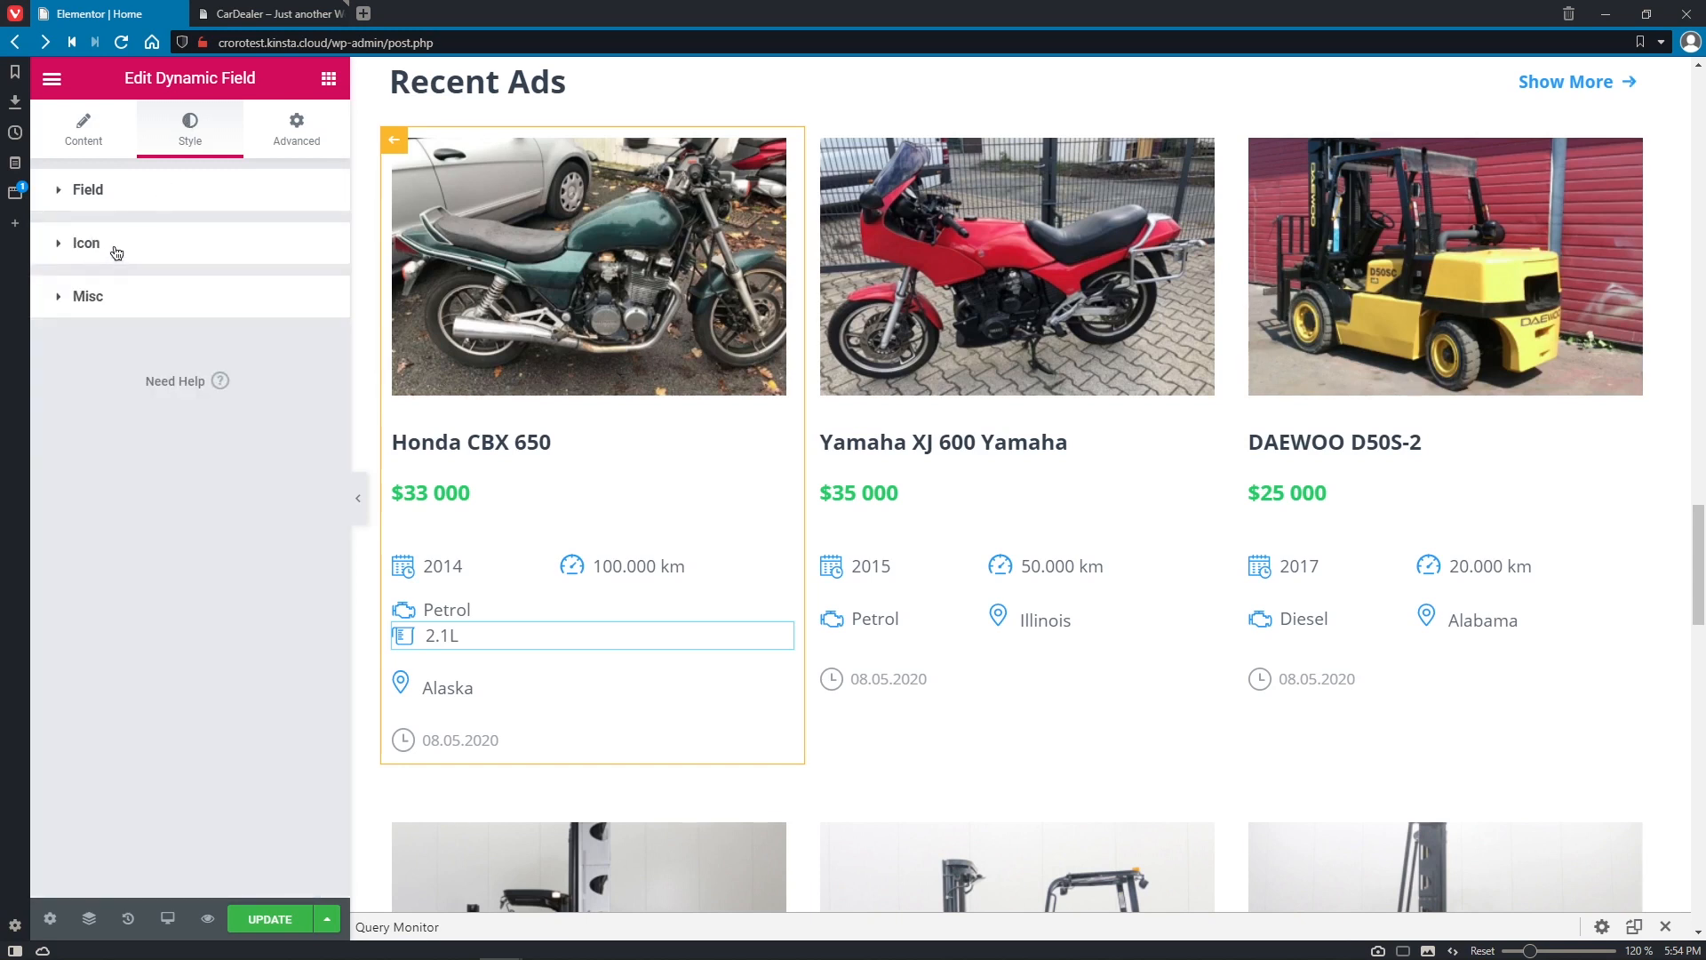
pyautogui.click(86, 243)
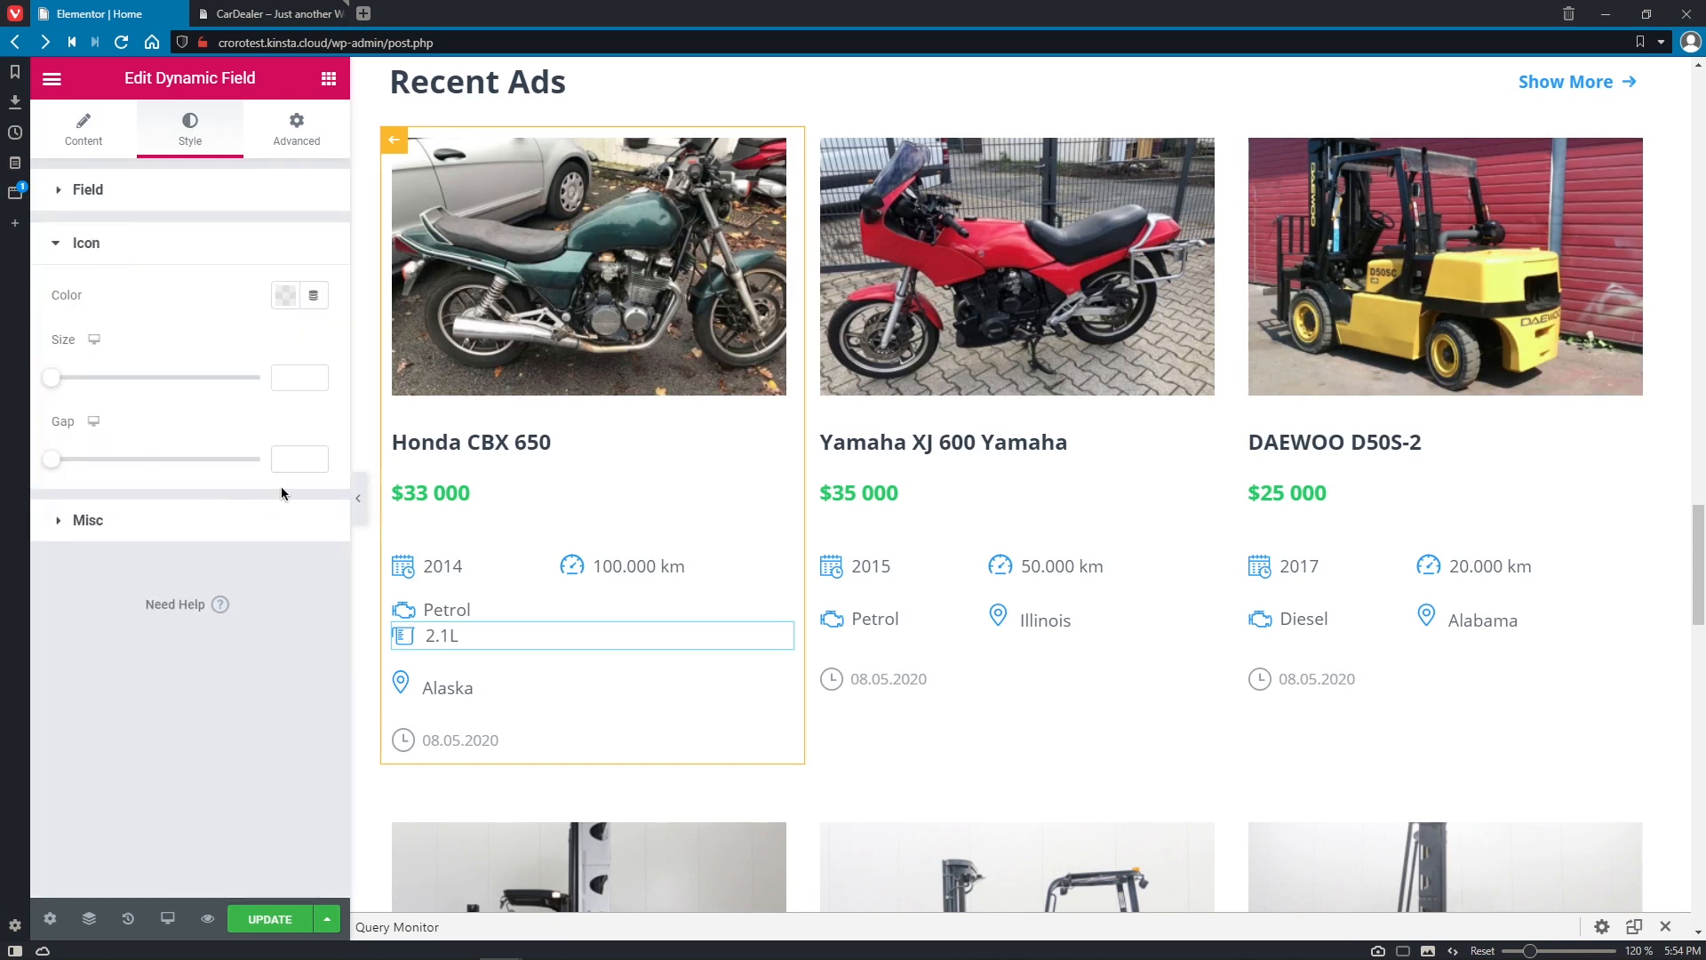
pyautogui.click(299, 458)
pyautogui.write('7')
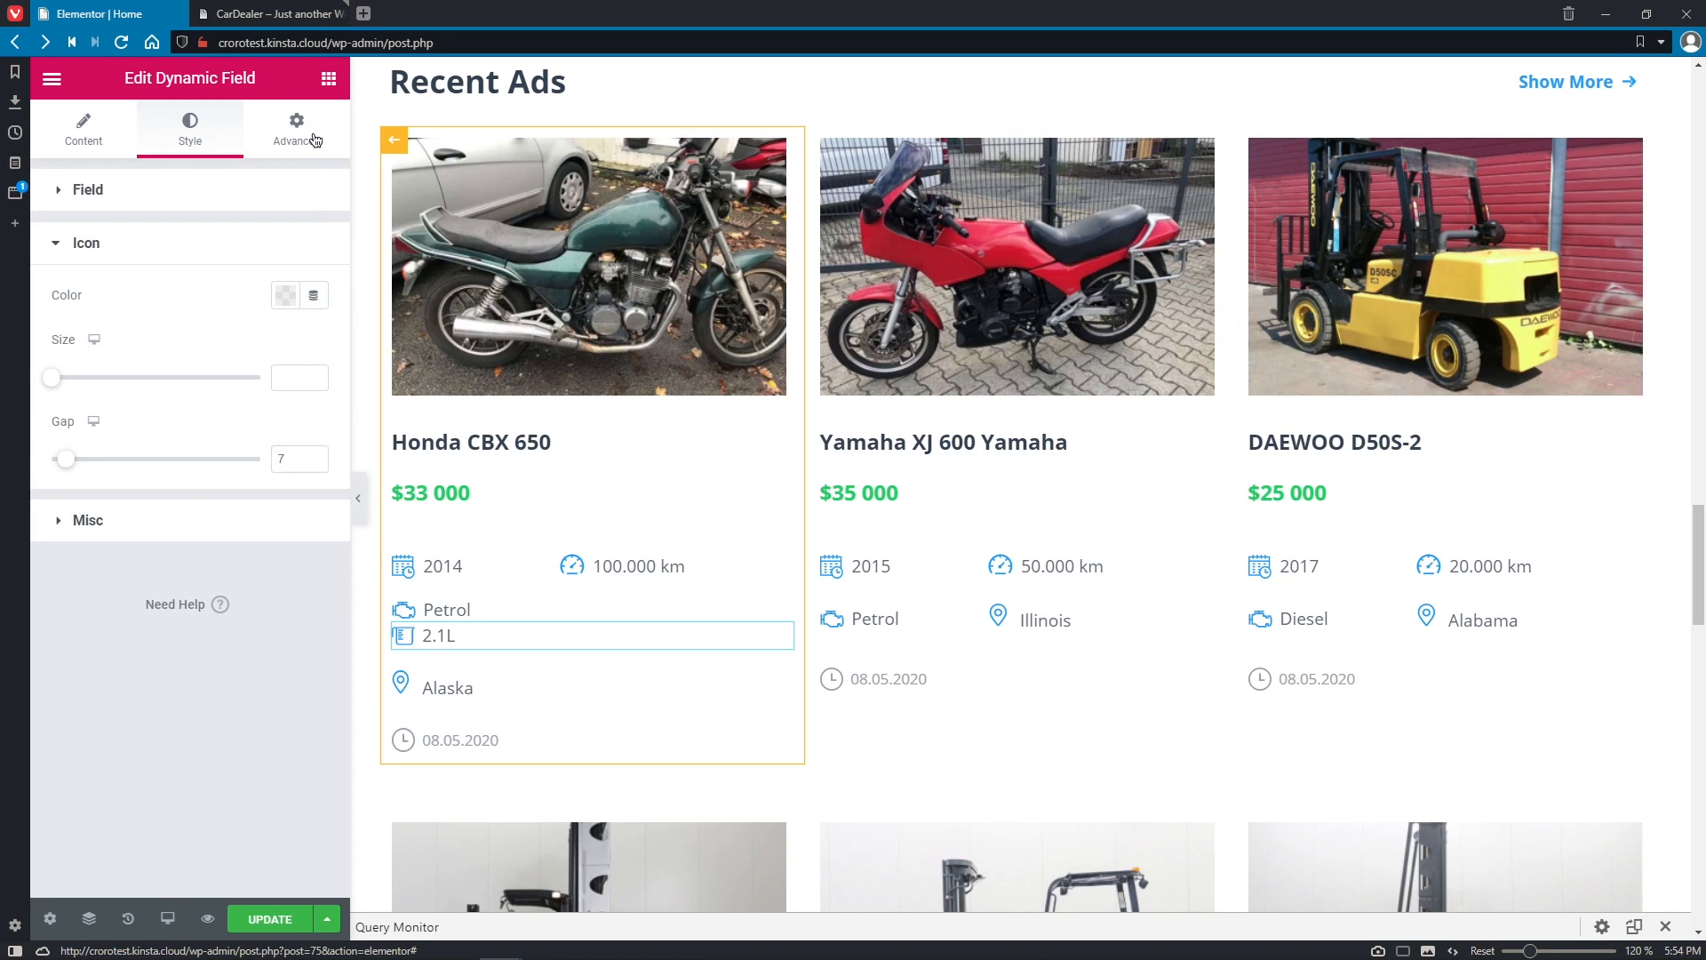
pyautogui.click(295, 127)
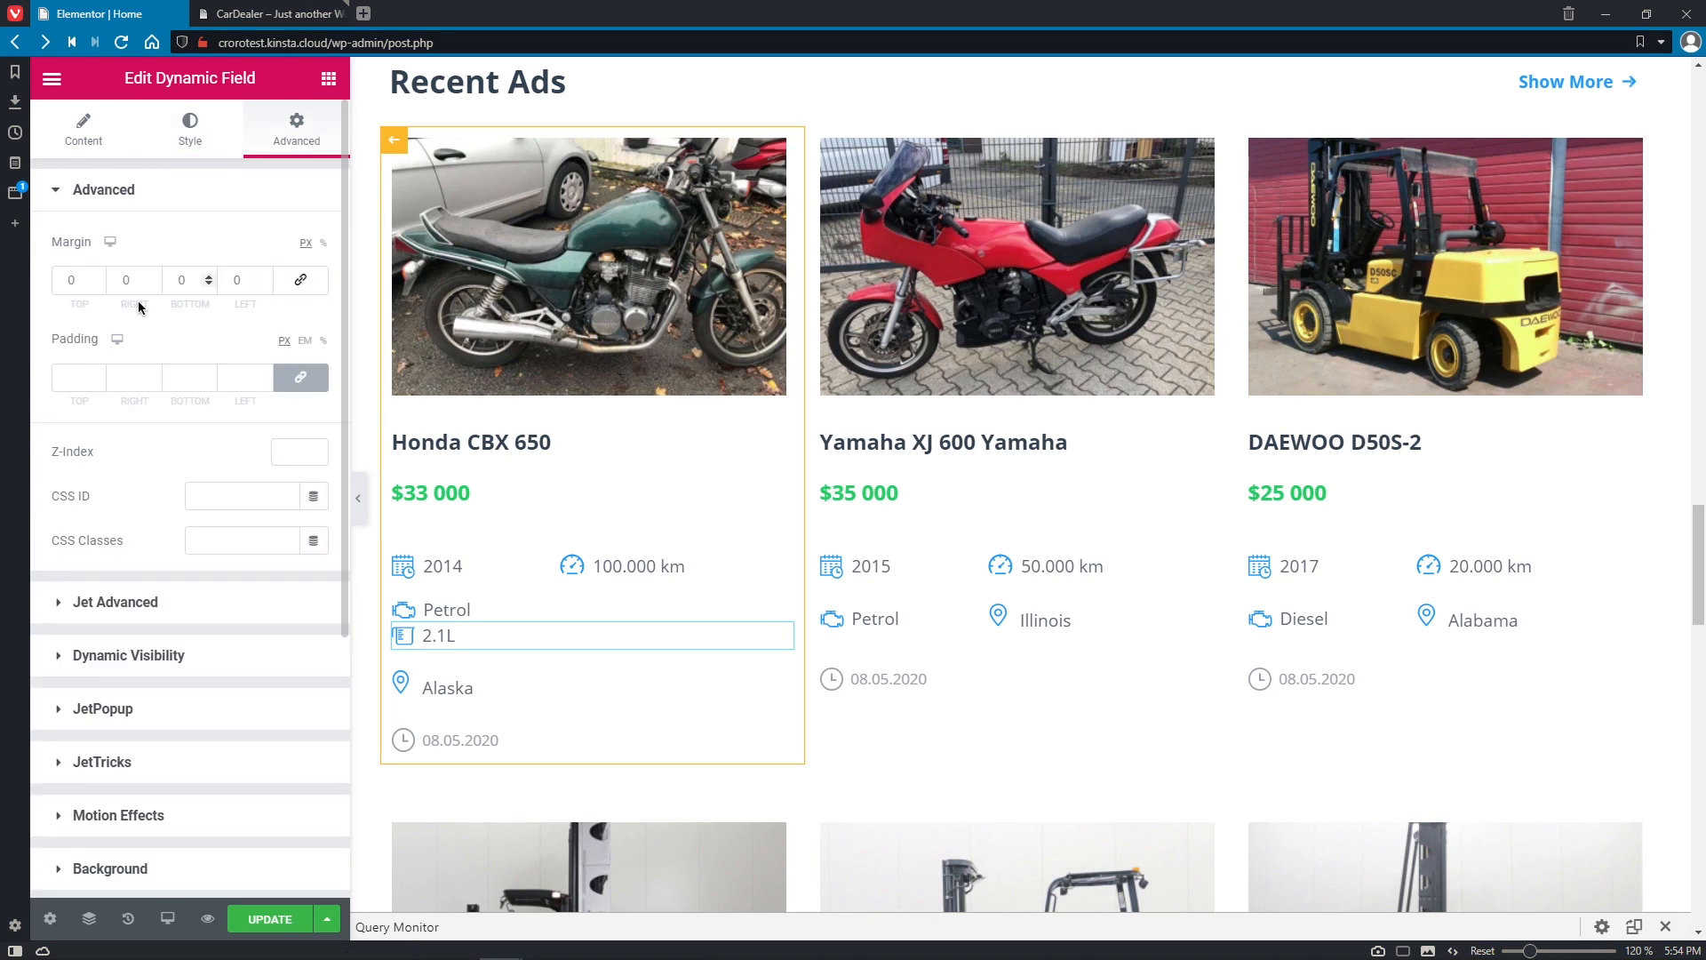
pyautogui.write('20')
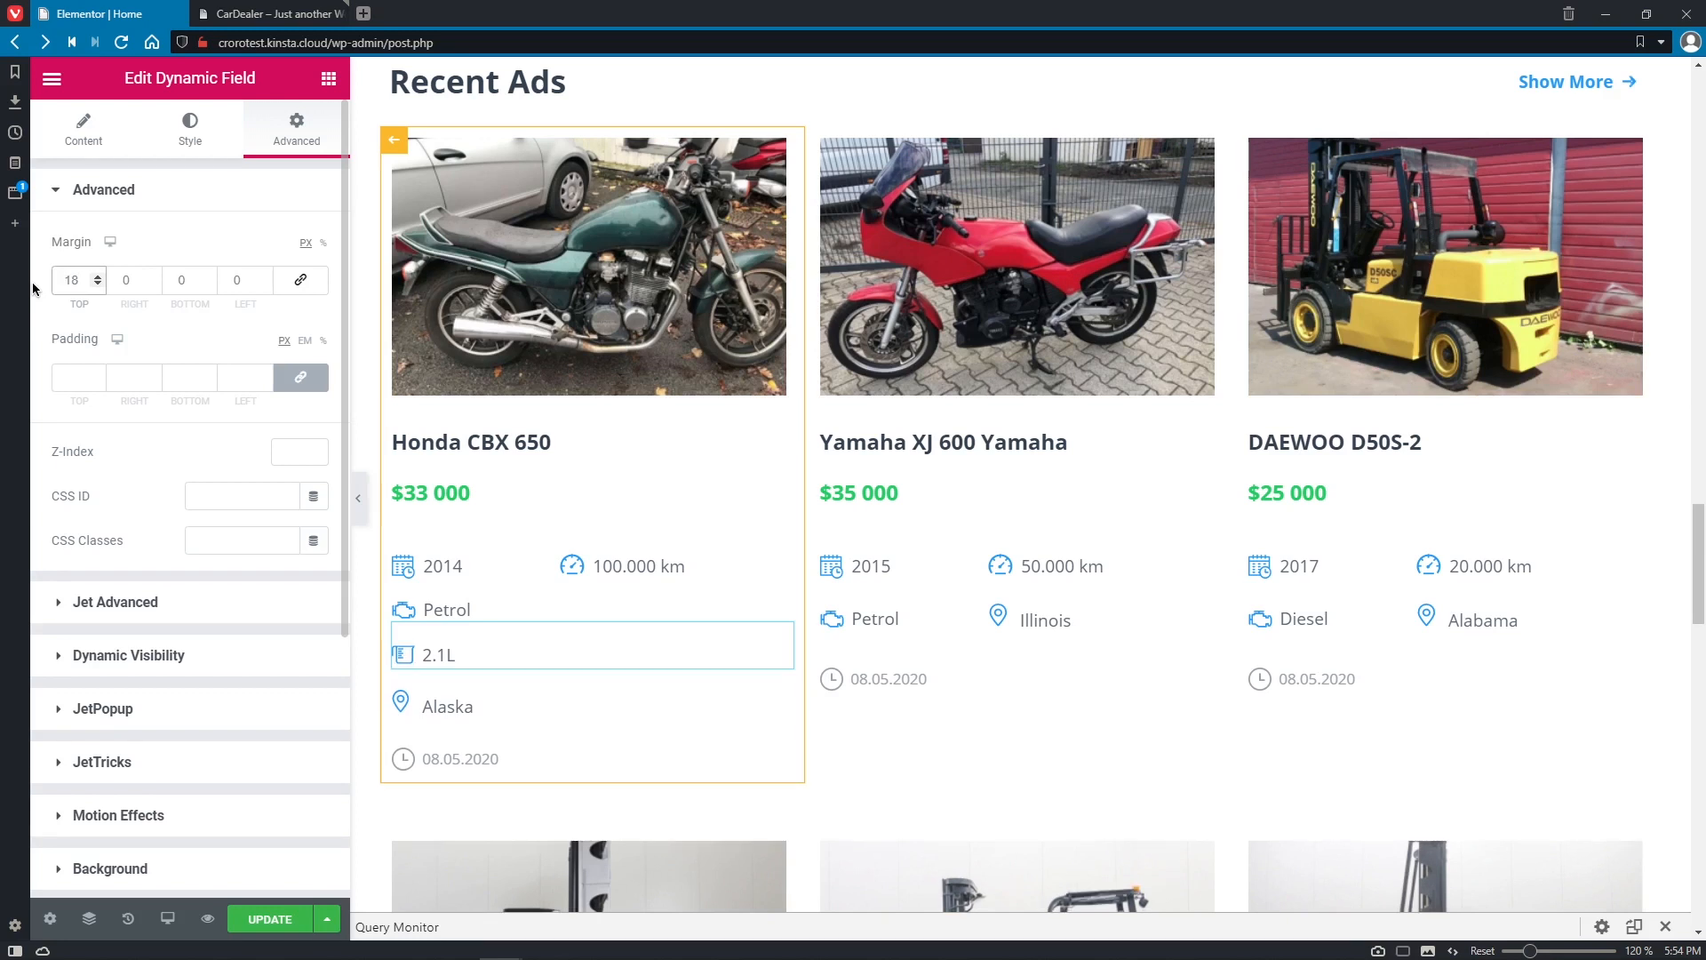
pyautogui.moveTo(128, 206)
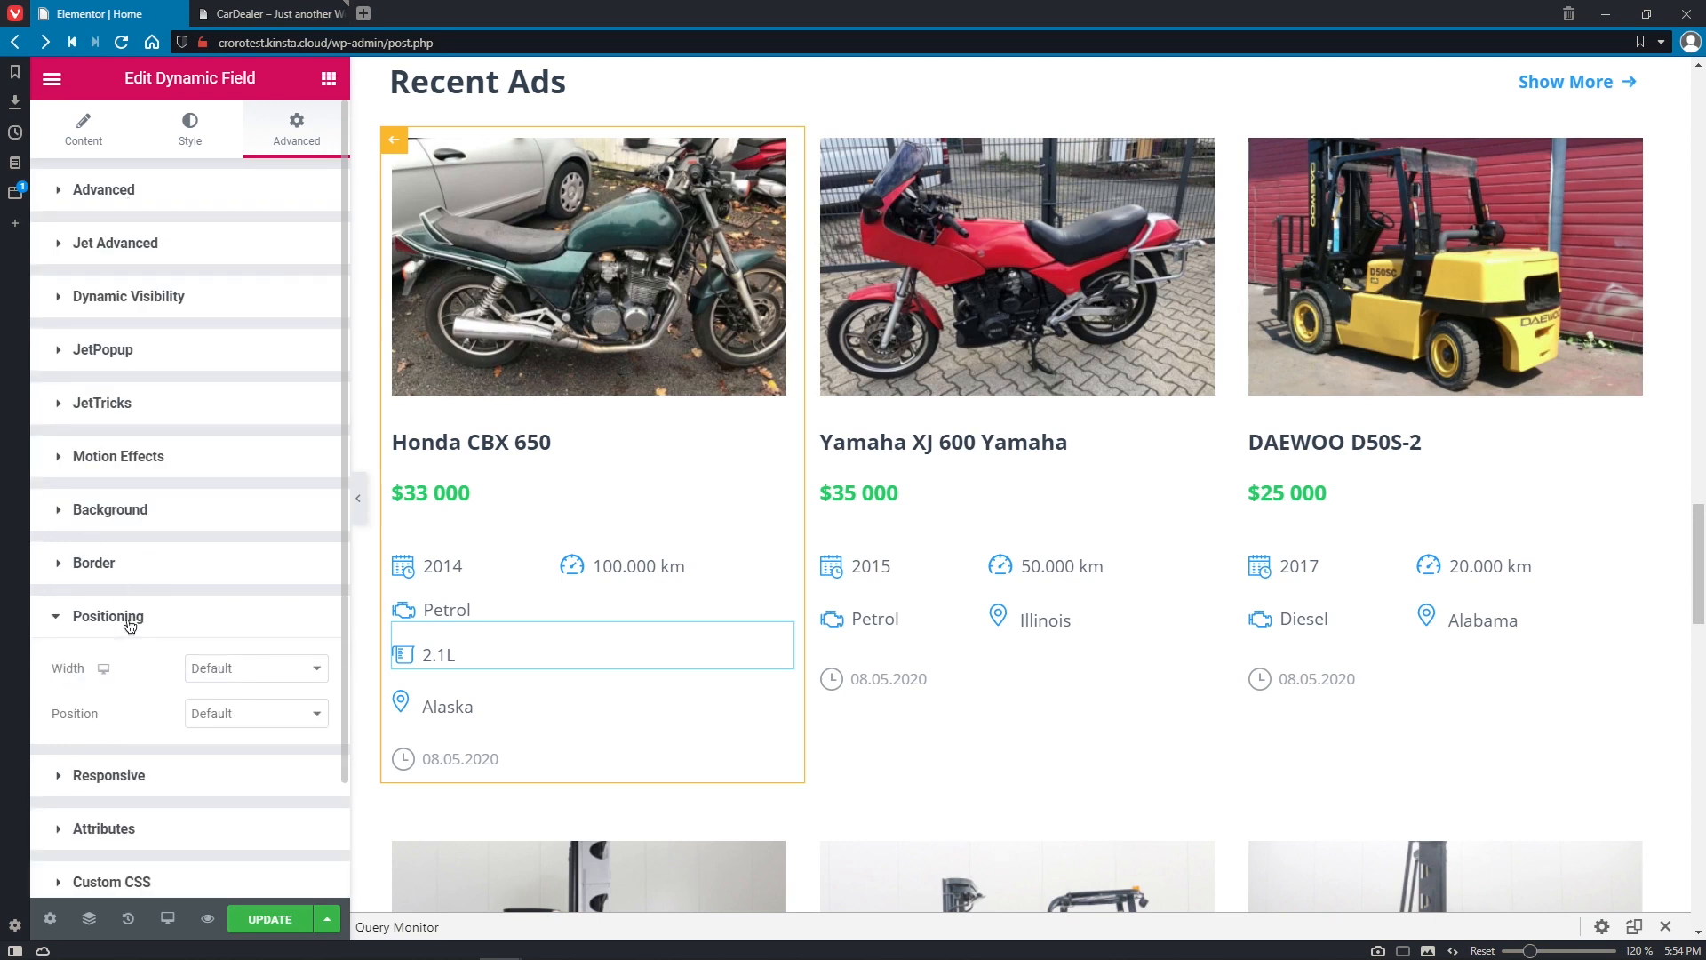
# Set the 2.1L field to a Custom width of 159 px and move it below Petrol.
pyautogui.click(255, 669)
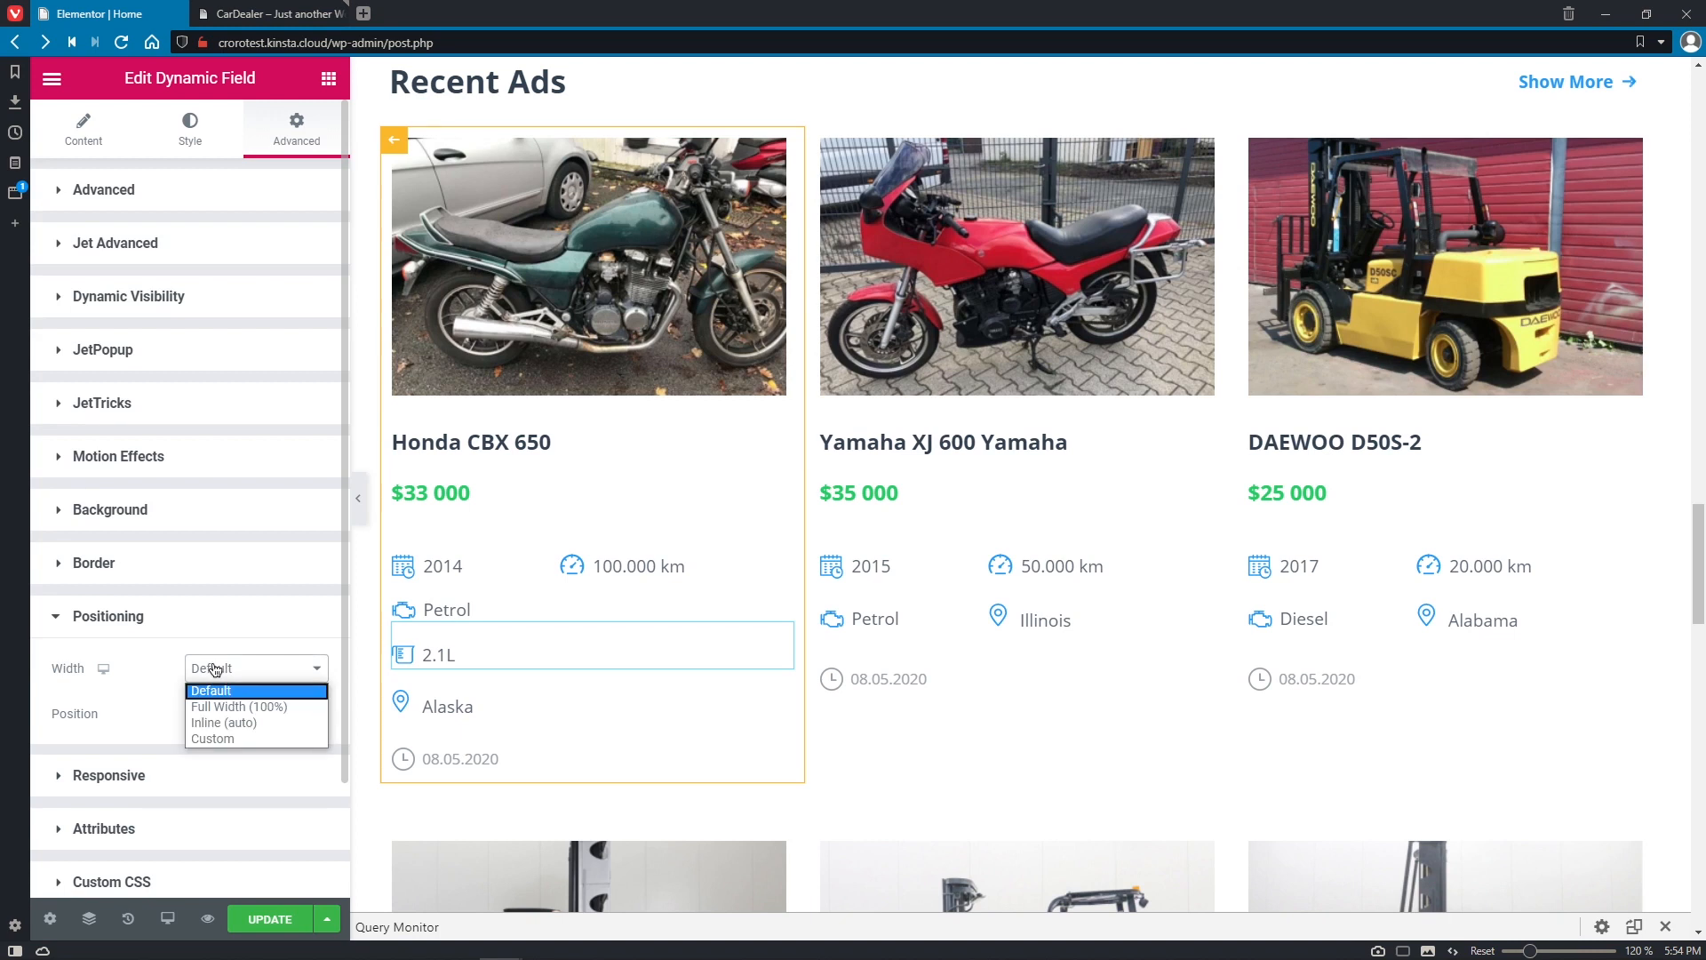
pyautogui.click(214, 738)
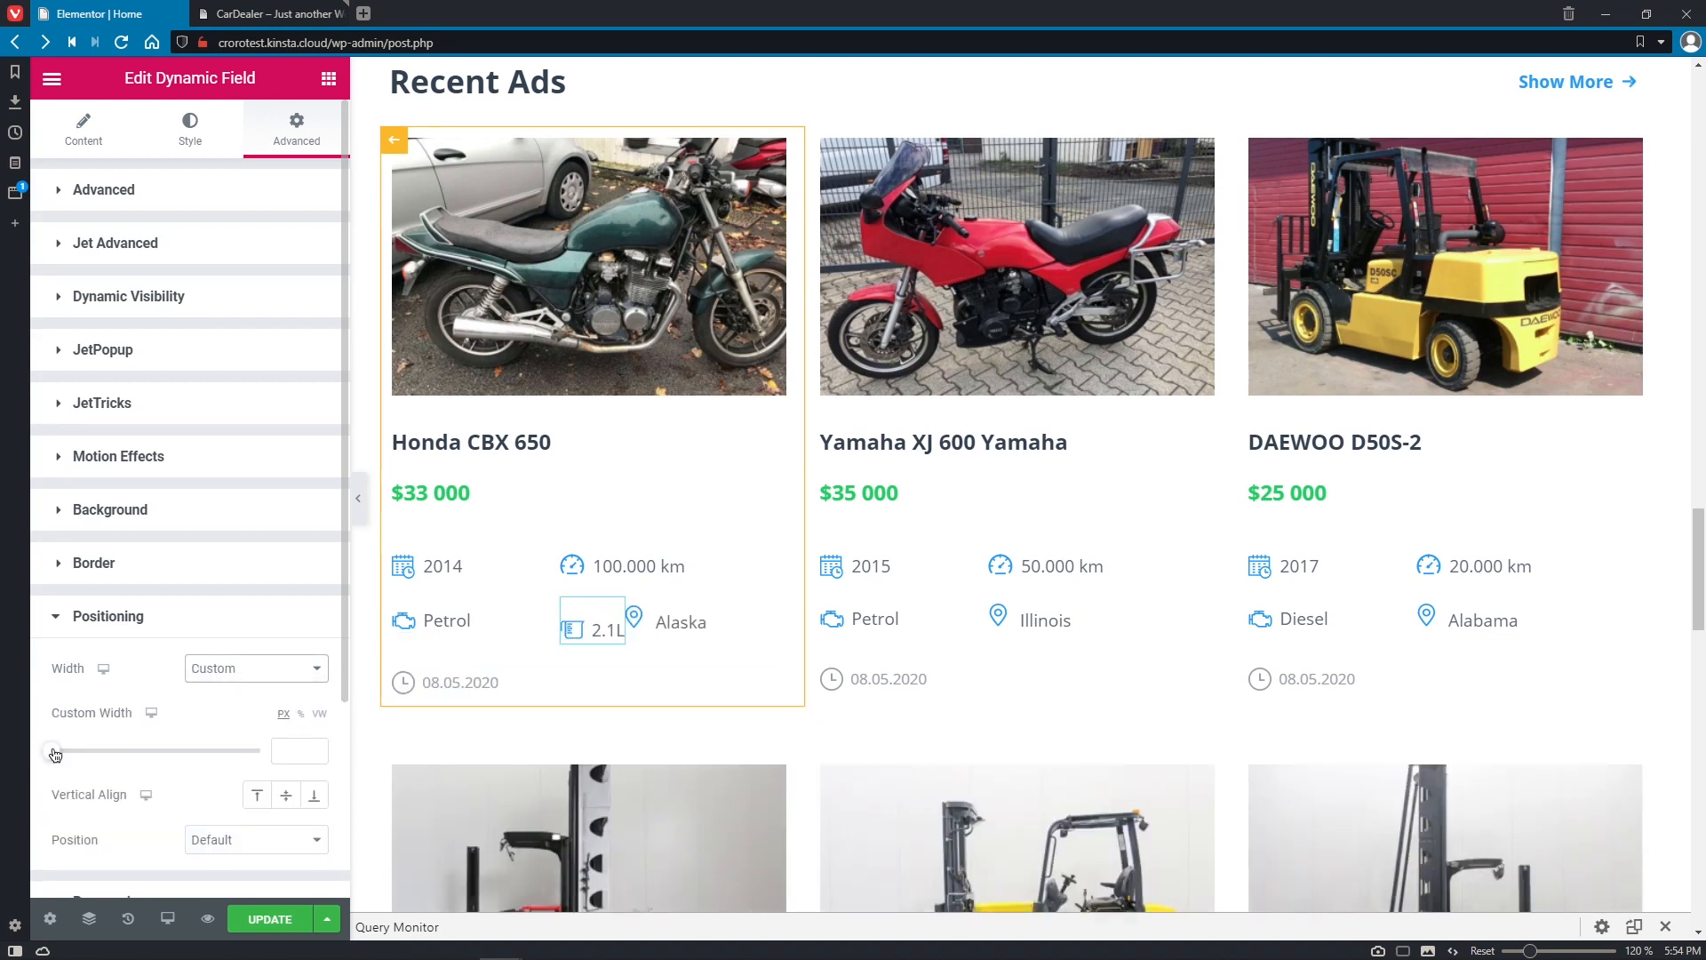
pyautogui.moveTo(54, 751); pyautogui.dragTo(109, 751)
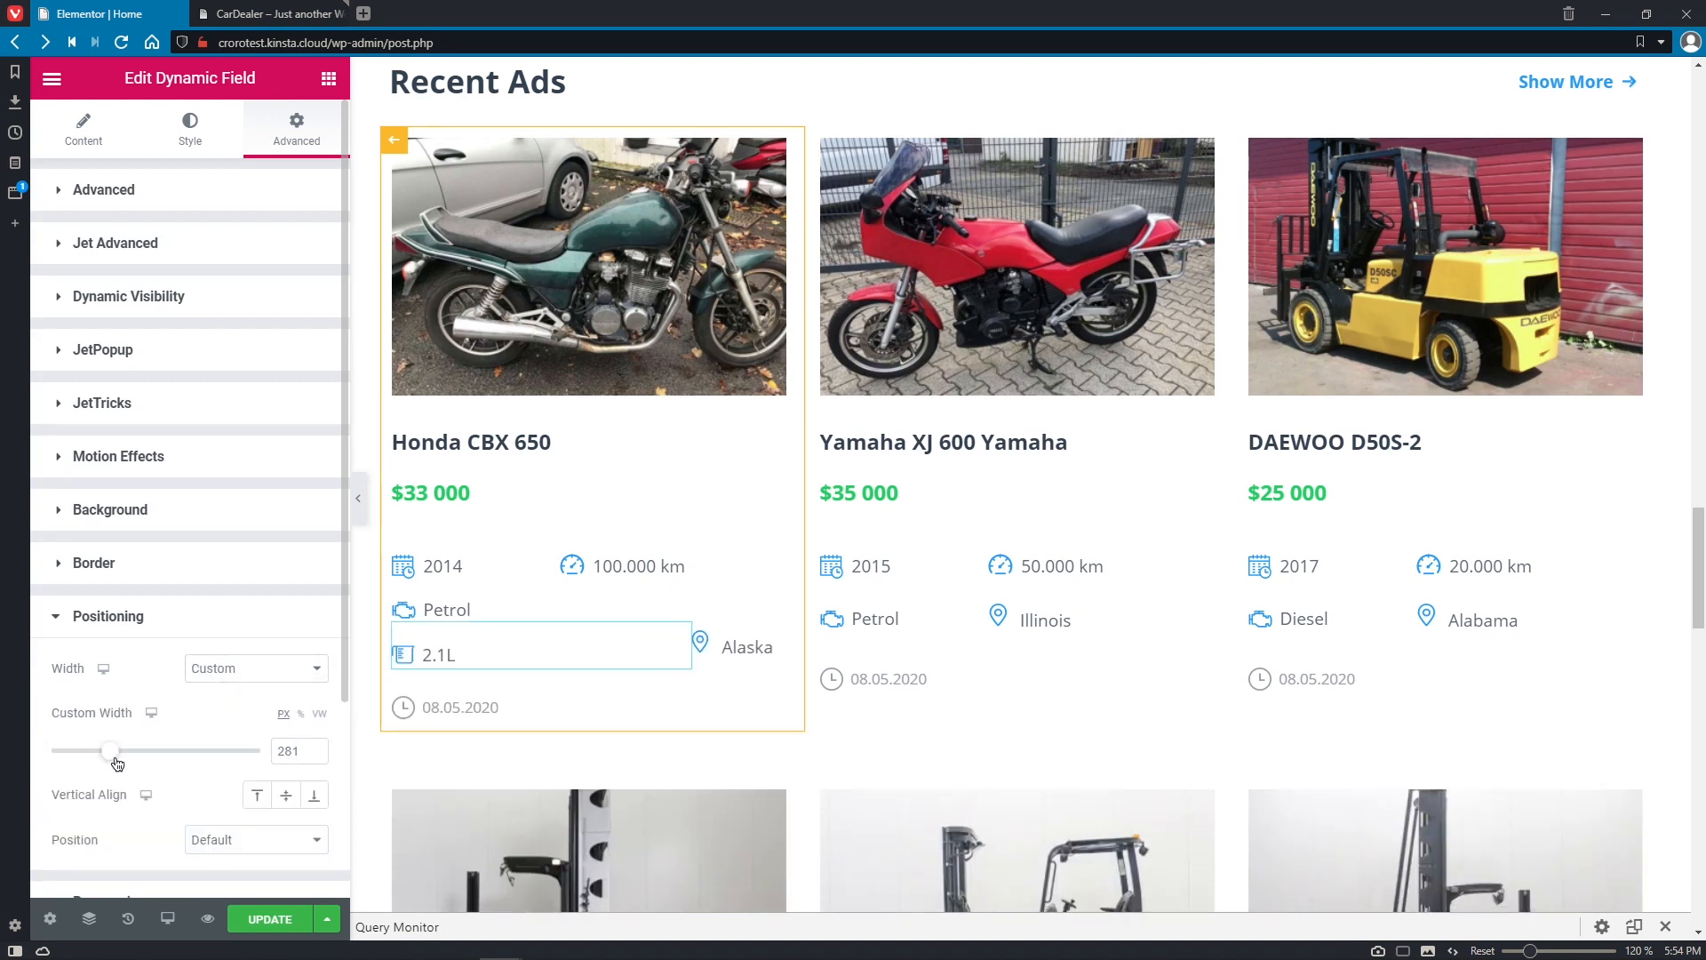
pyautogui.moveTo(109, 750); pyautogui.dragTo(85, 750)
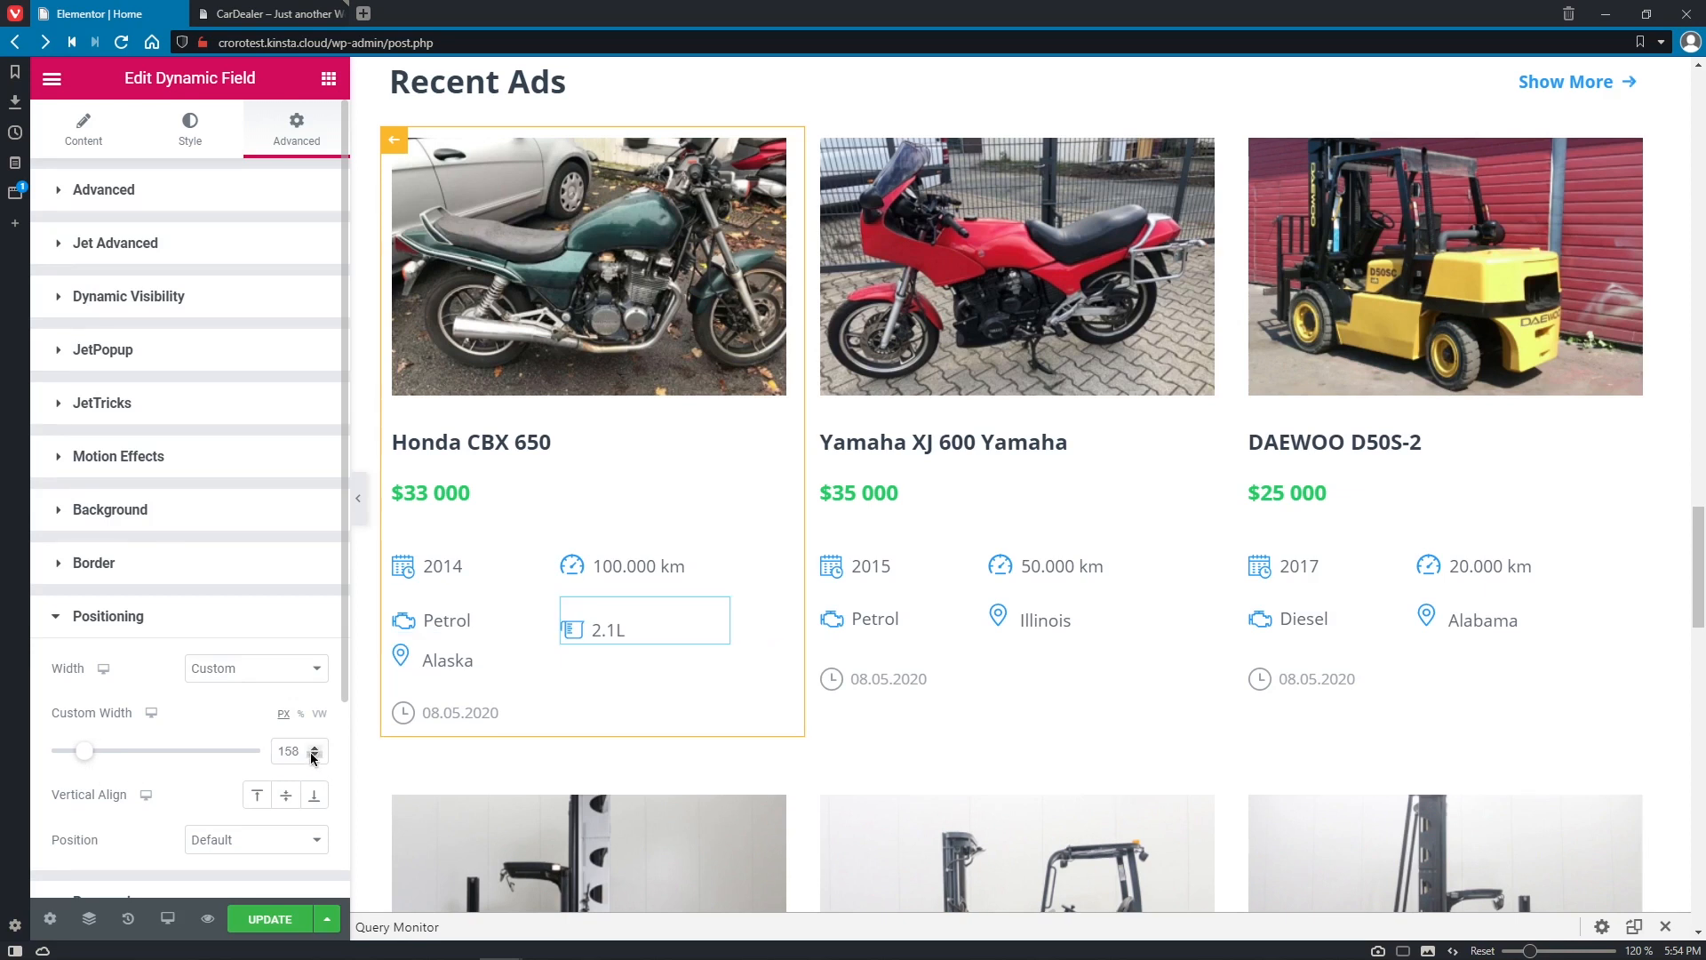
pyautogui.click(312, 745)
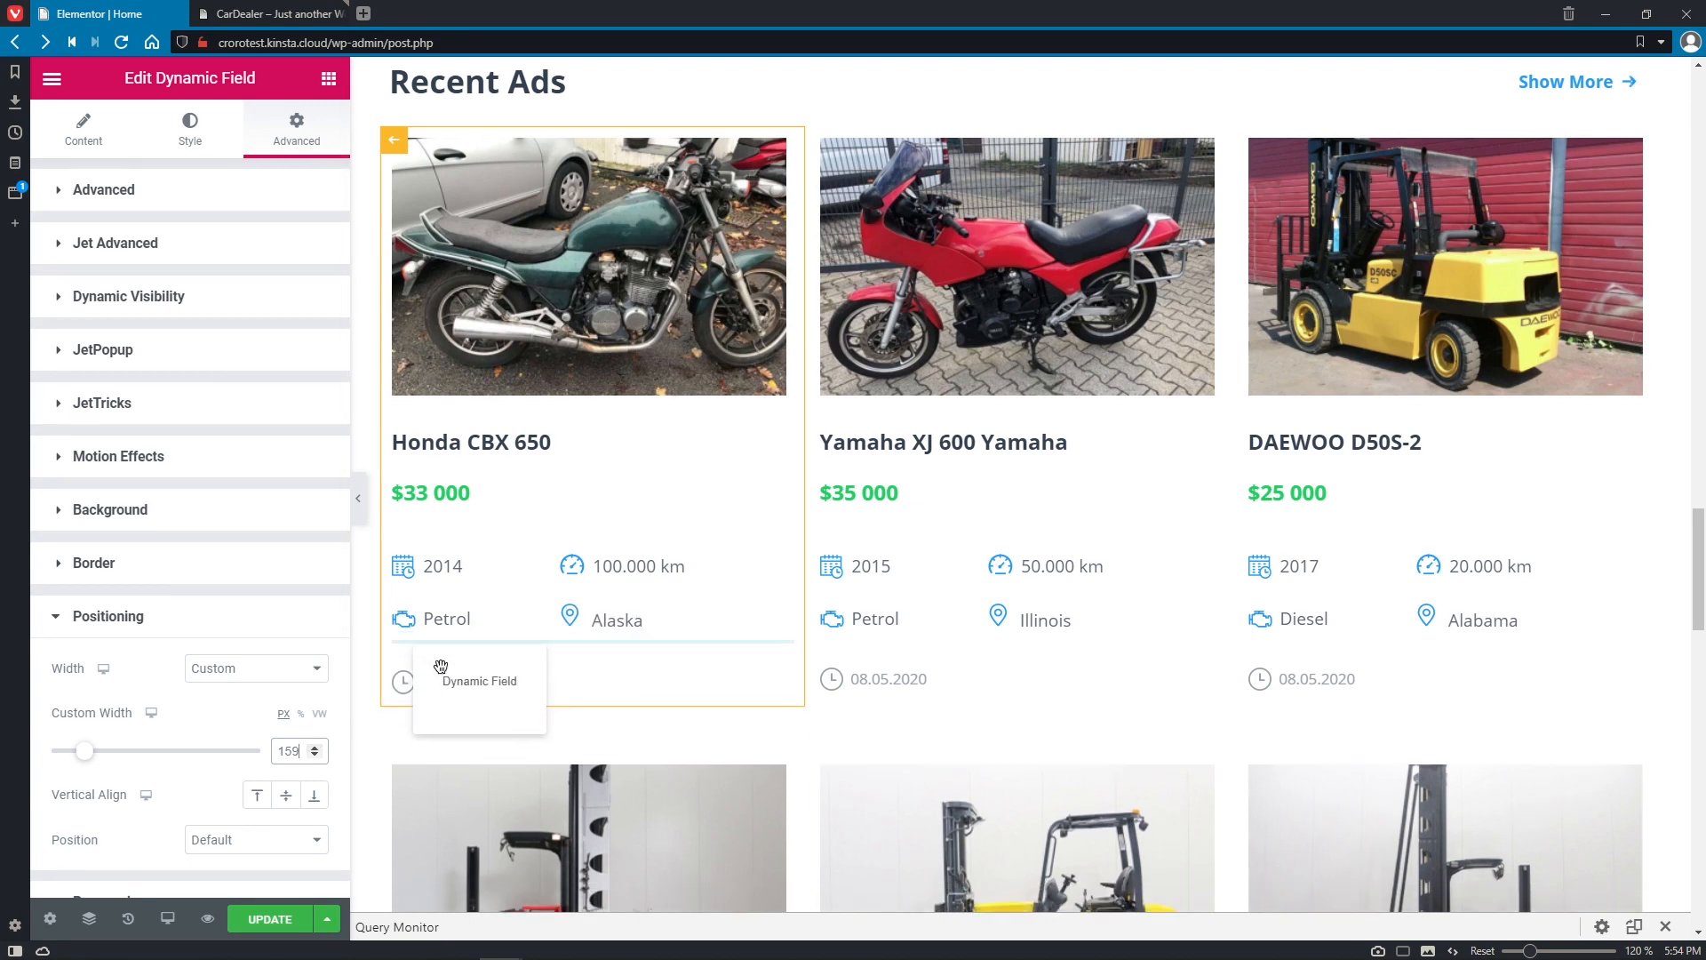
pyautogui.click(103, 190)
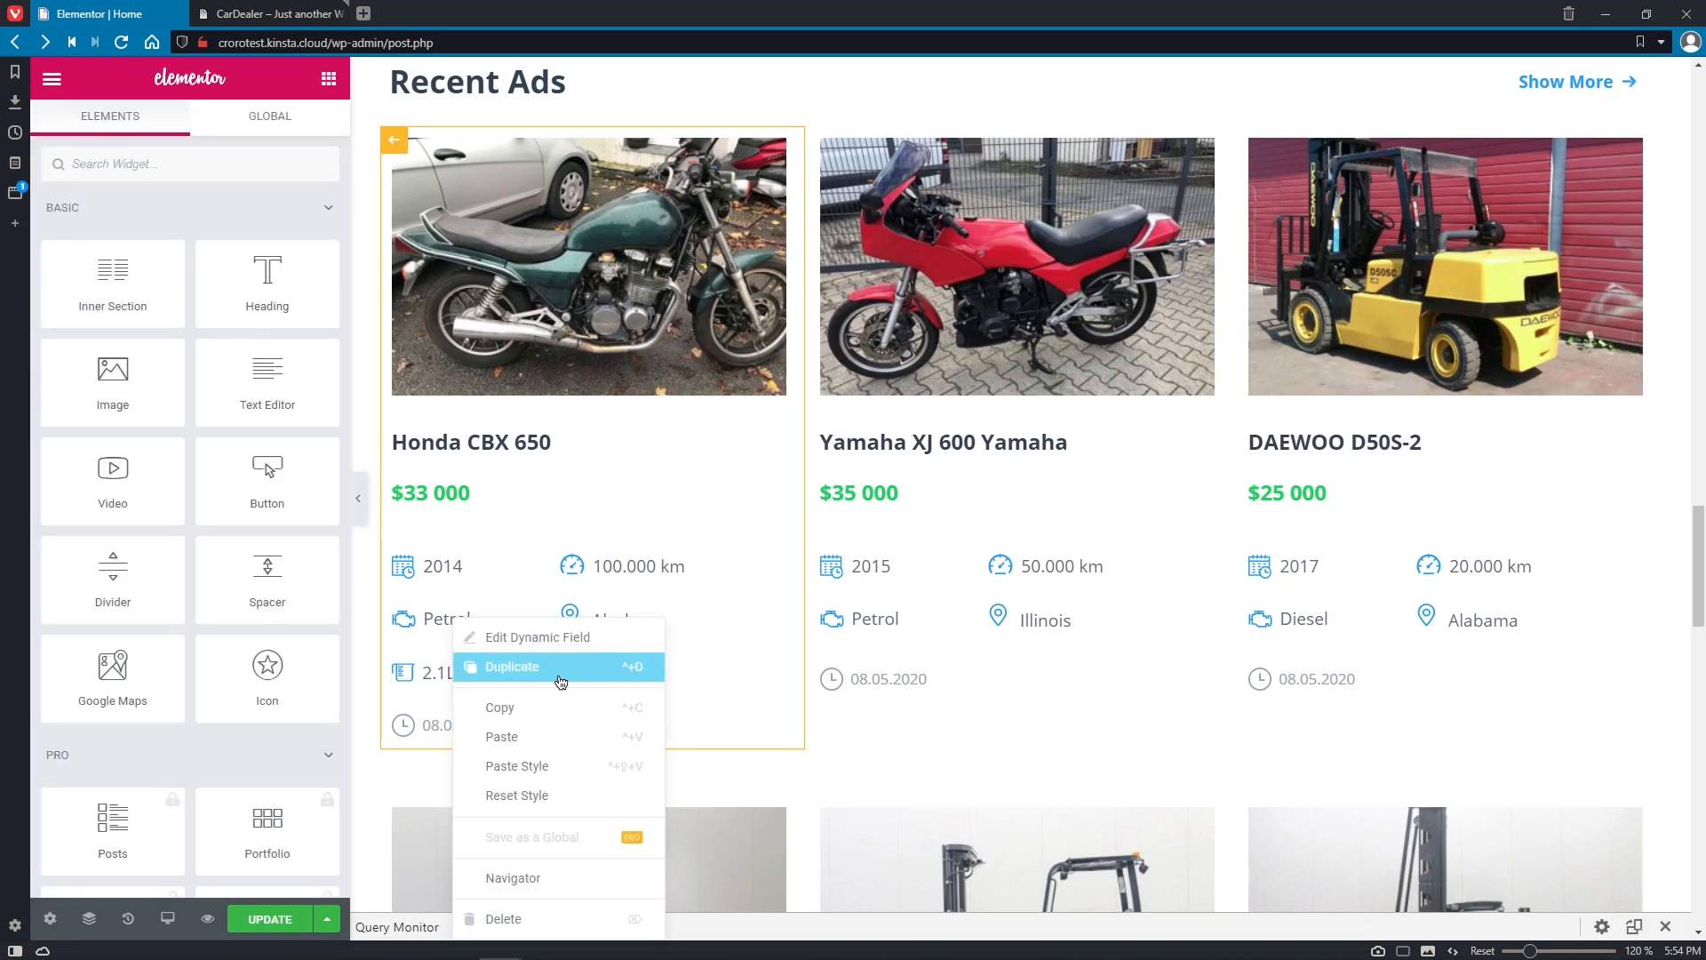
# Duplicate the 2.1L field, switch its meta field to Transmission, and drop the litre suffix.
pyautogui.click(510, 666)
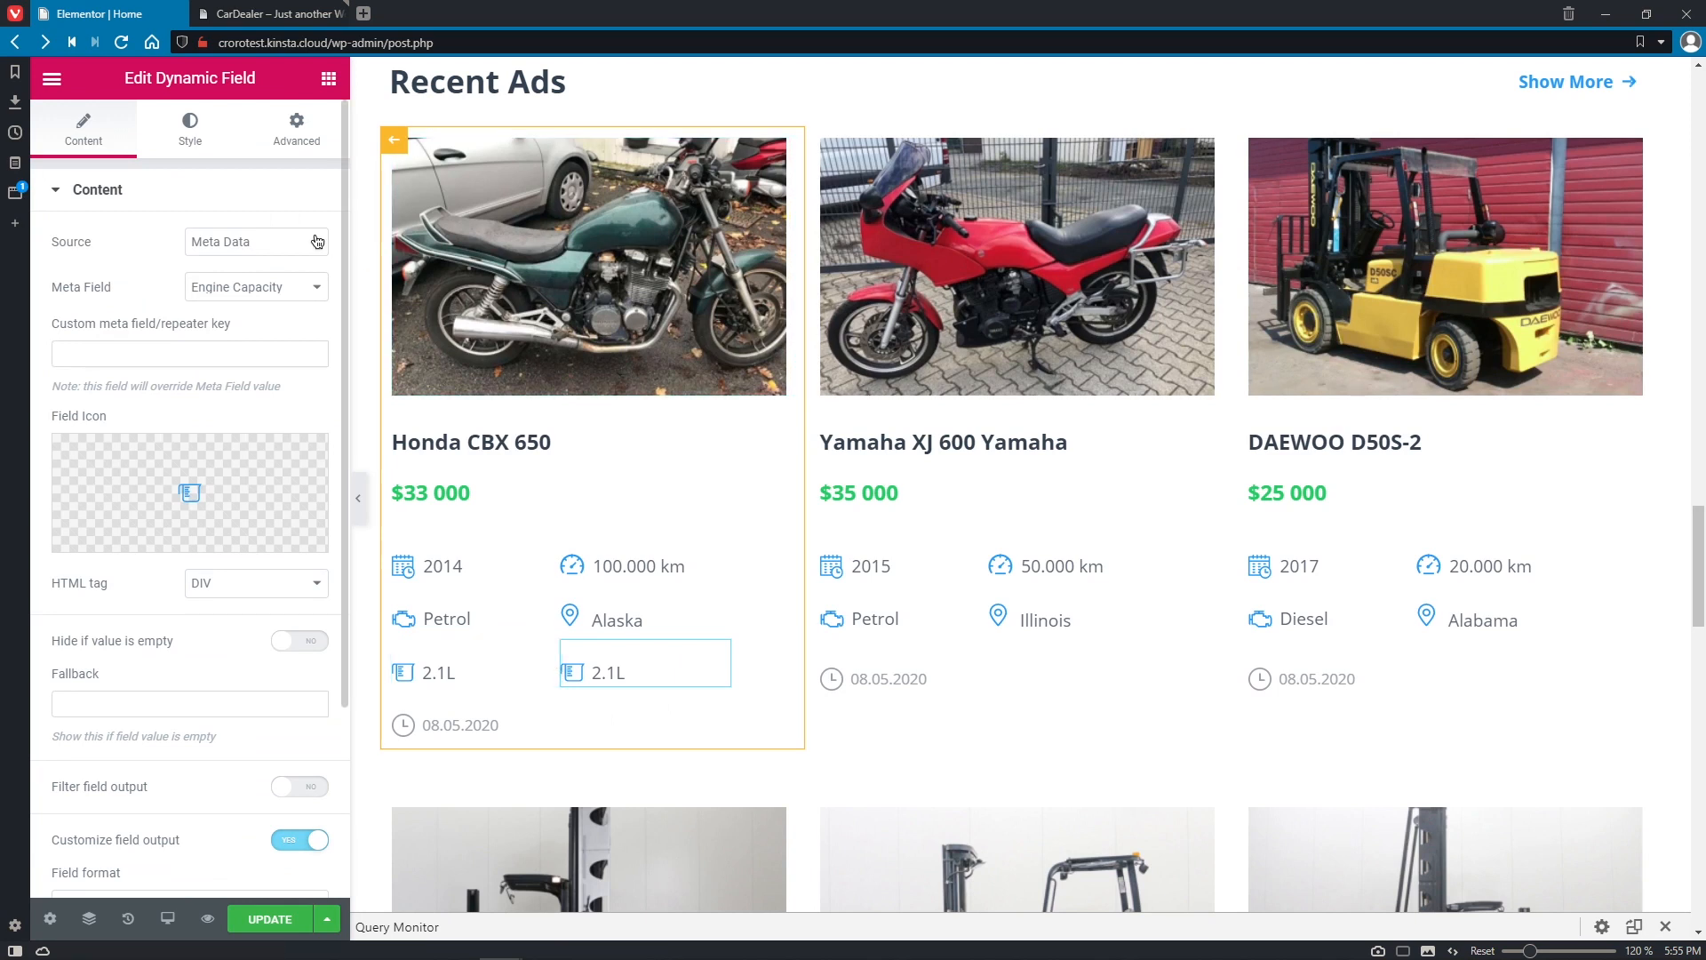
pyautogui.click(255, 286)
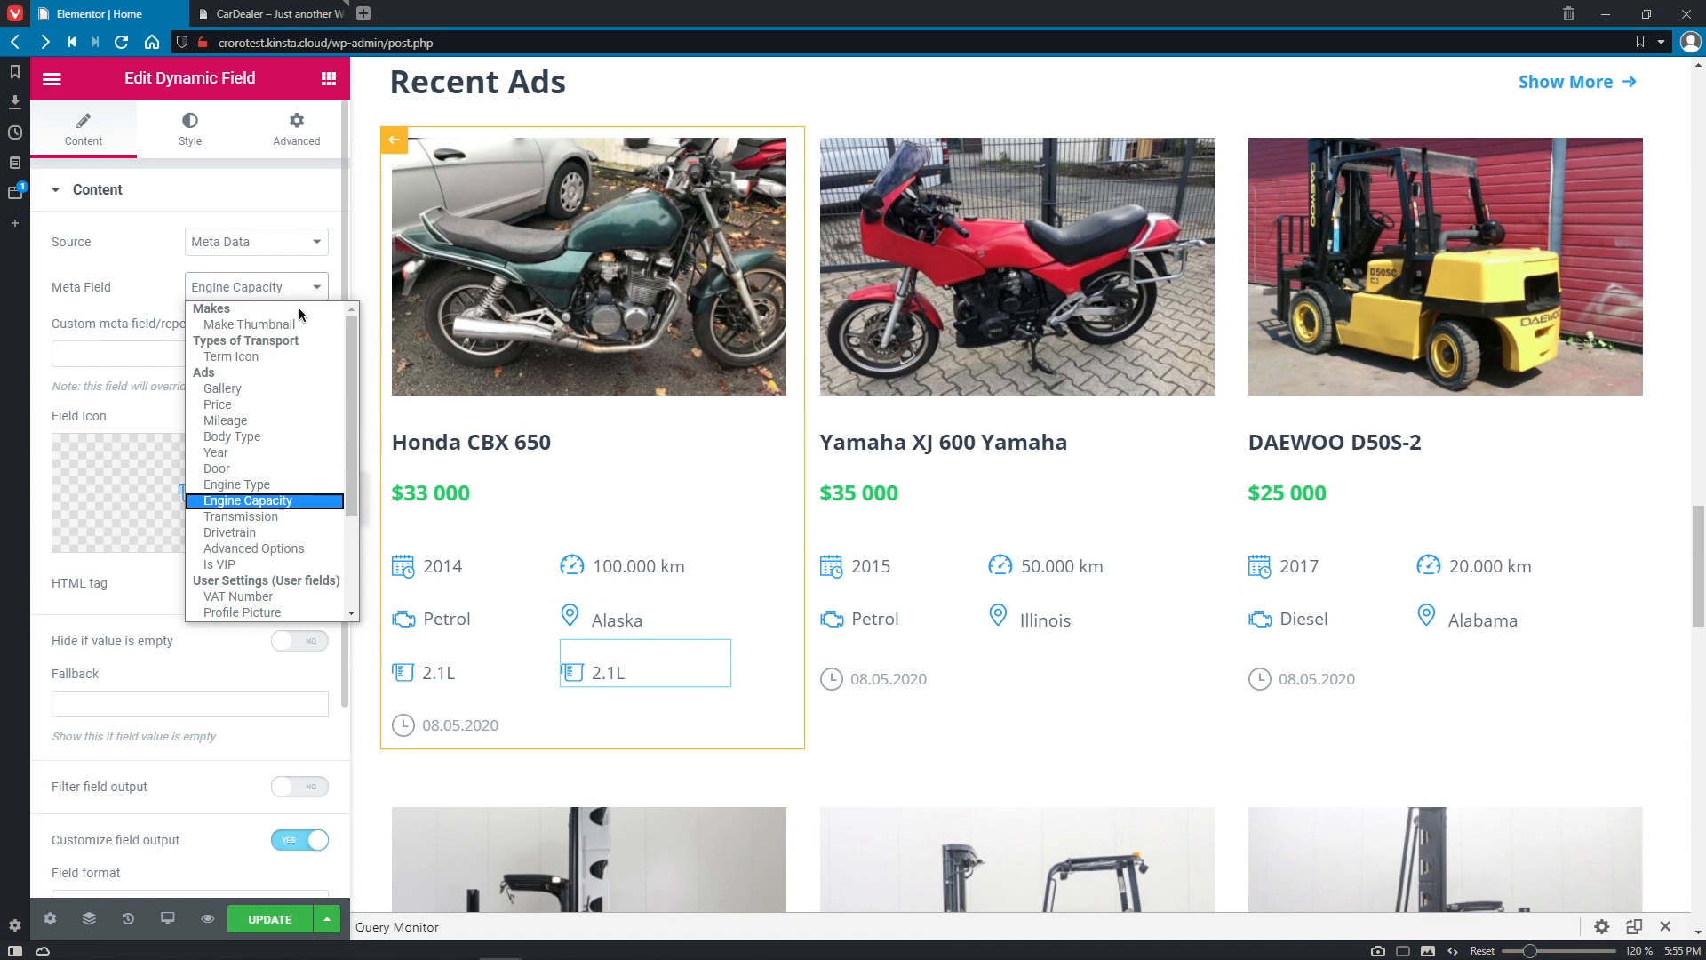
pyautogui.click(240, 515)
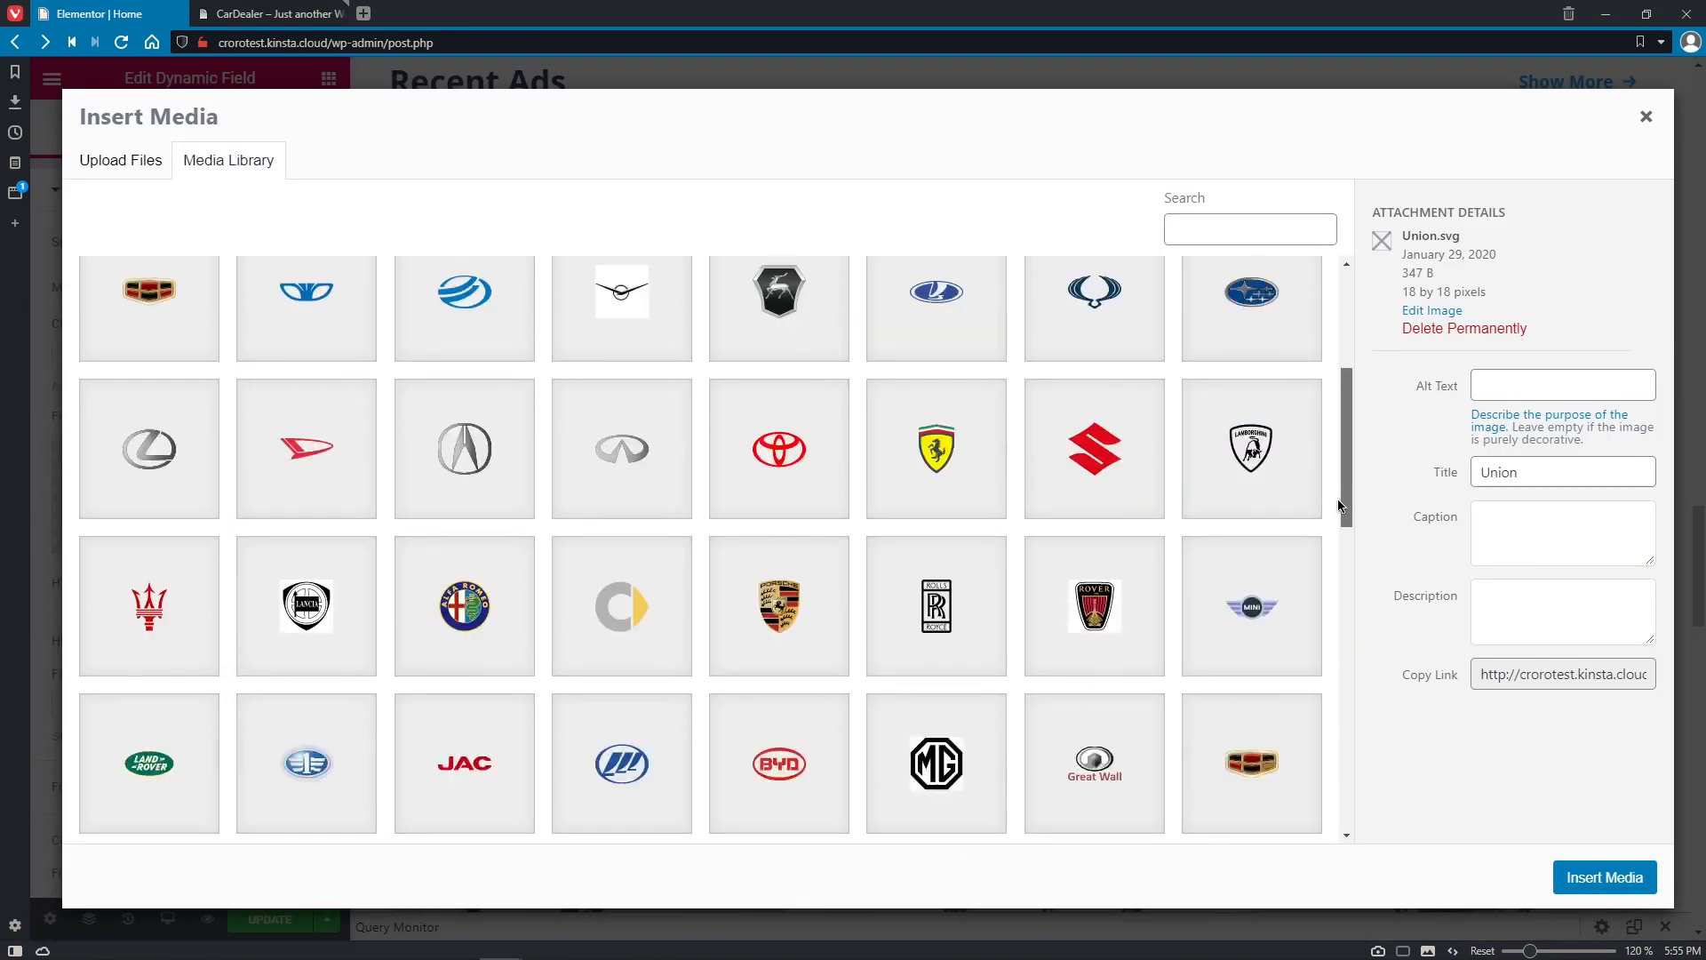
pyautogui.scroll(-3)
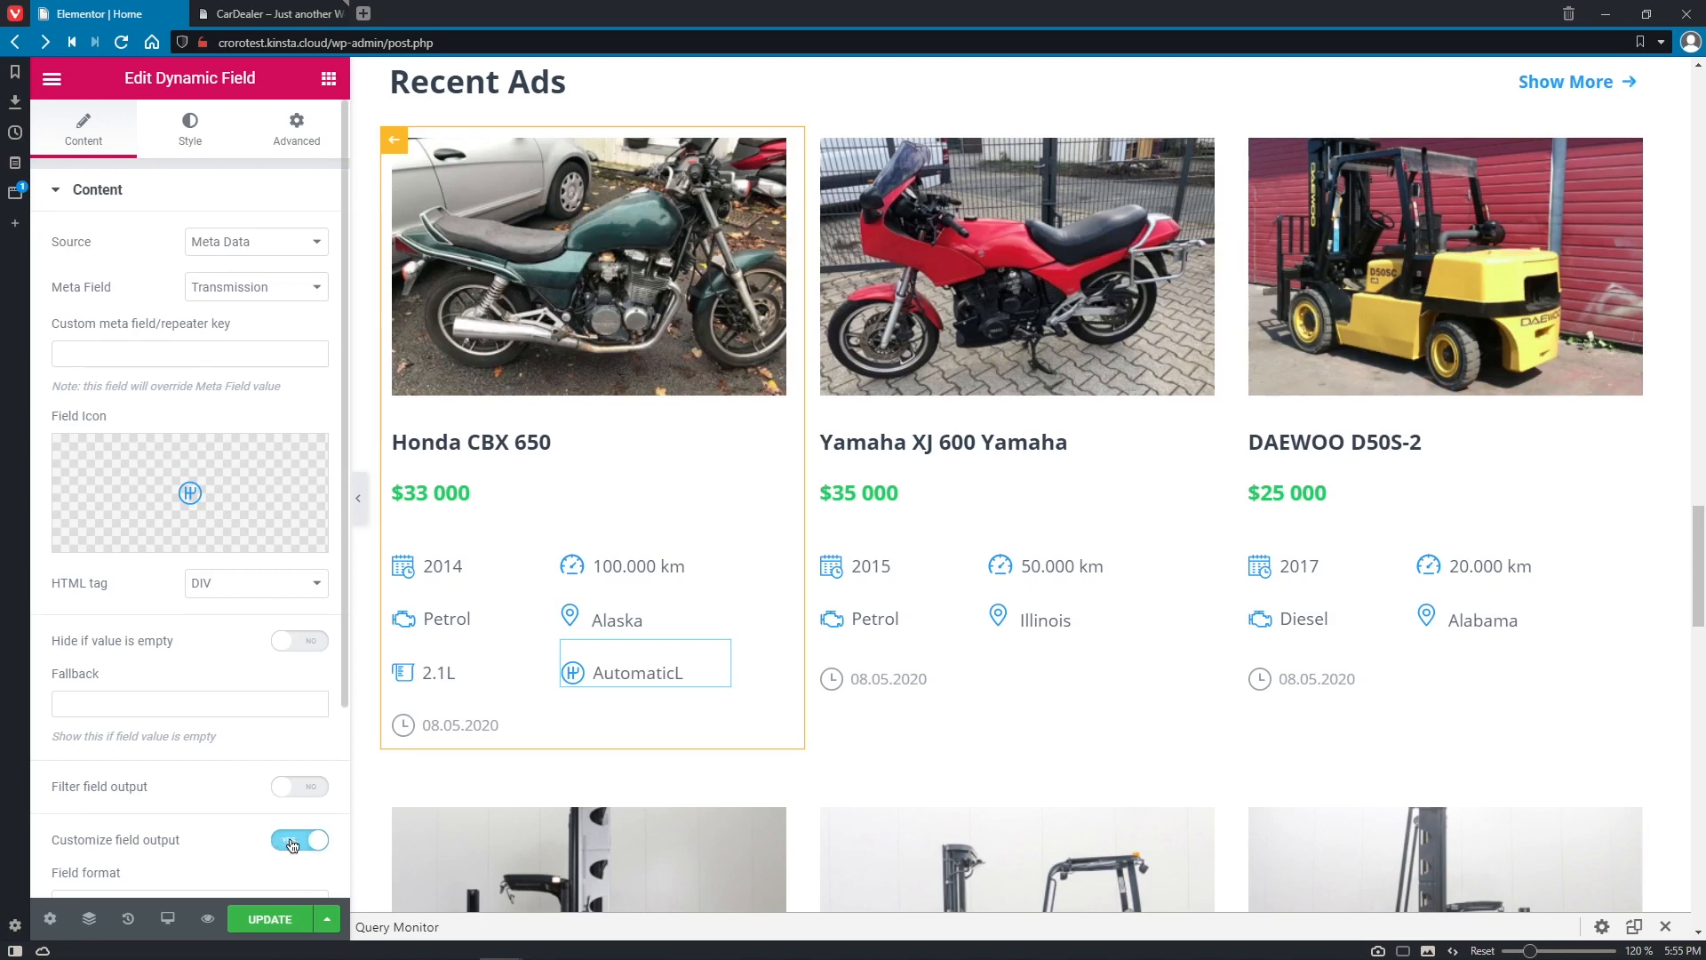
pyautogui.click(300, 840)
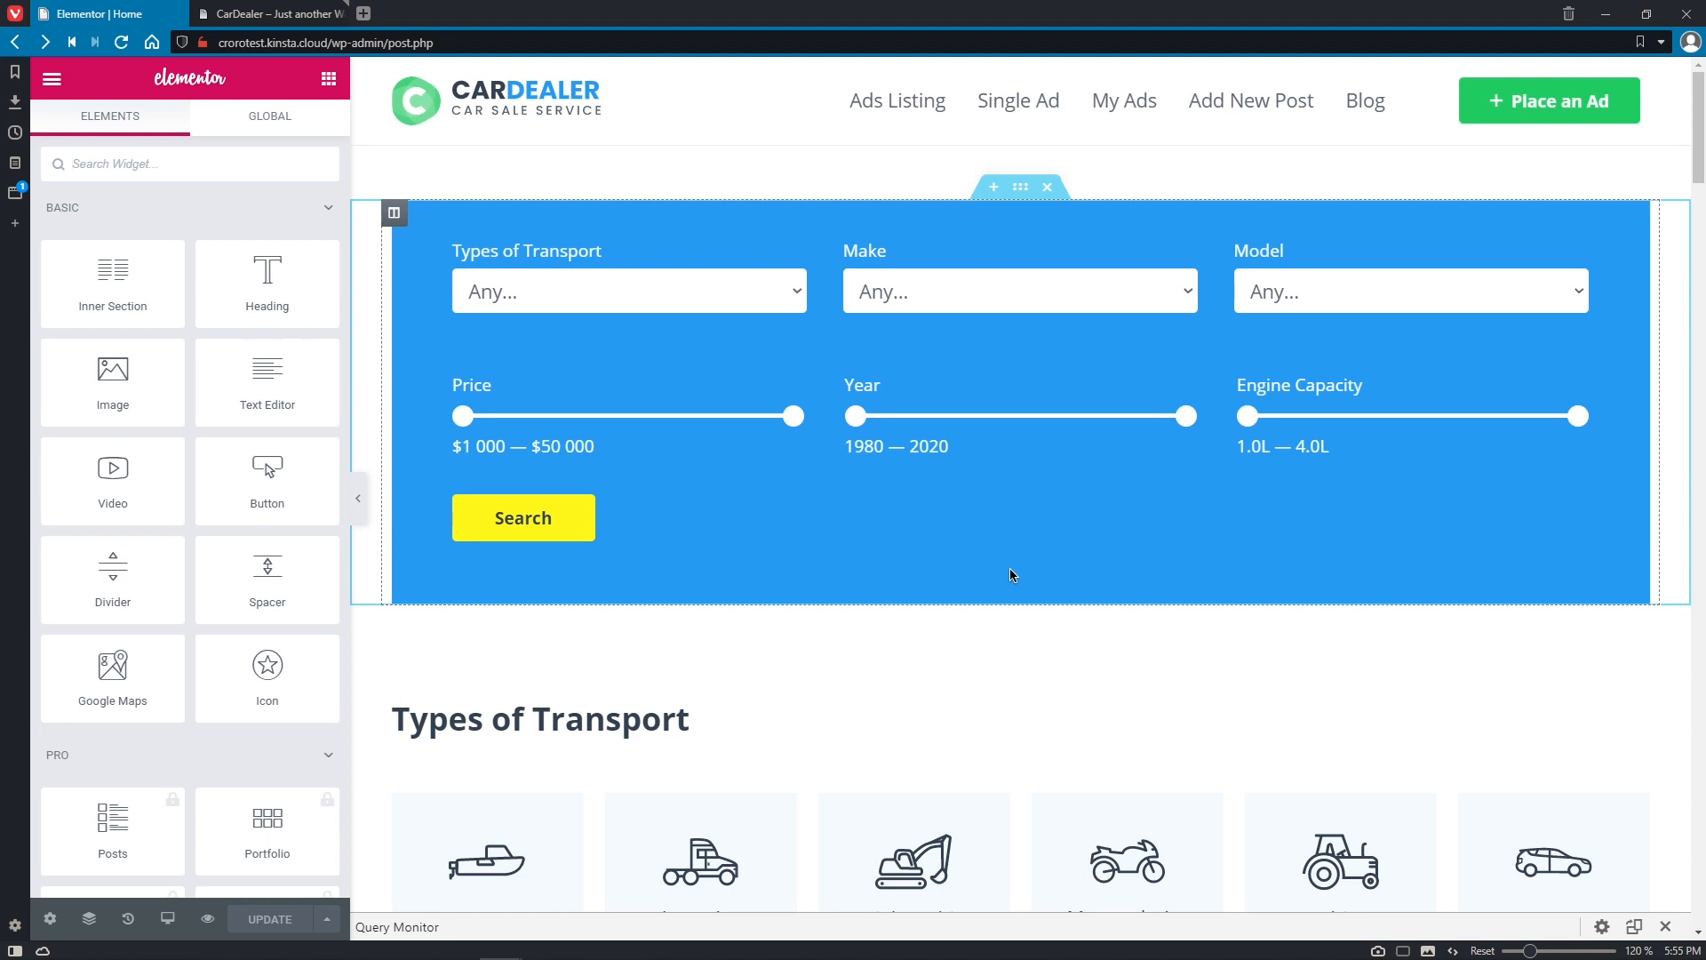
# Scroll the live CarDealer home page to Recent Ads showing values like 2.1L and Automatic.
pyautogui.click(267, 14)
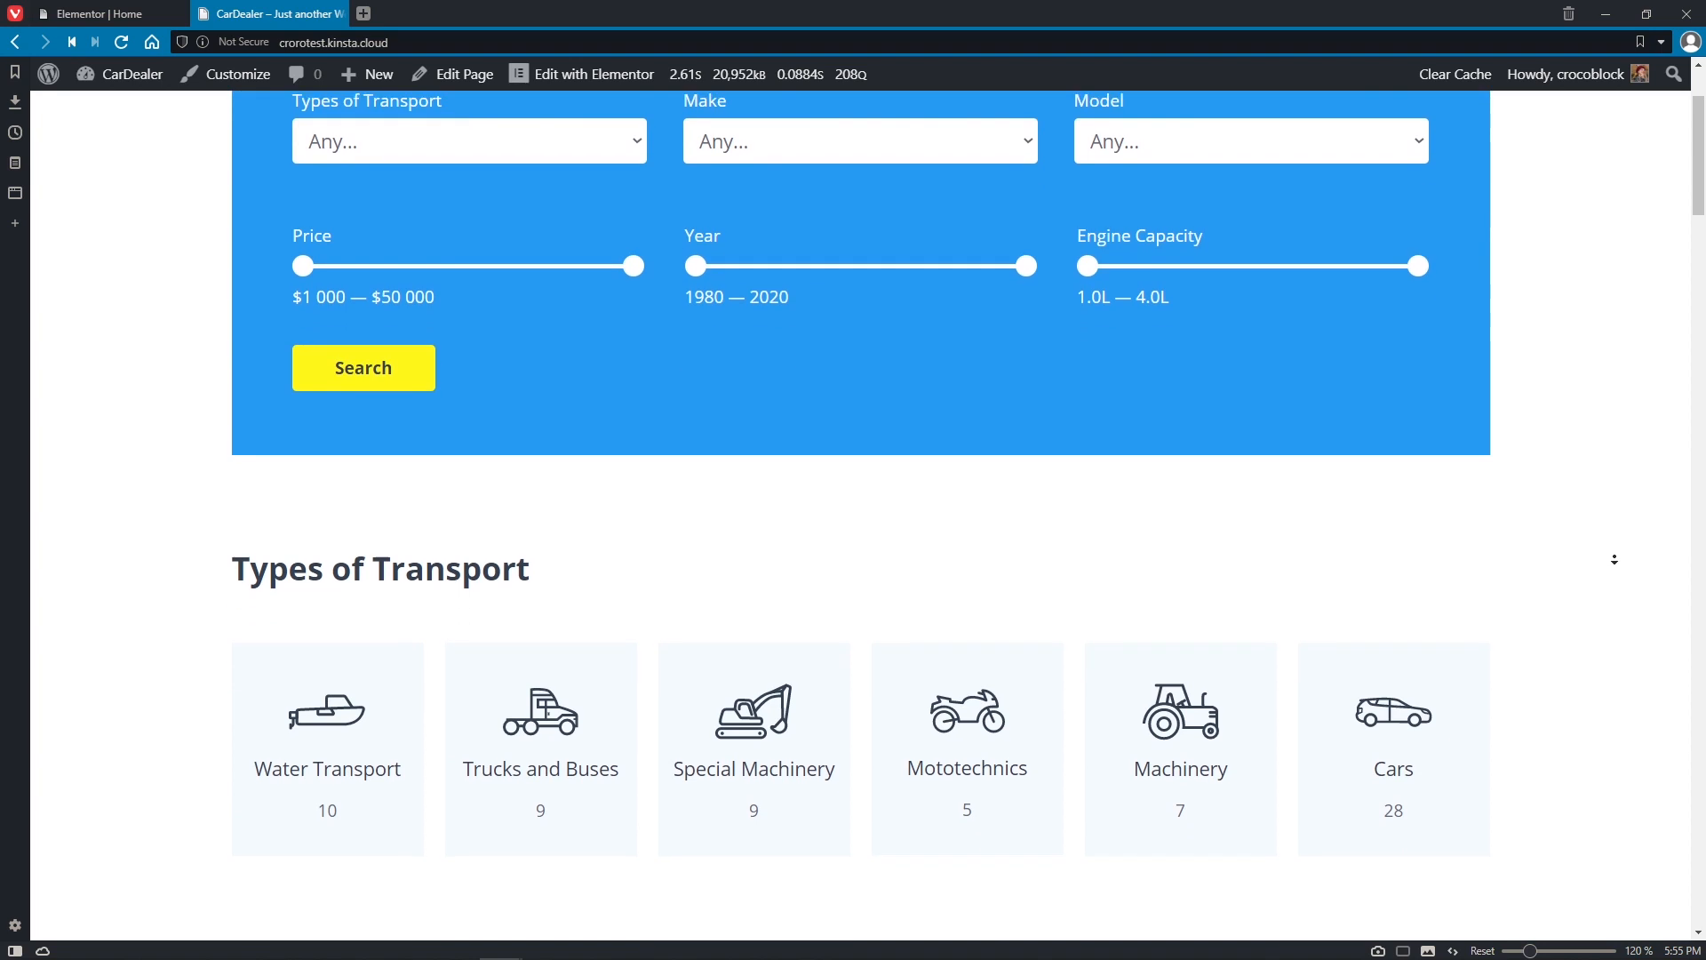
pyautogui.scroll(-3)
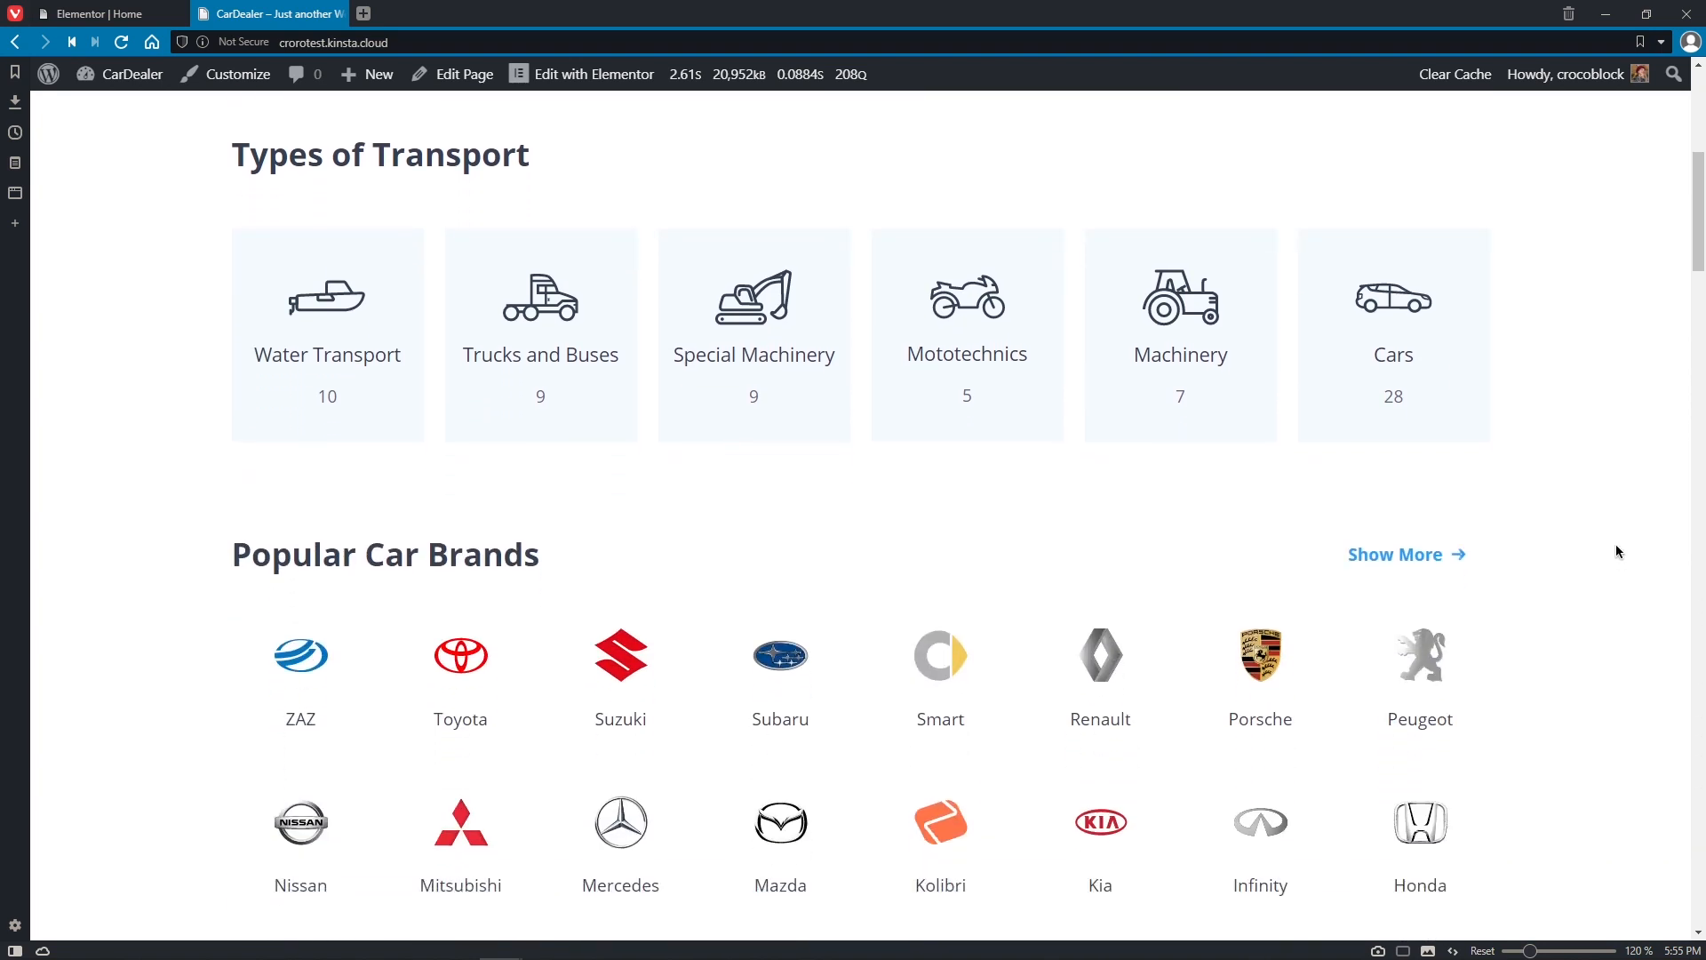
pyautogui.moveTo(1430, 441)
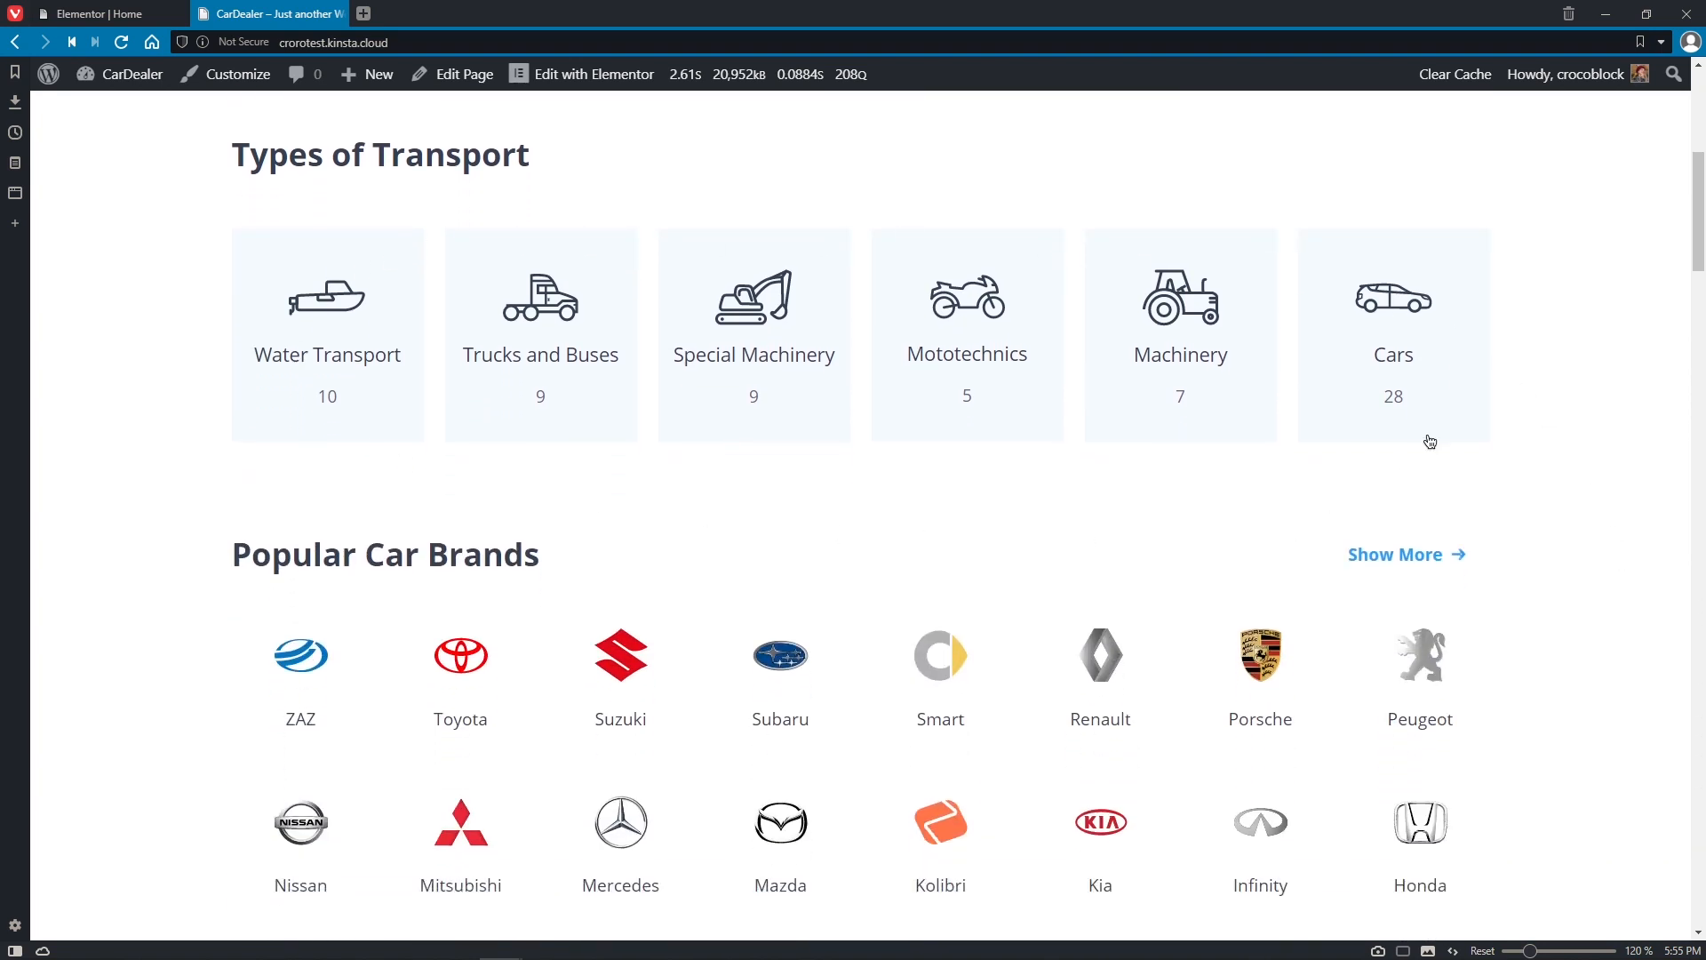
pyautogui.moveTo(329, 350)
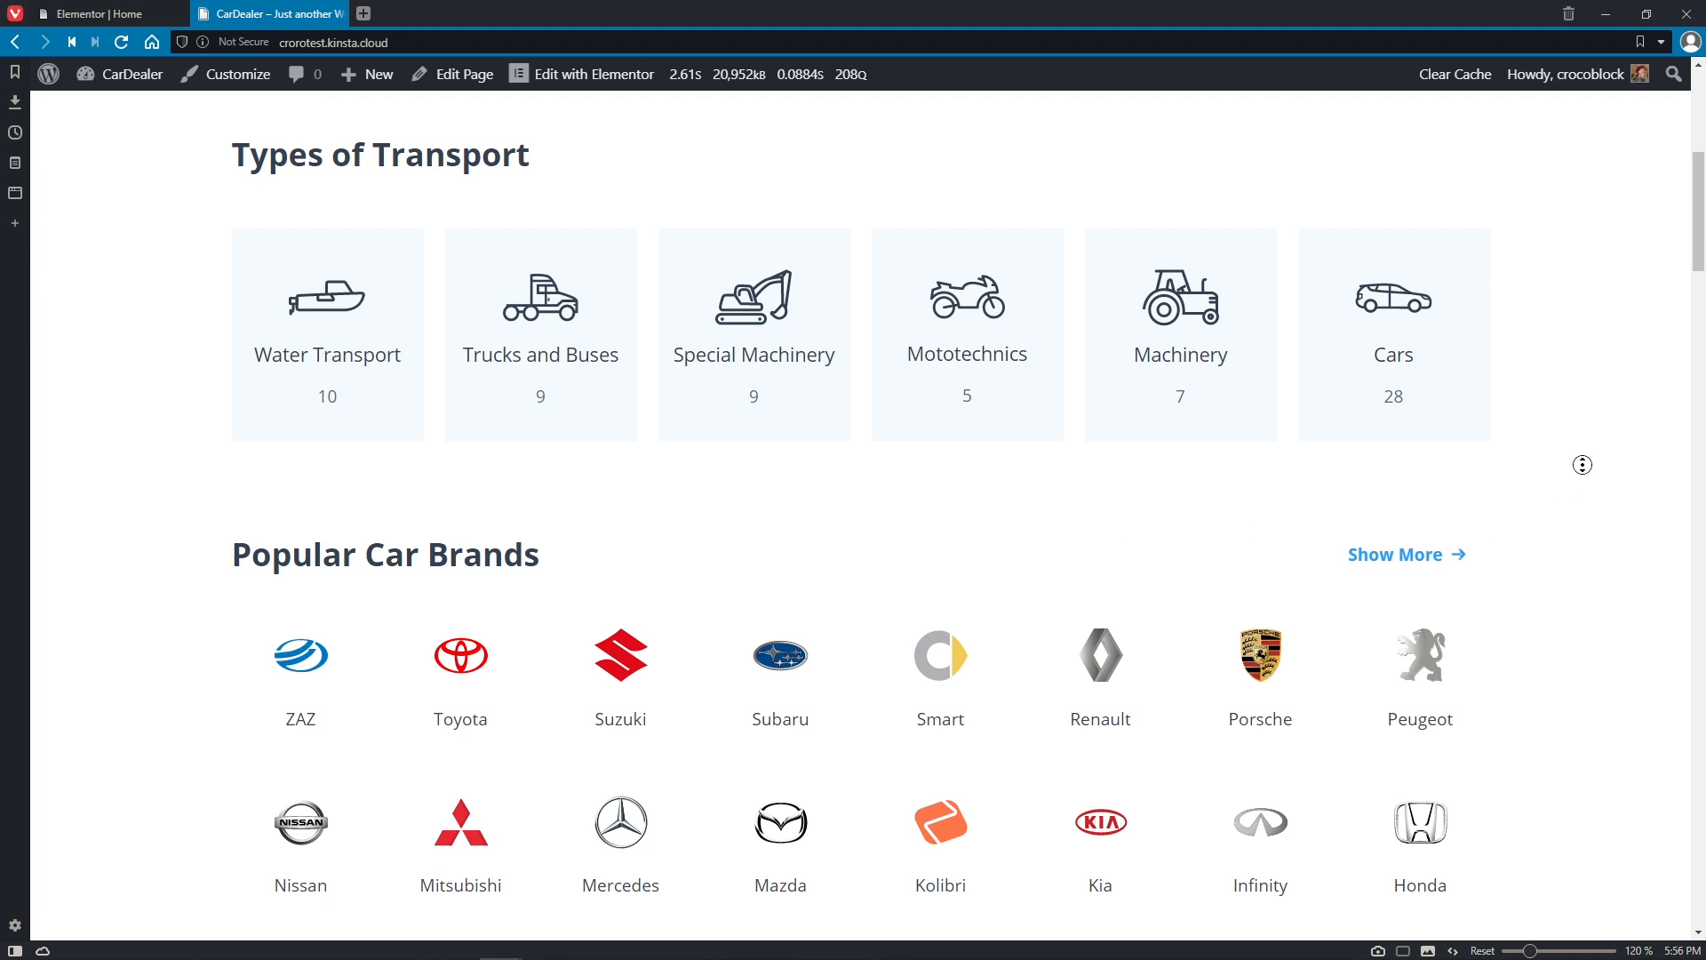
pyautogui.scroll(-3)
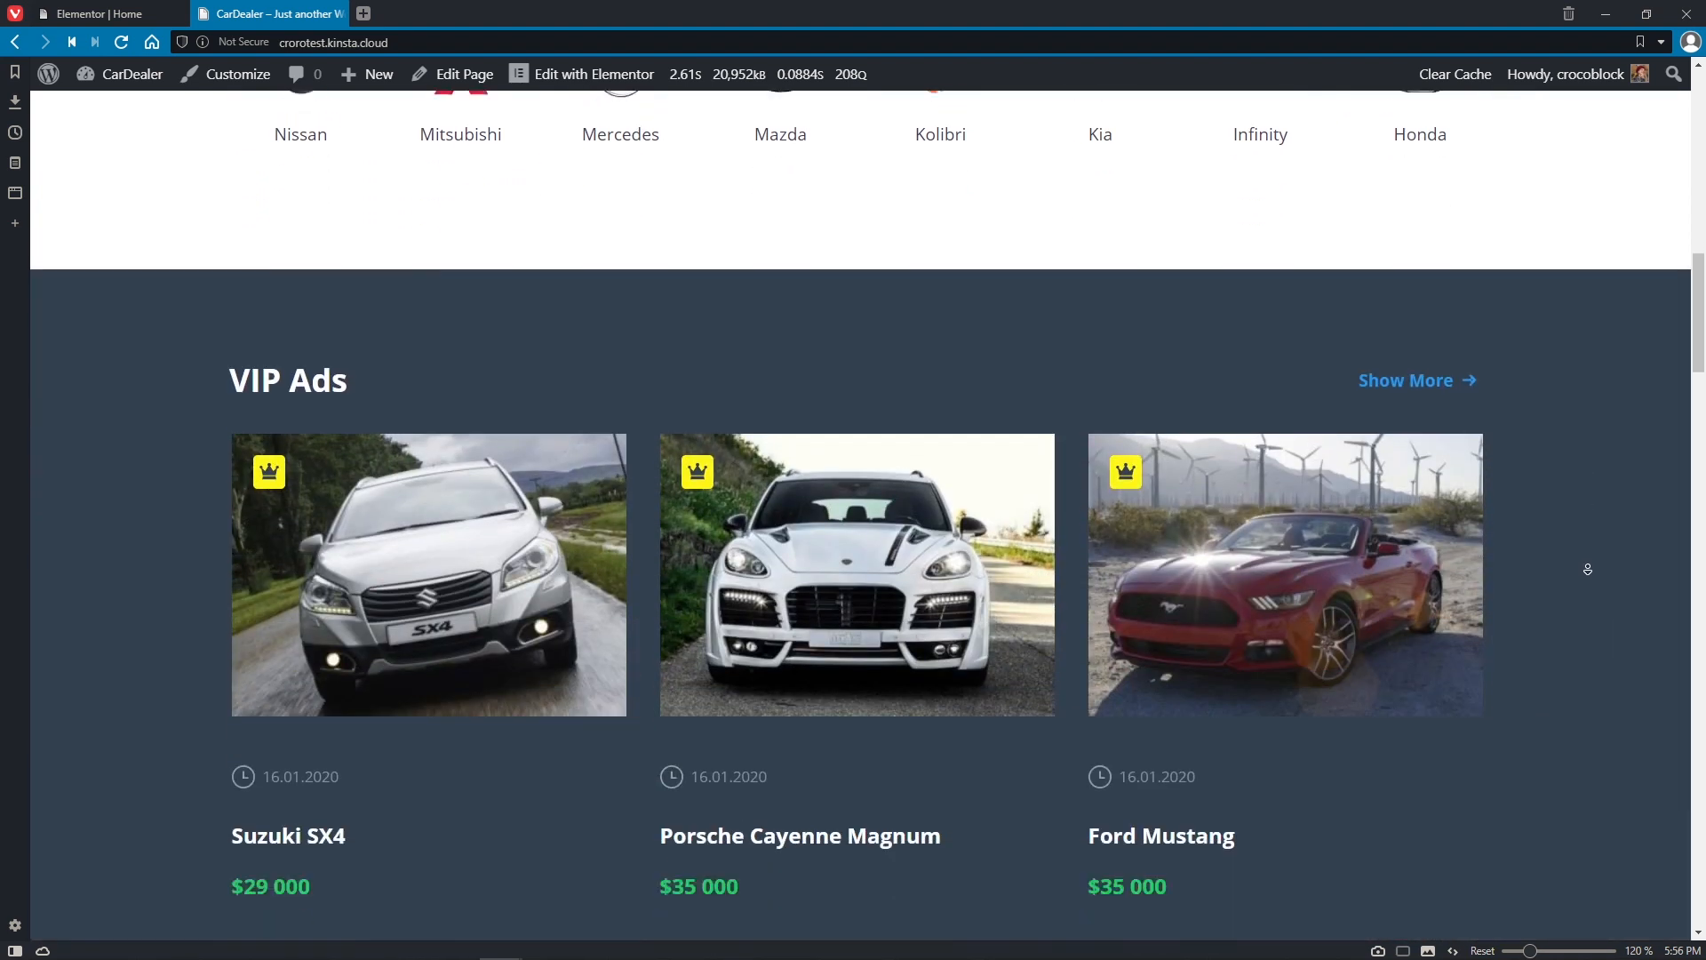
pyautogui.scroll(-3)
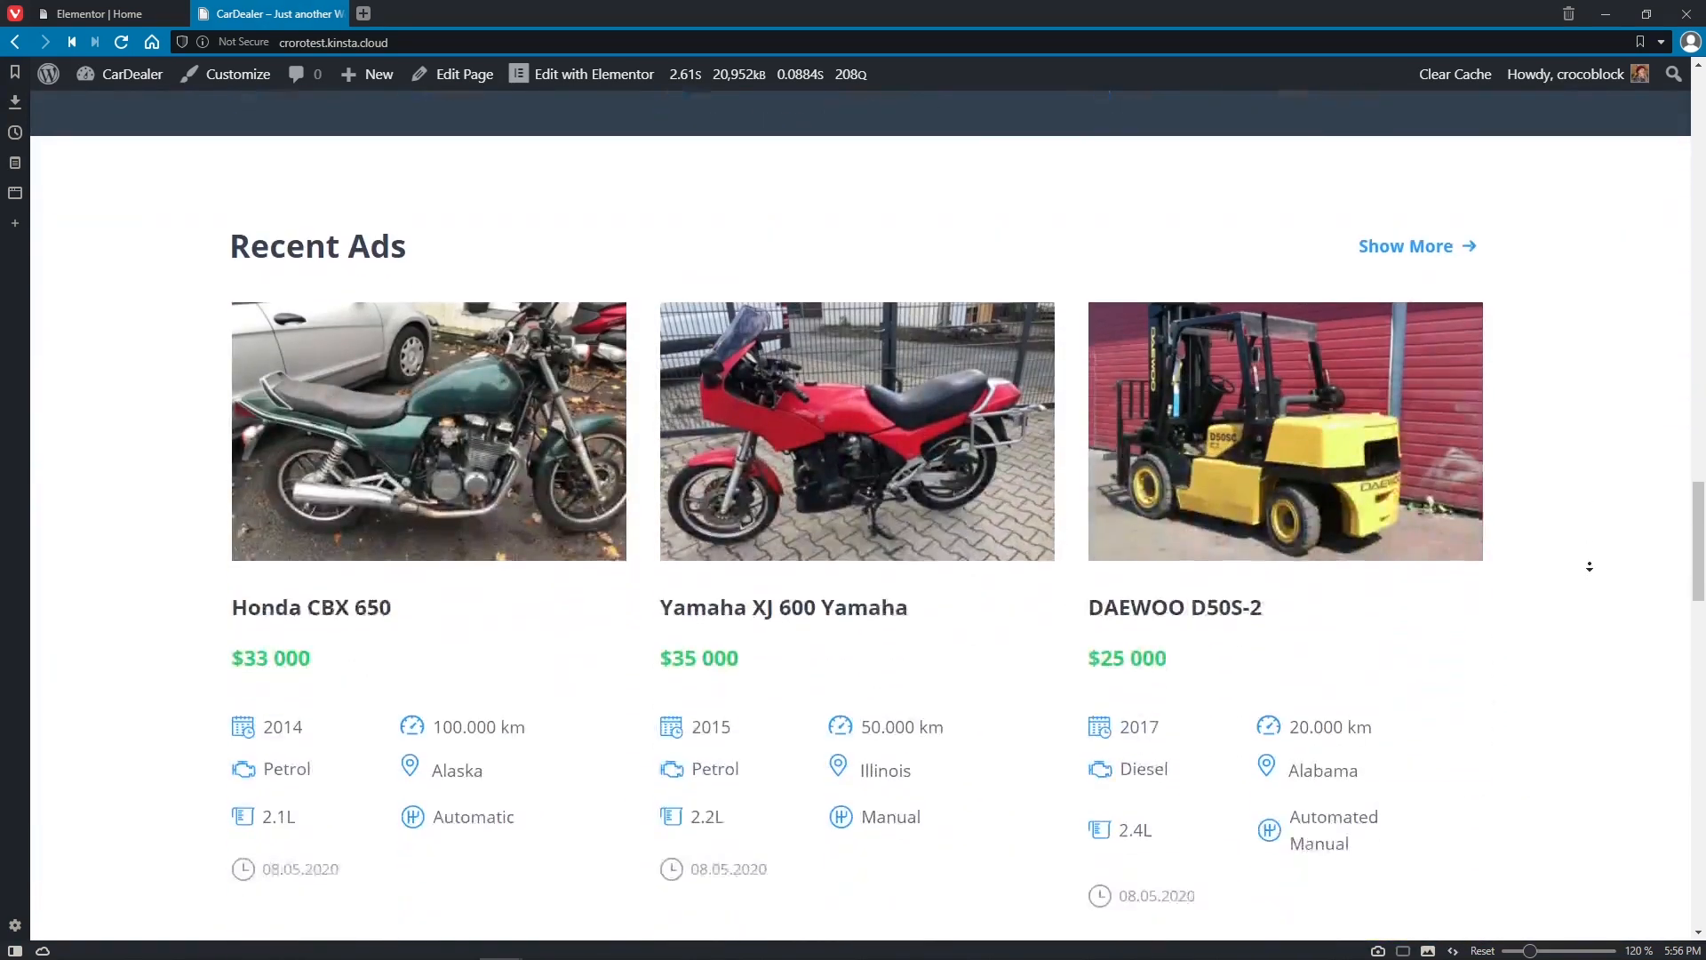
pyautogui.scroll(-3)
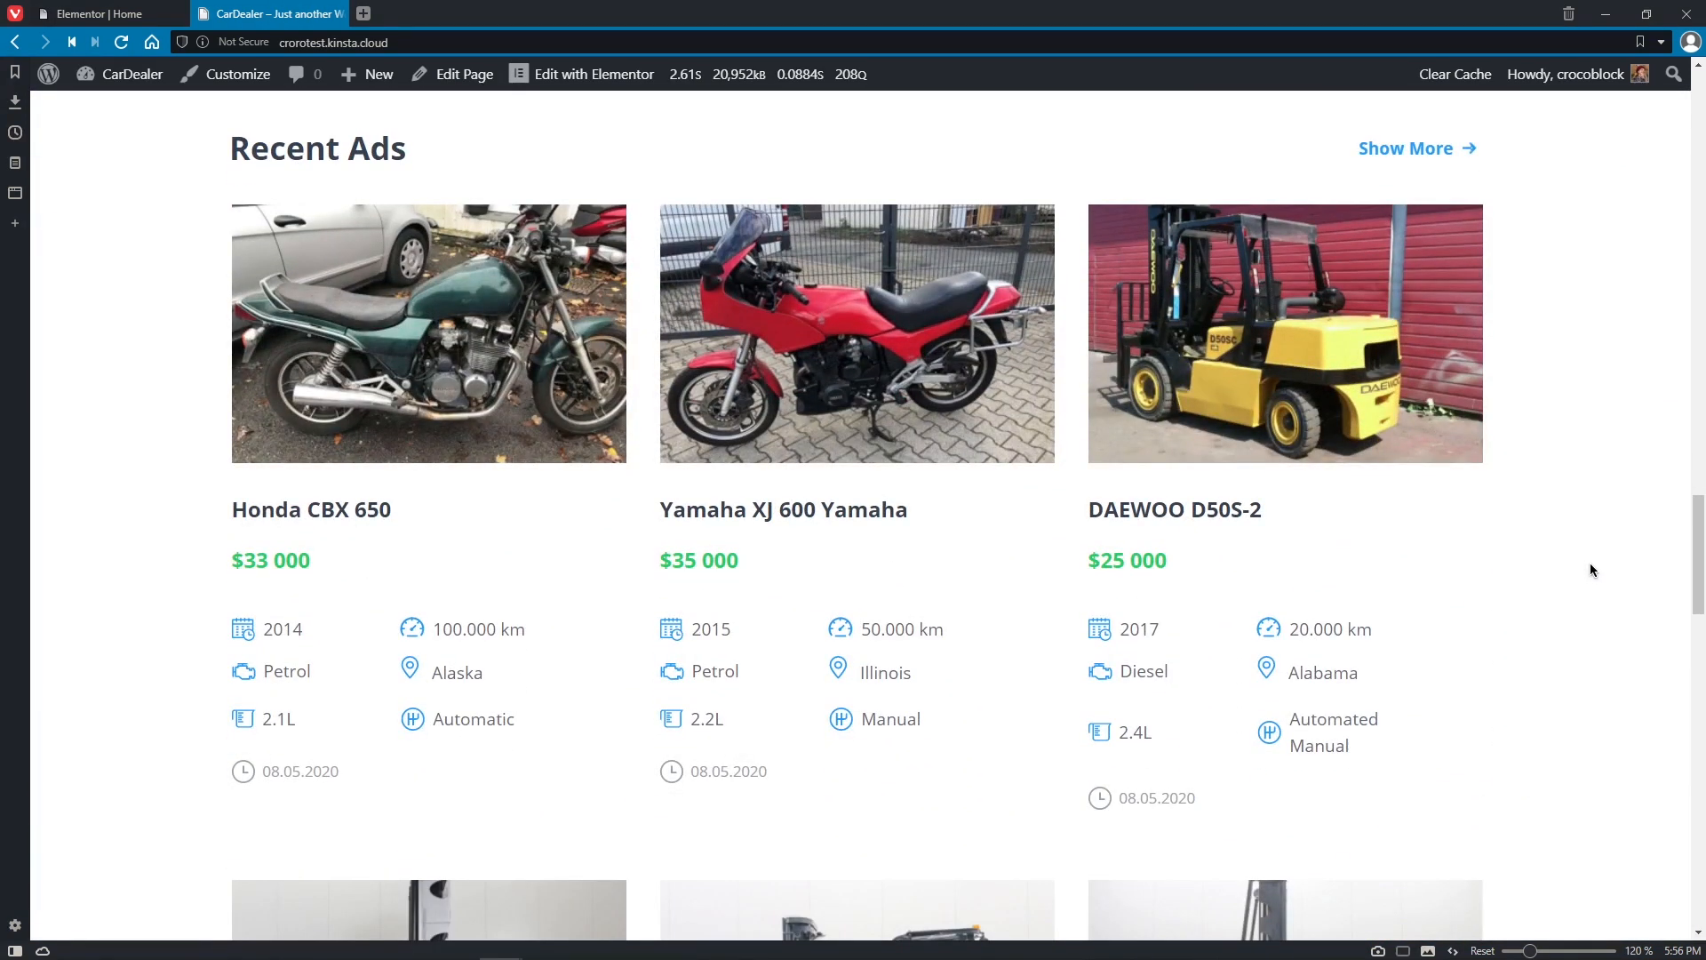
pyautogui.moveTo(1140, 697)
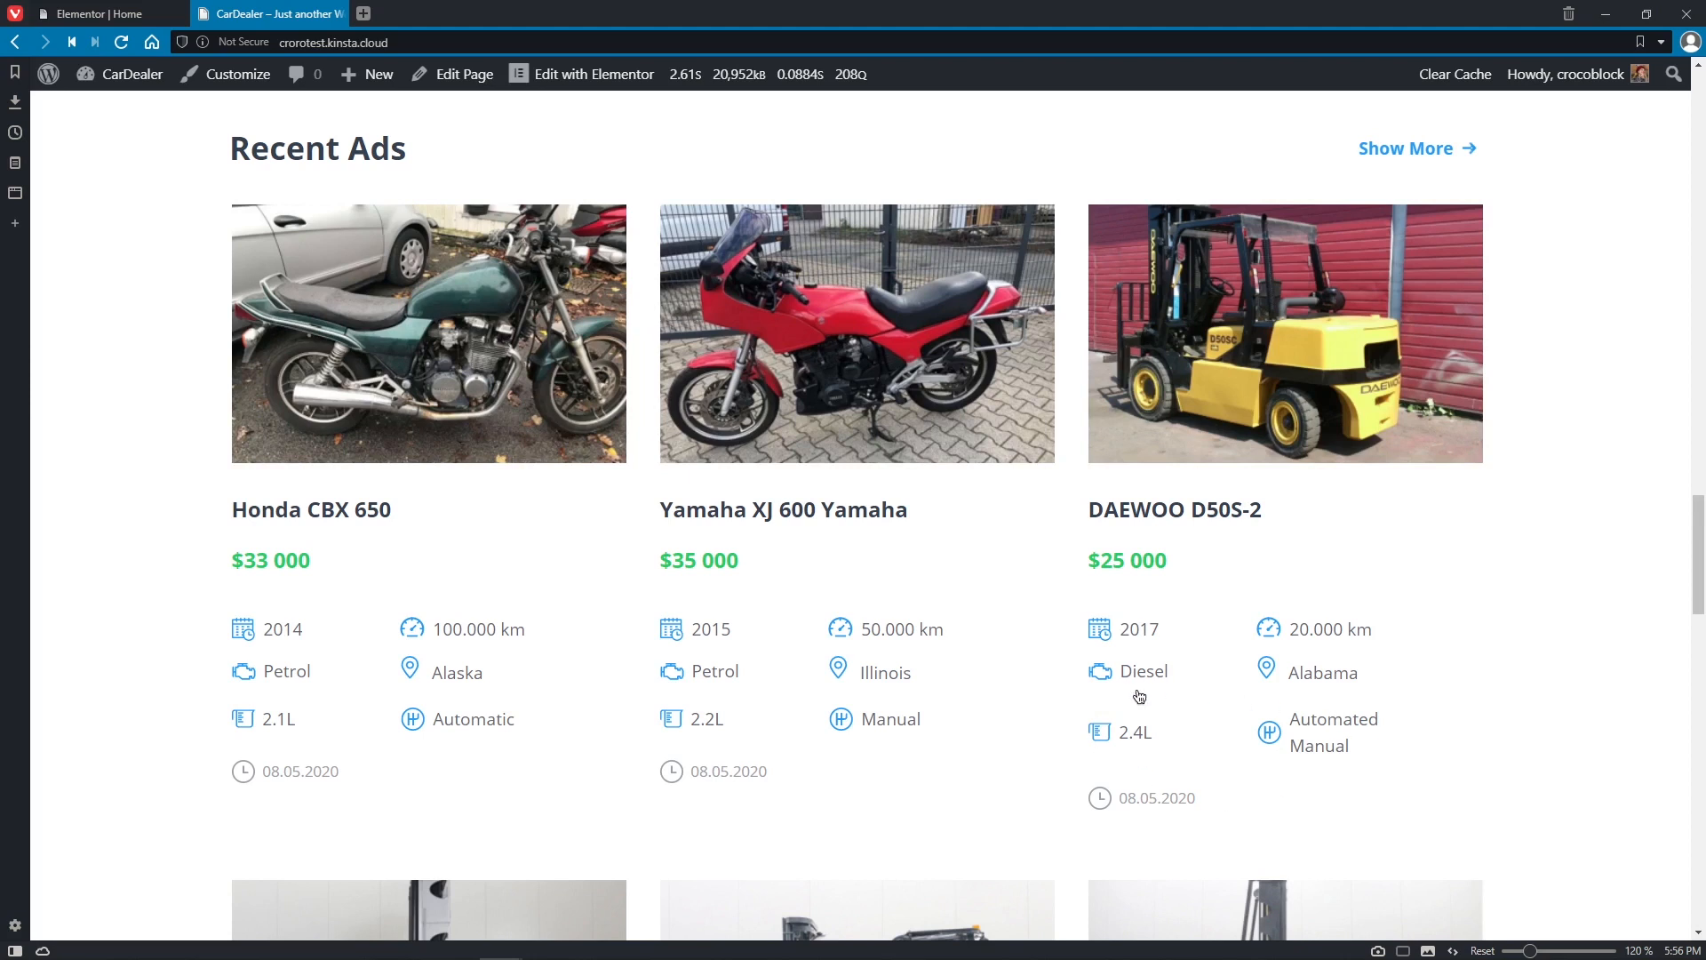
pyautogui.moveTo(253, 694)
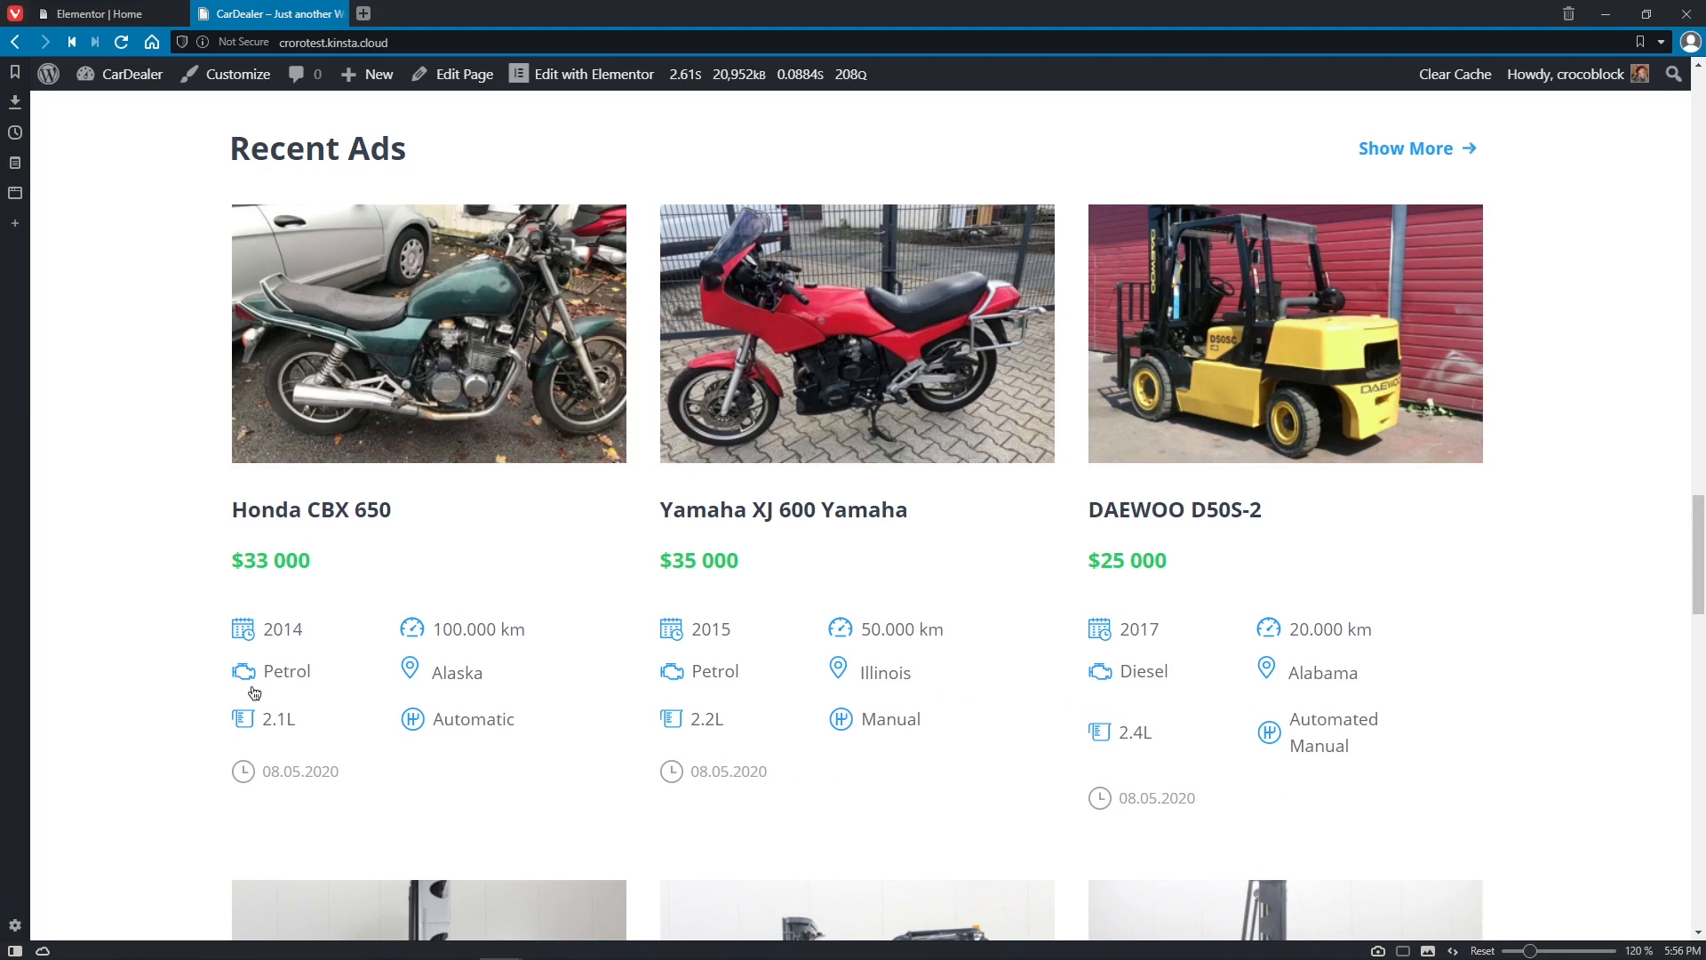
pyautogui.moveTo(435, 700)
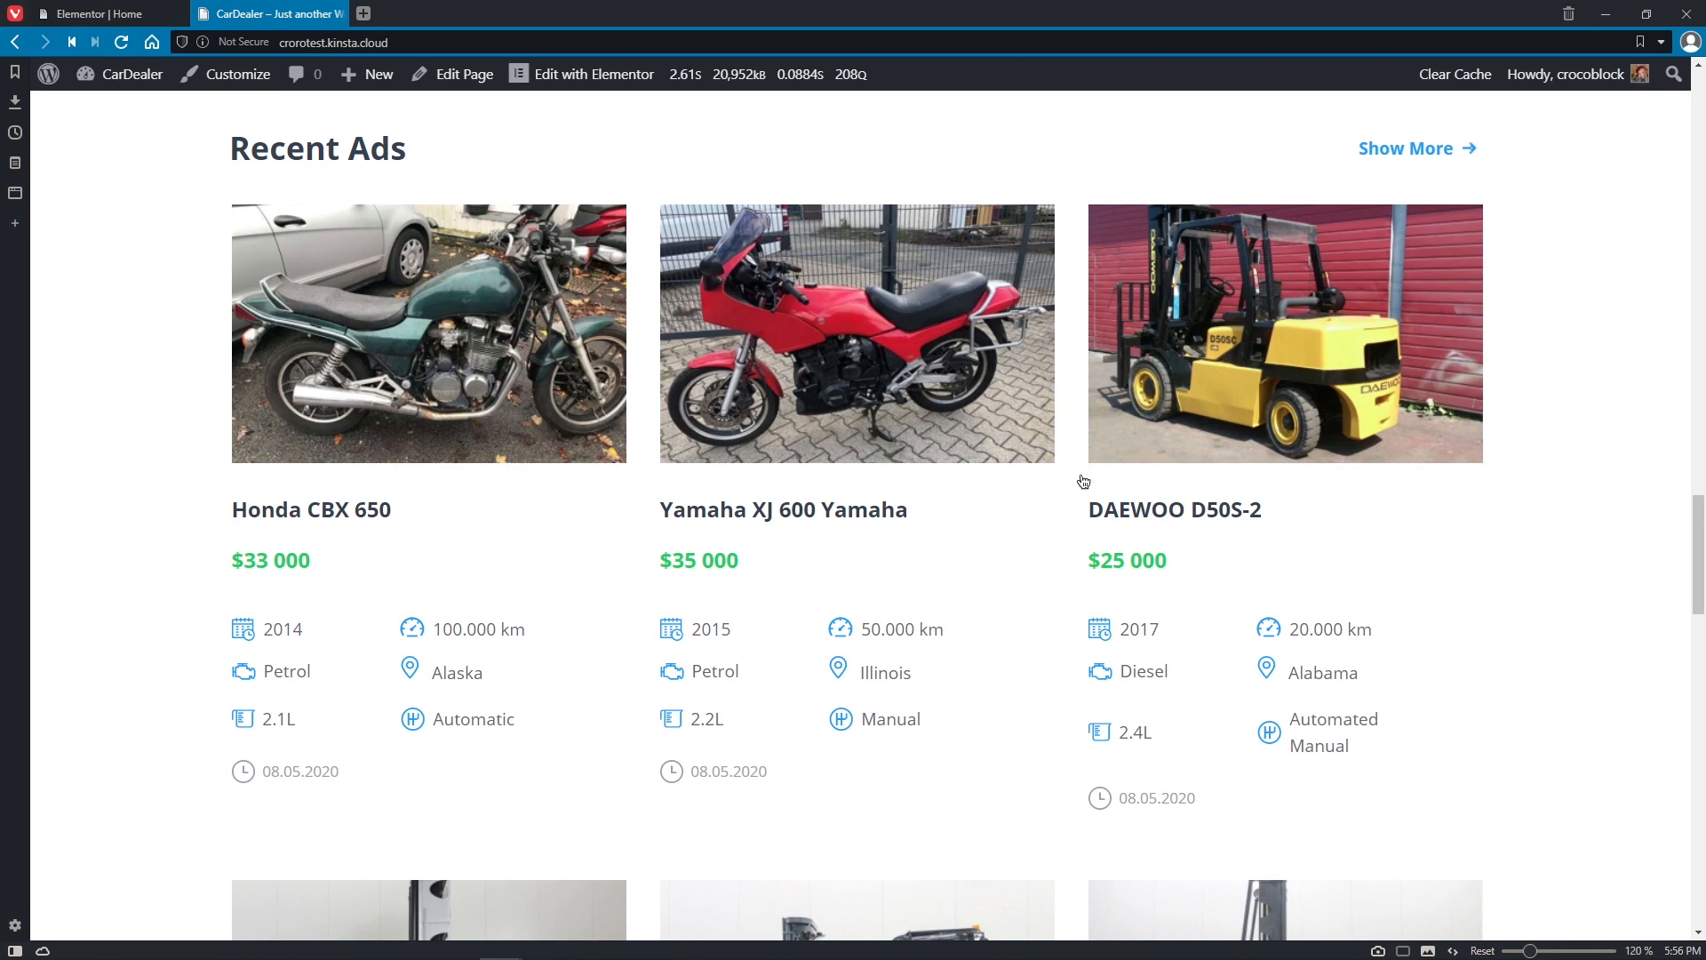
pyautogui.moveTo(881, 783)
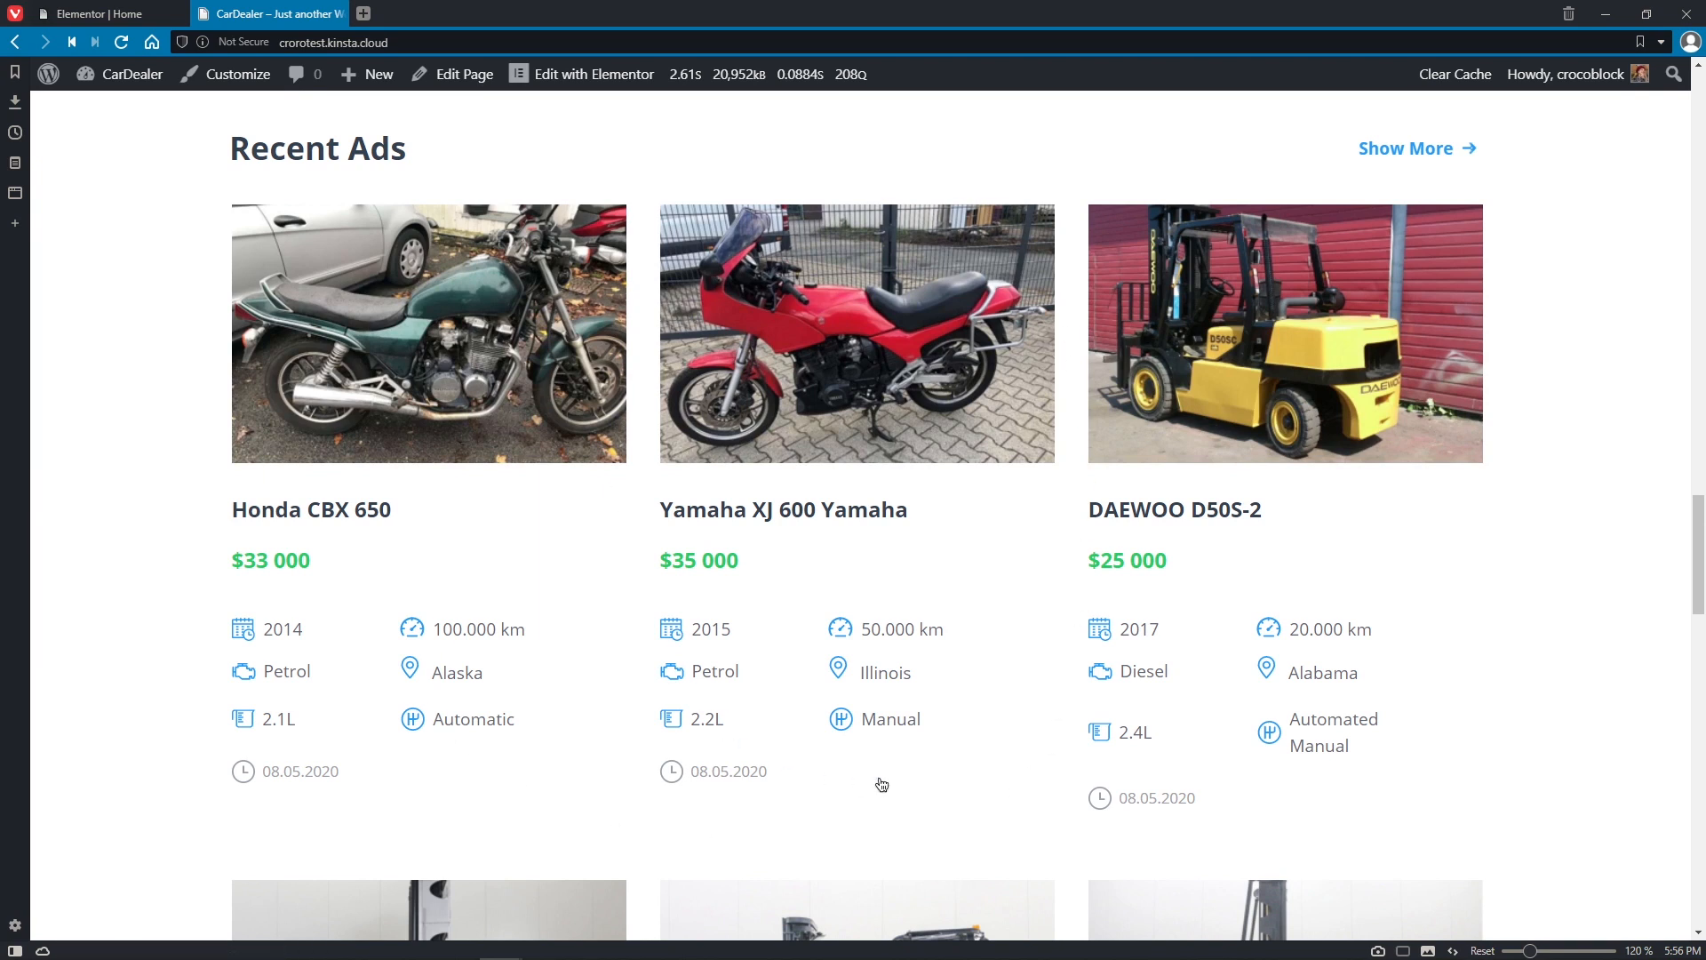